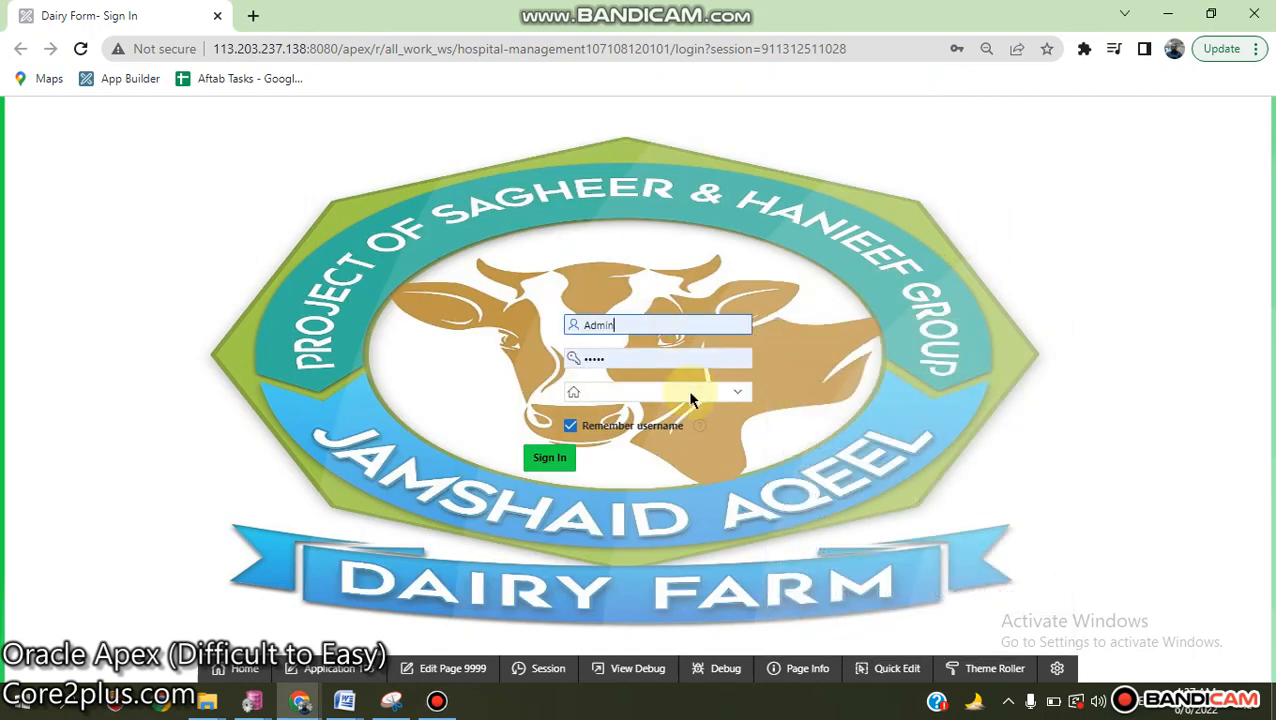
# - Sign in with shed SHEED-1 selected and expand the Dairy Setup menu
pyautogui.click(656, 390)
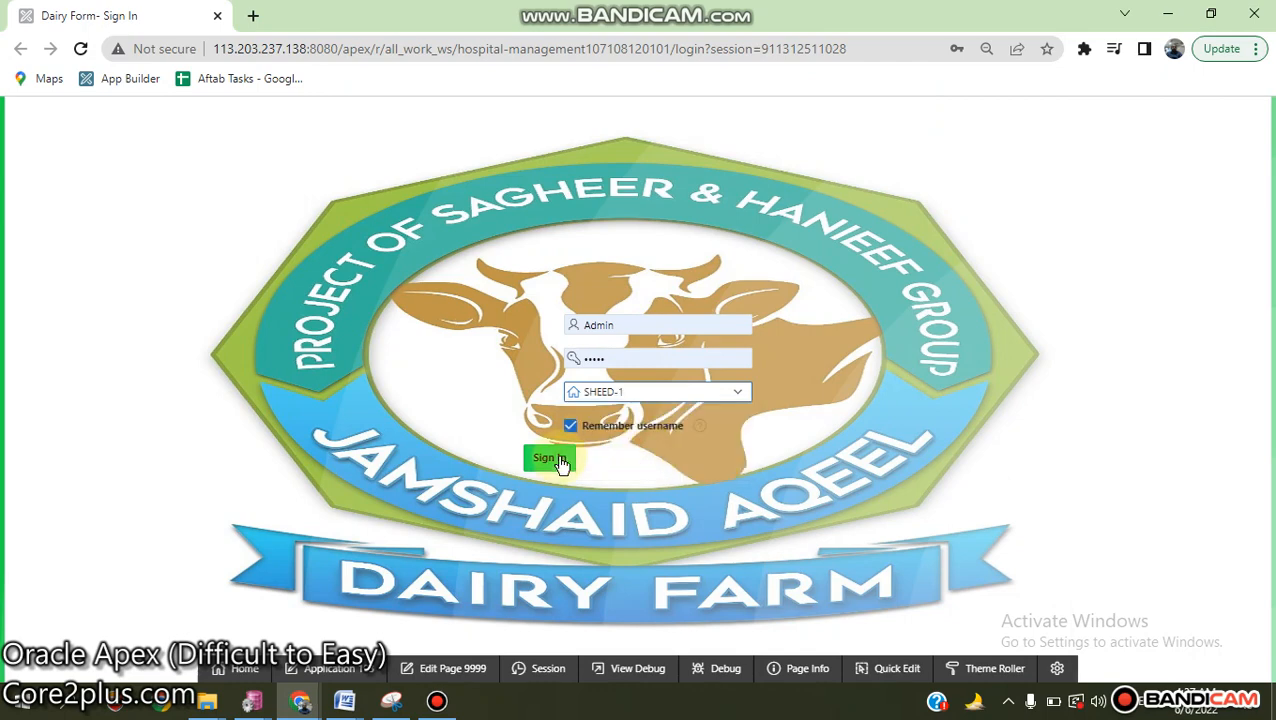
pyautogui.click(544, 456)
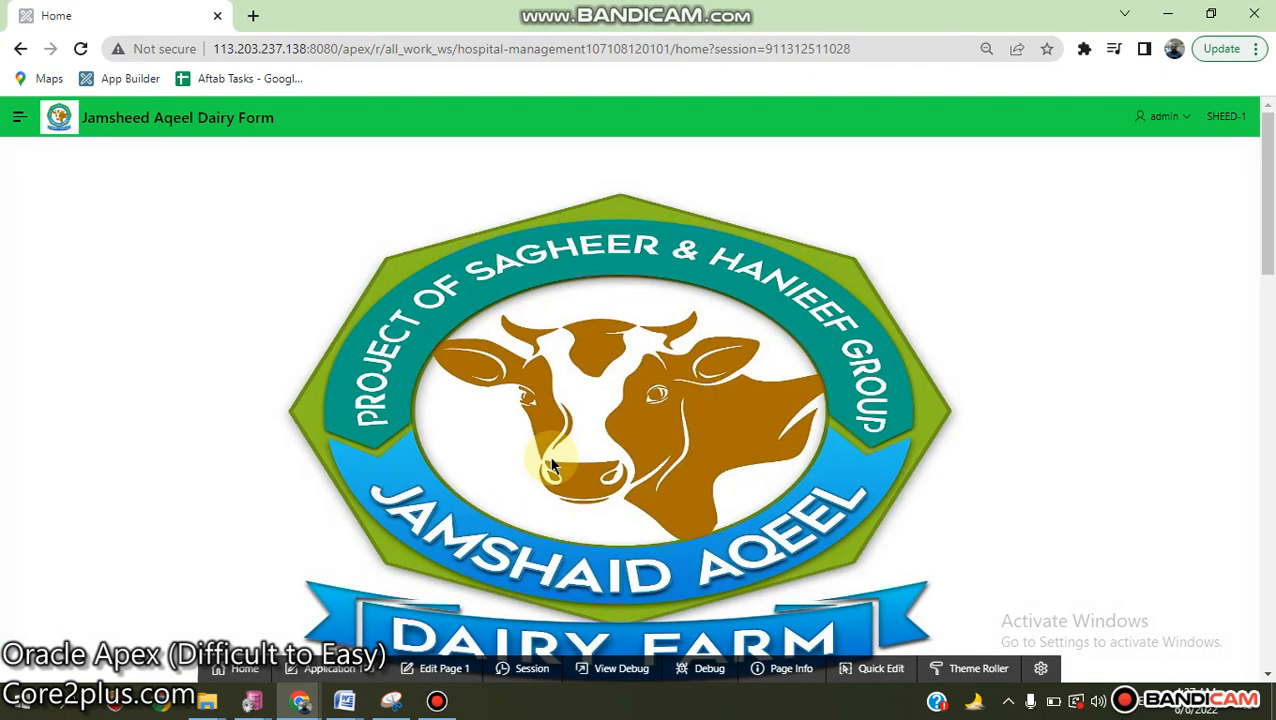
pyautogui.moveTo(380, 184)
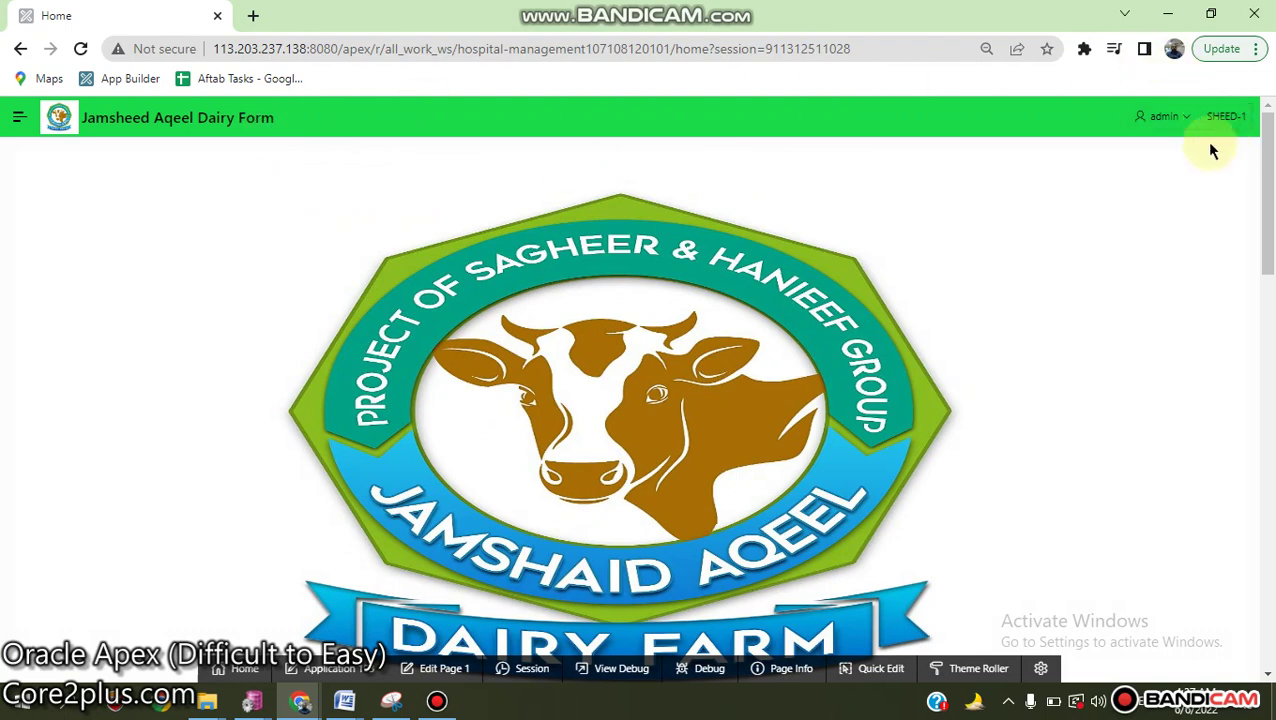
pyautogui.moveTo(20, 124)
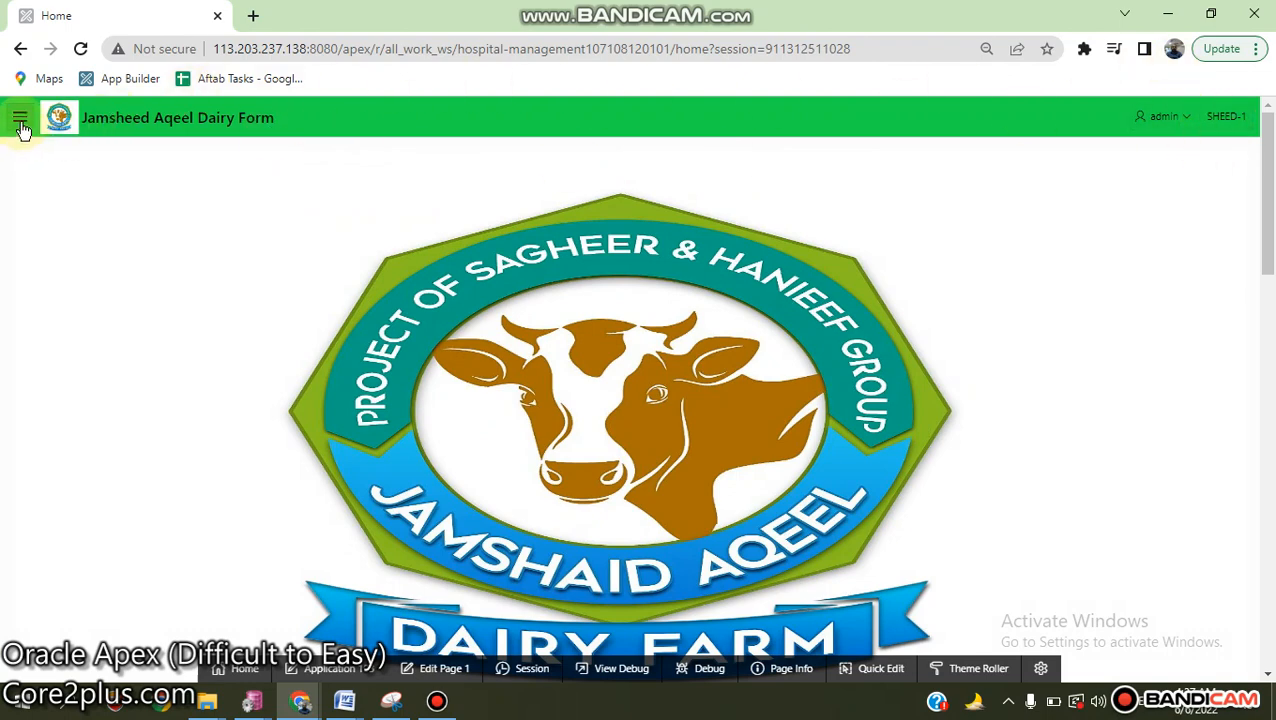
pyautogui.click(20, 116)
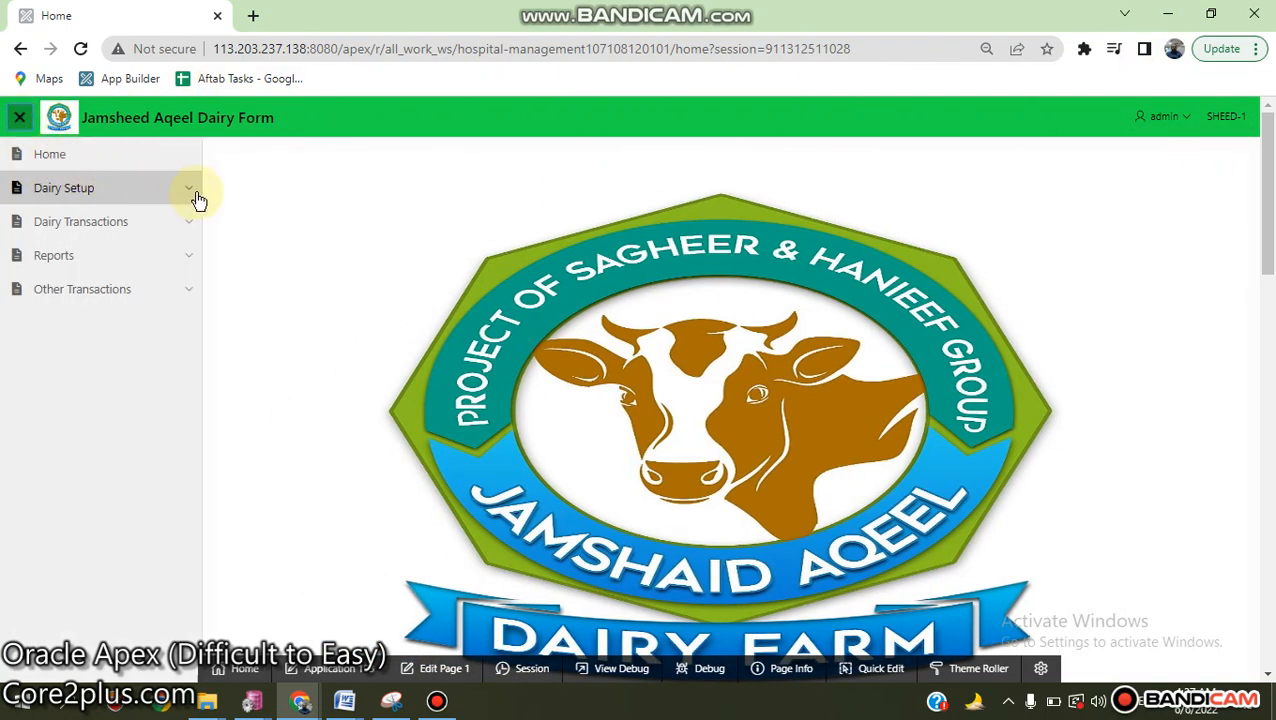
pyautogui.click(64, 188)
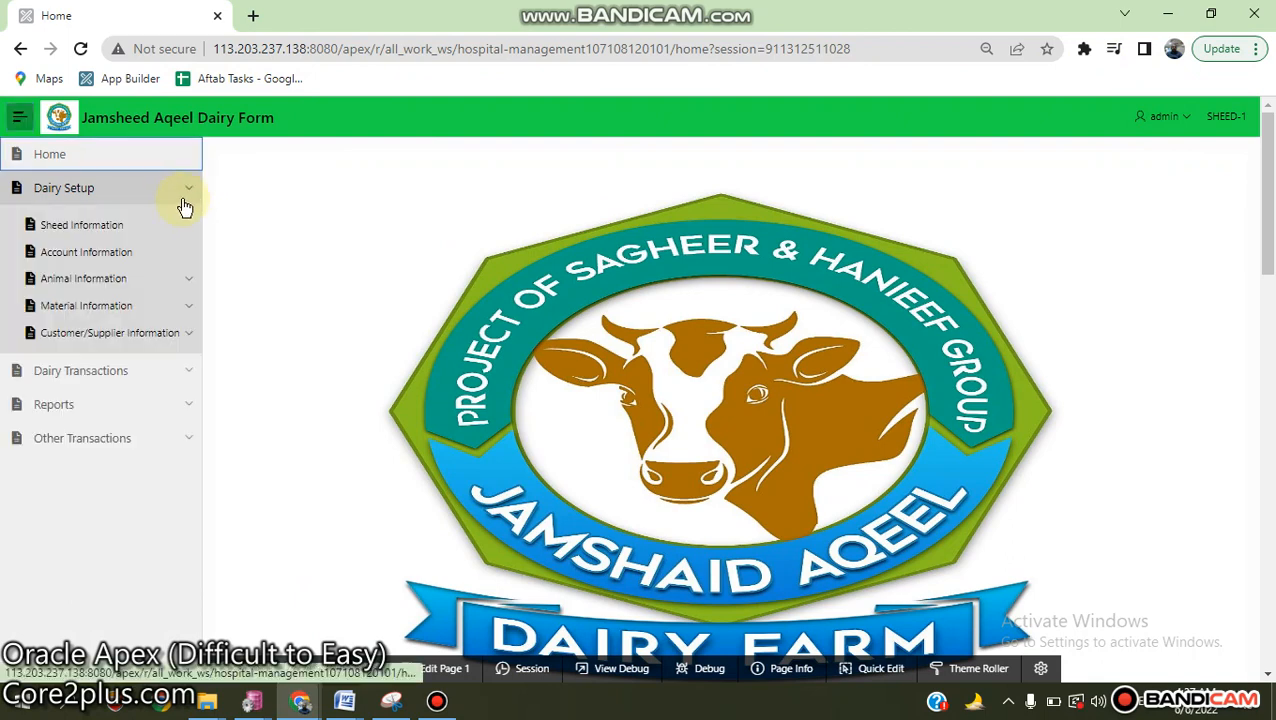
pyautogui.moveTo(158, 252)
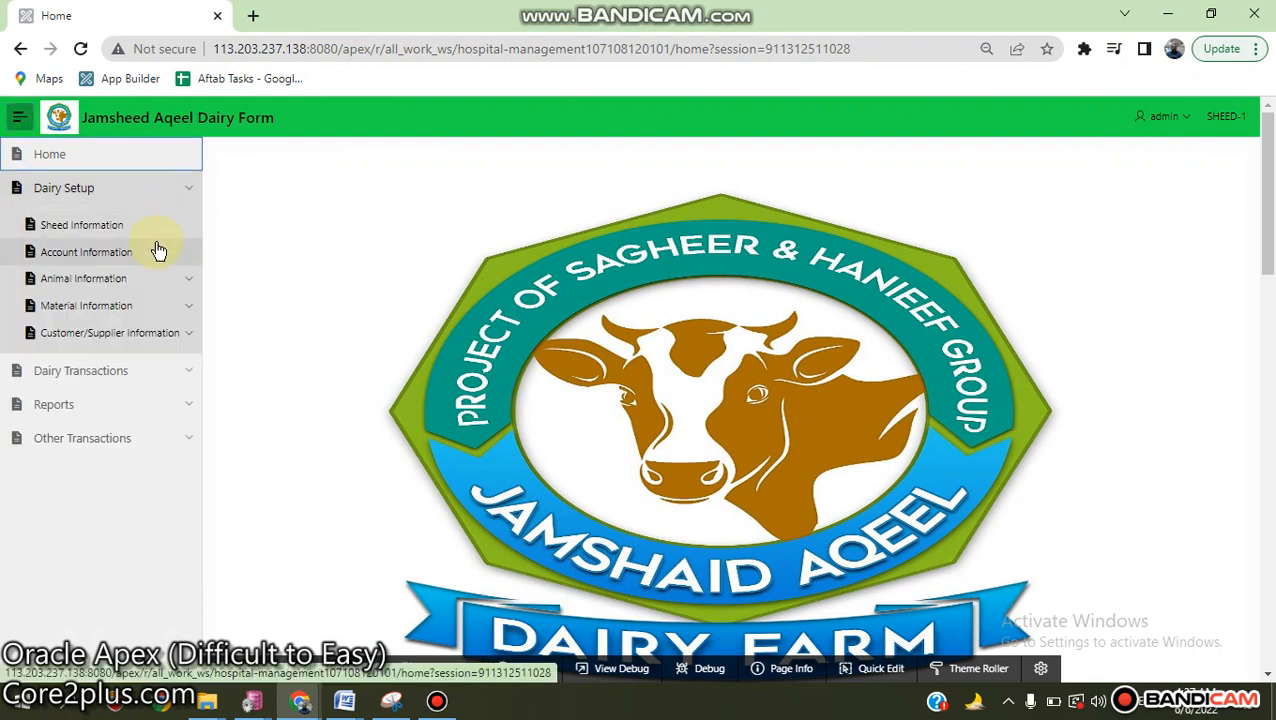
# - Review the Account Information report and return to the Dairy Setup menu
pyautogui.click(84, 252)
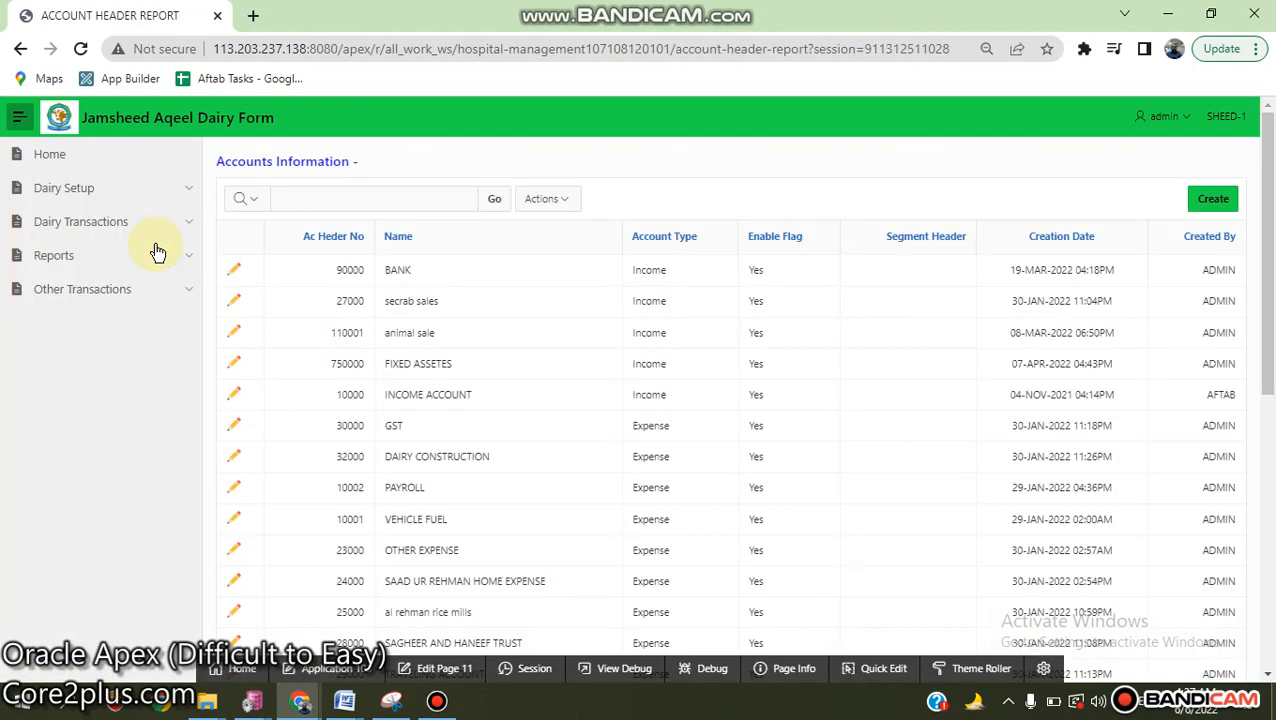
pyautogui.scroll(-3)
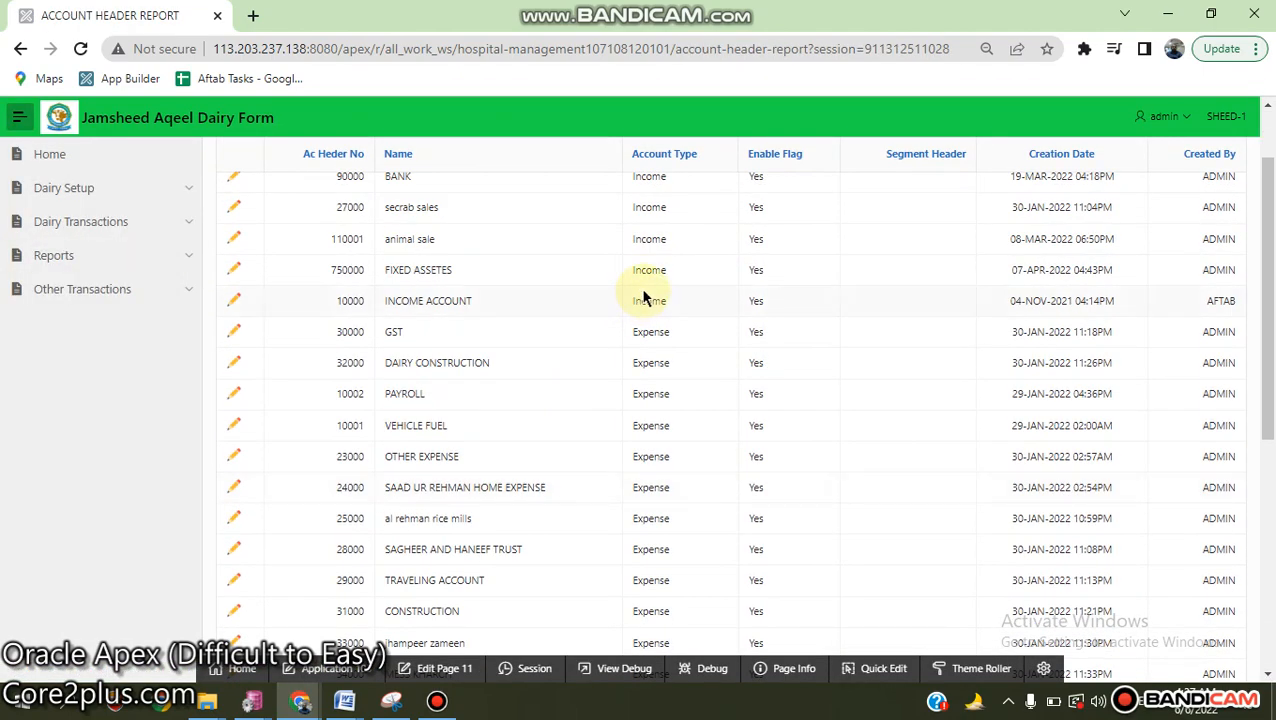
pyautogui.click(64, 188)
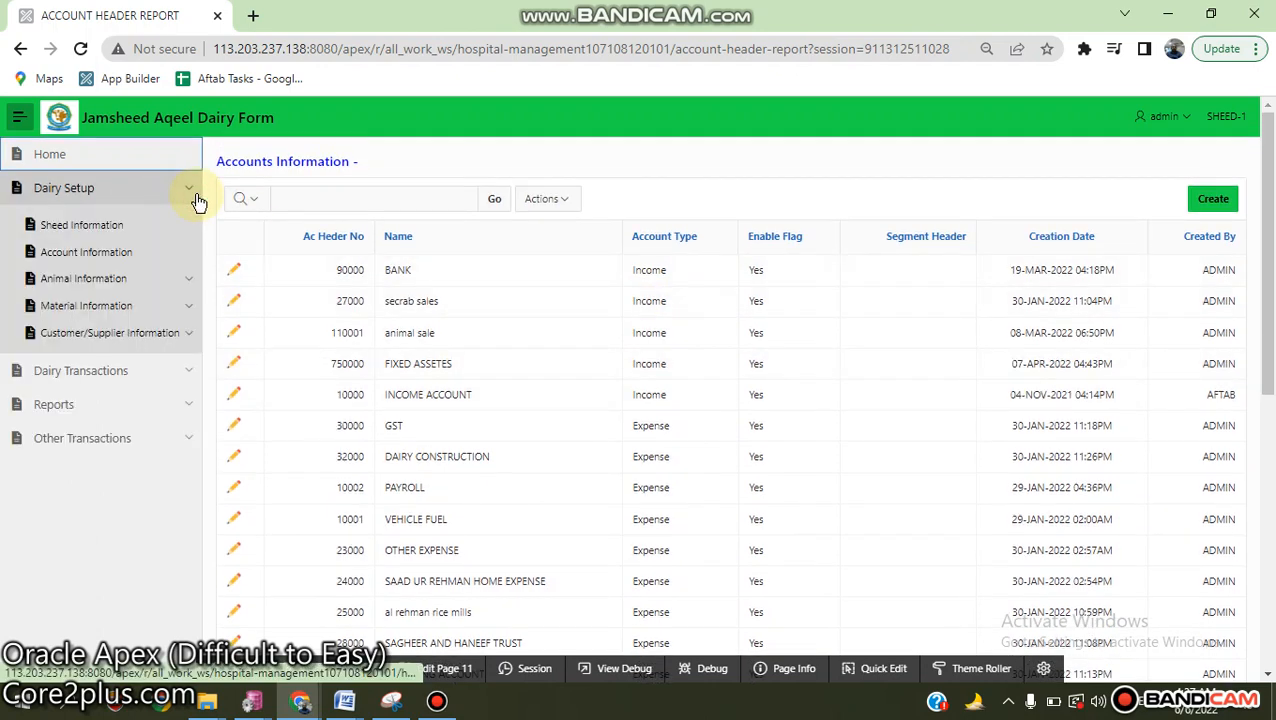
# - Open the Animal Information report and view the record for animal B4 (item 95)
pyautogui.click(84, 278)
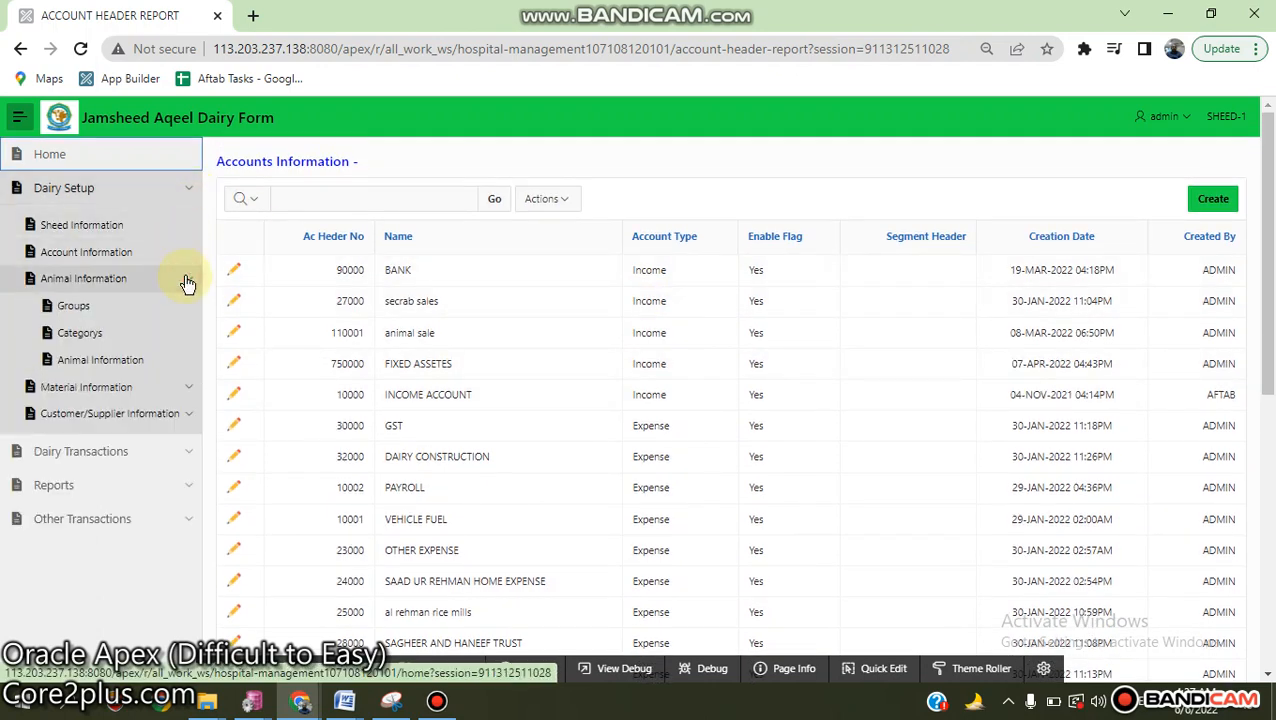
pyautogui.moveTo(170, 324)
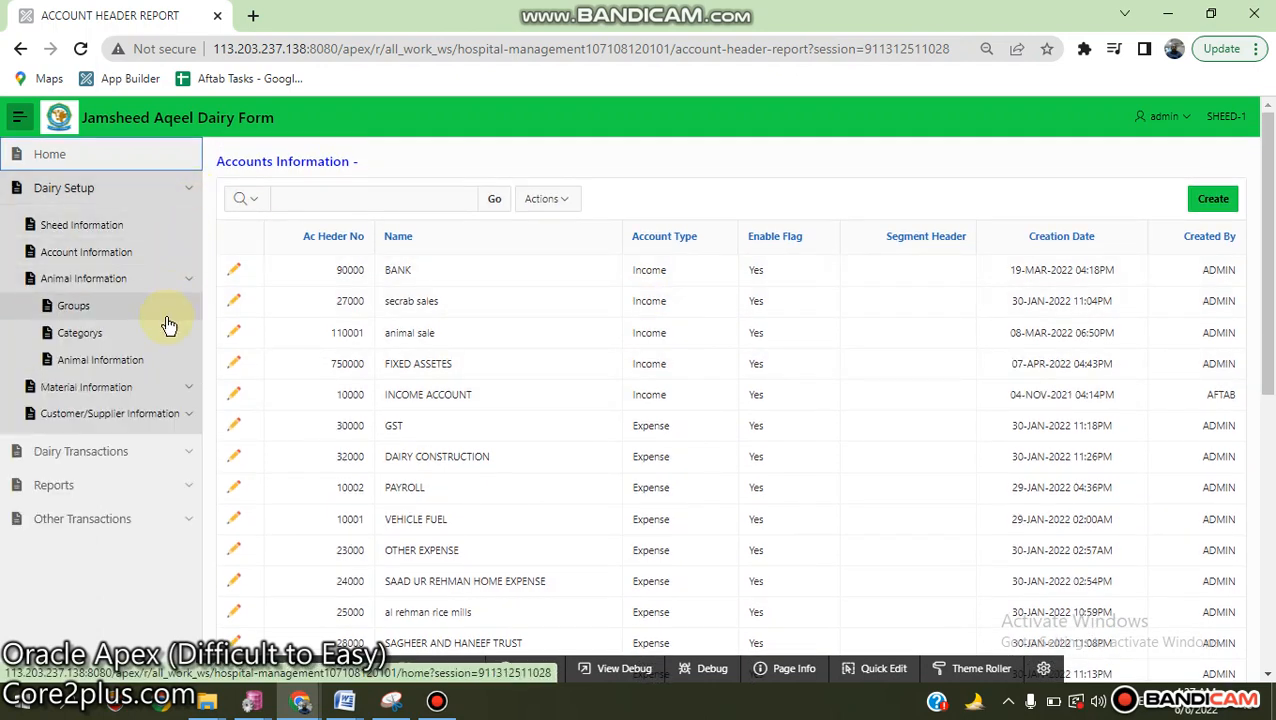
pyautogui.click(100, 360)
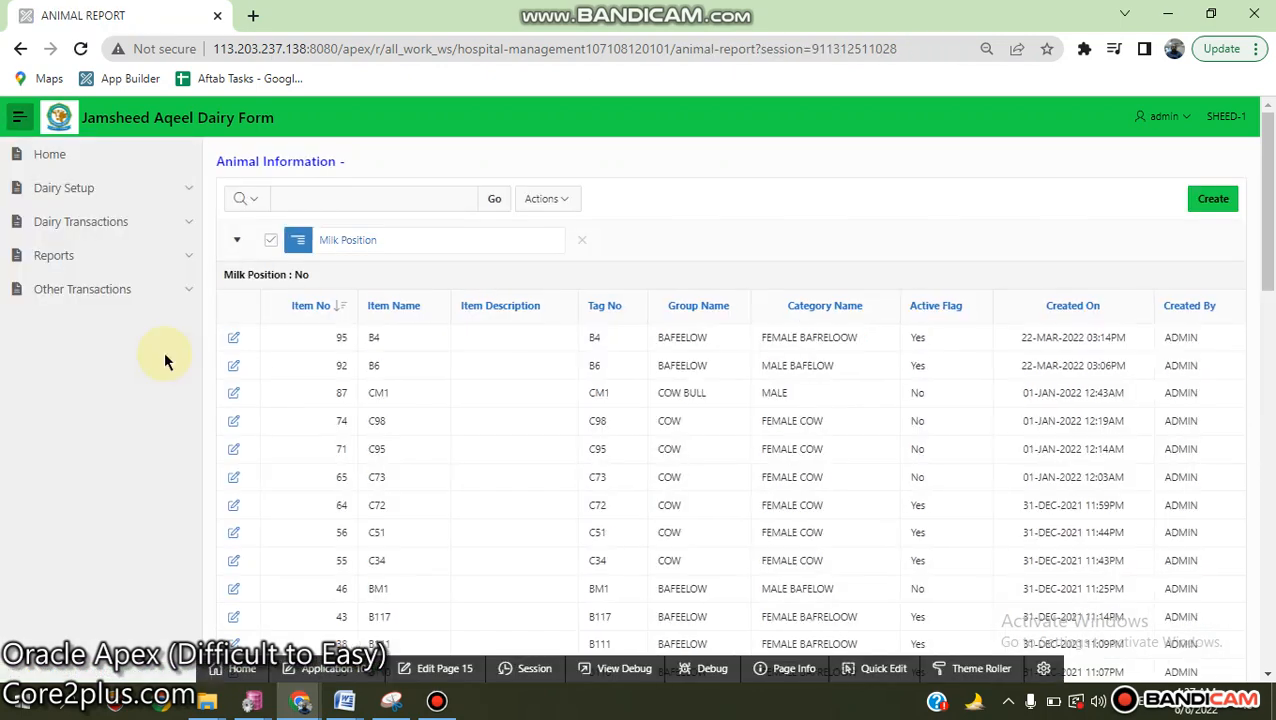
pyautogui.click(234, 336)
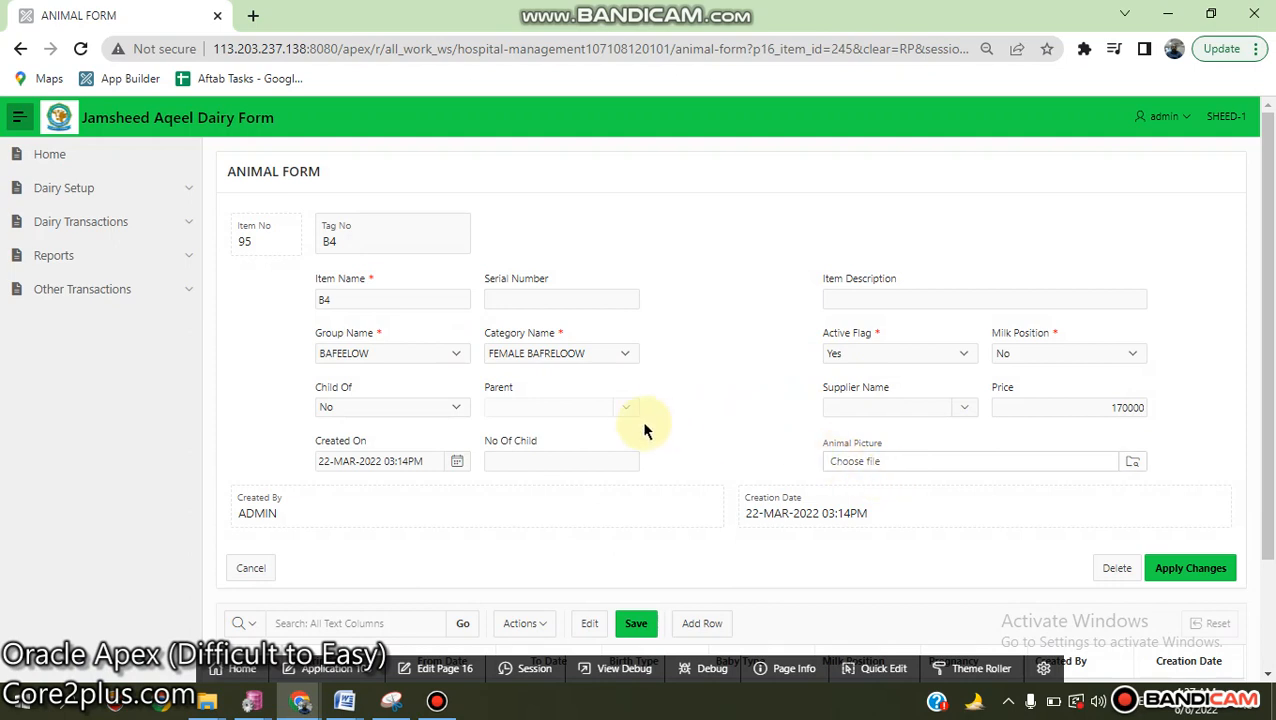
pyautogui.moveTo(1008, 380)
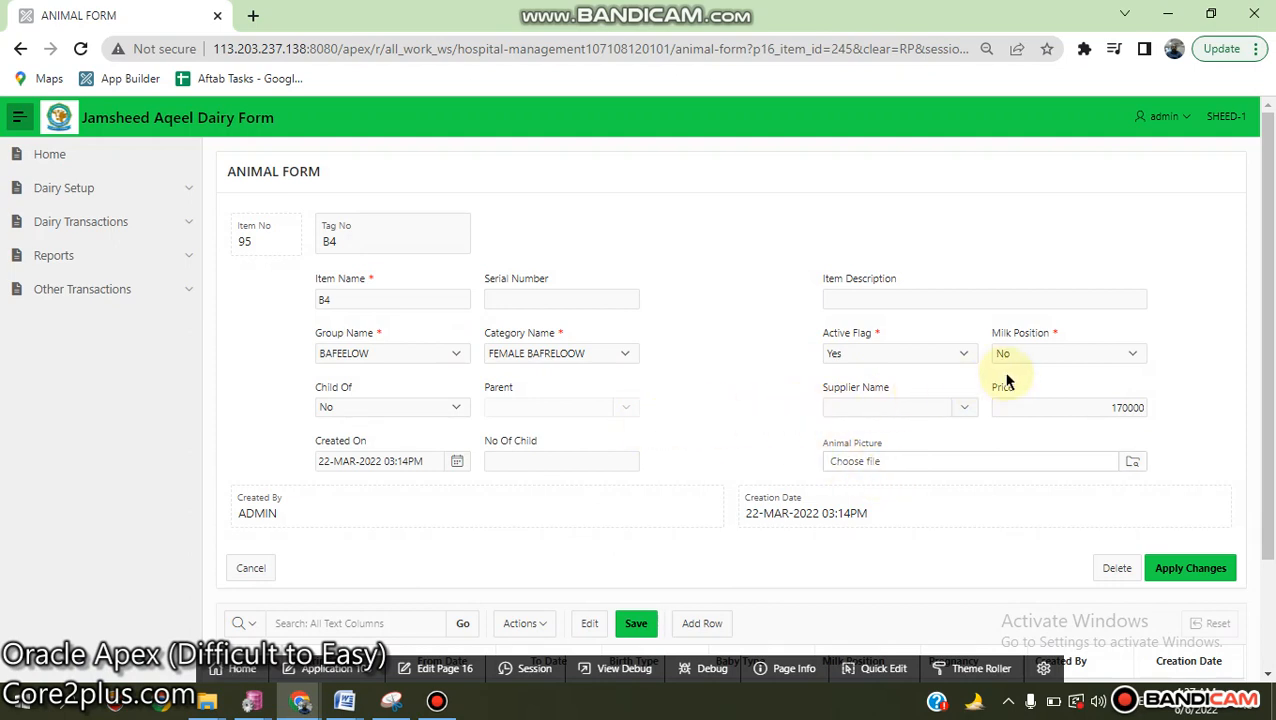
pyautogui.moveTo(940, 352)
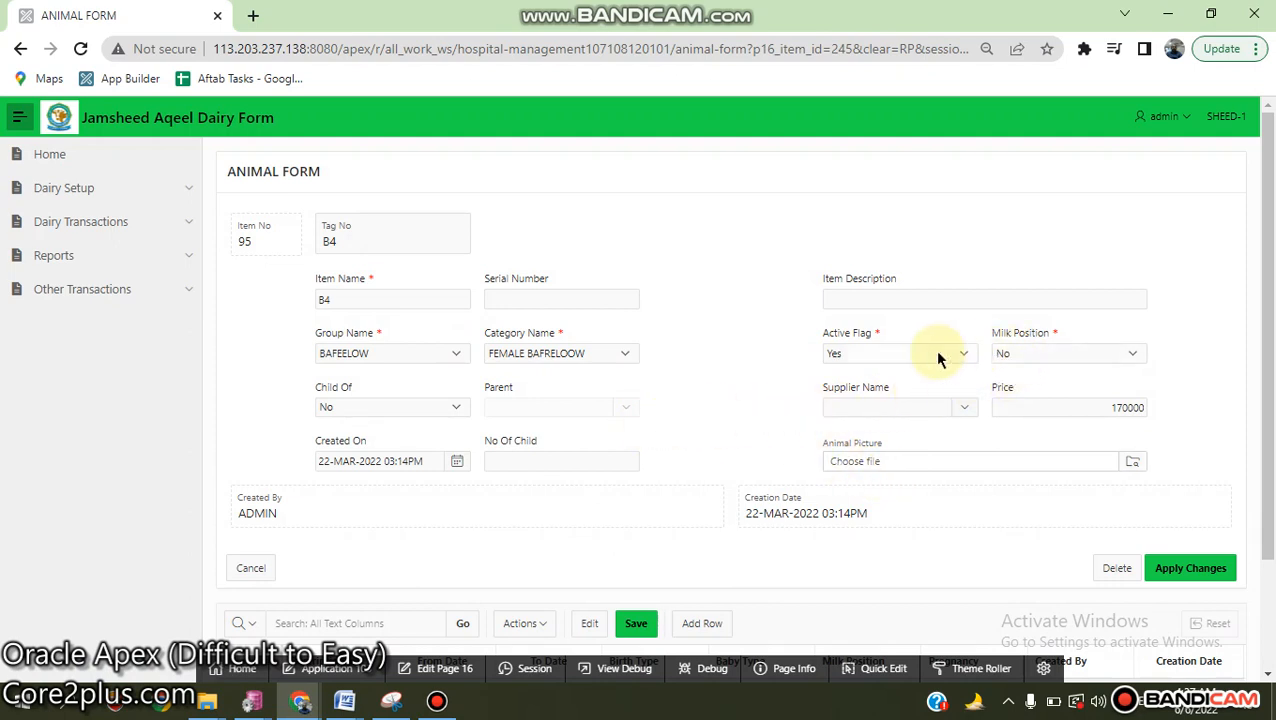
pyautogui.moveTo(416, 400)
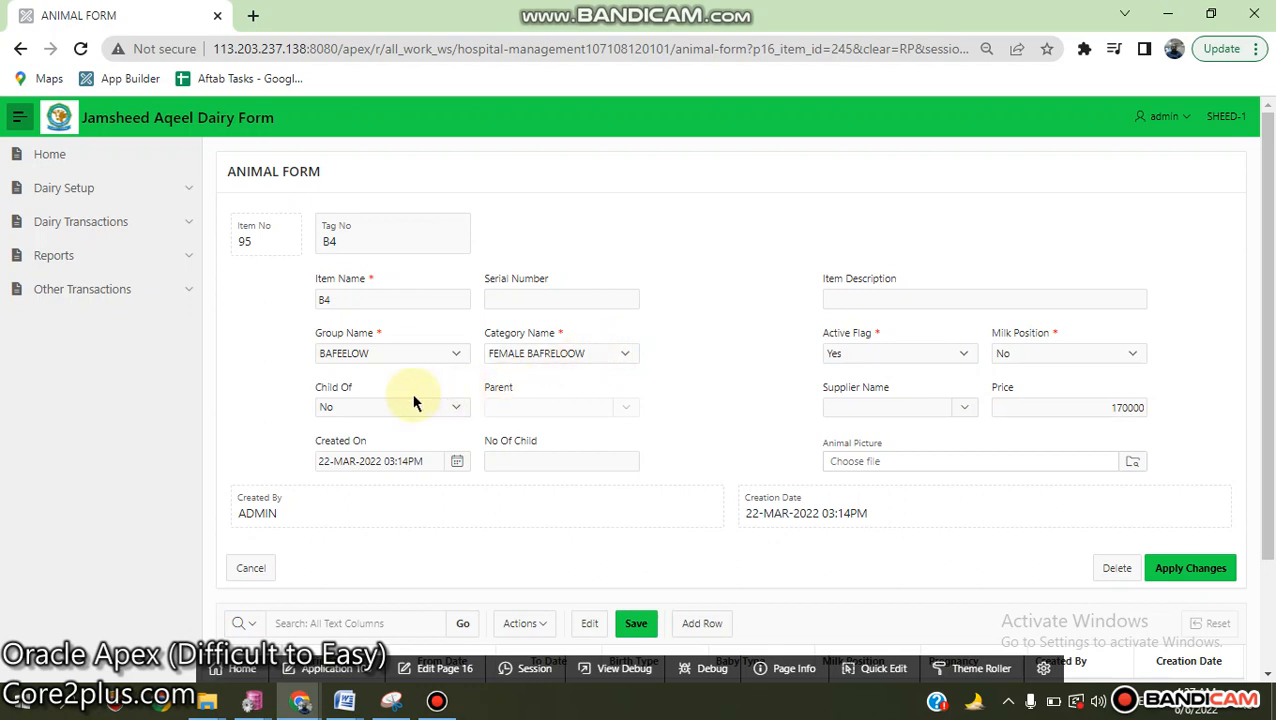
pyautogui.moveTo(550, 420)
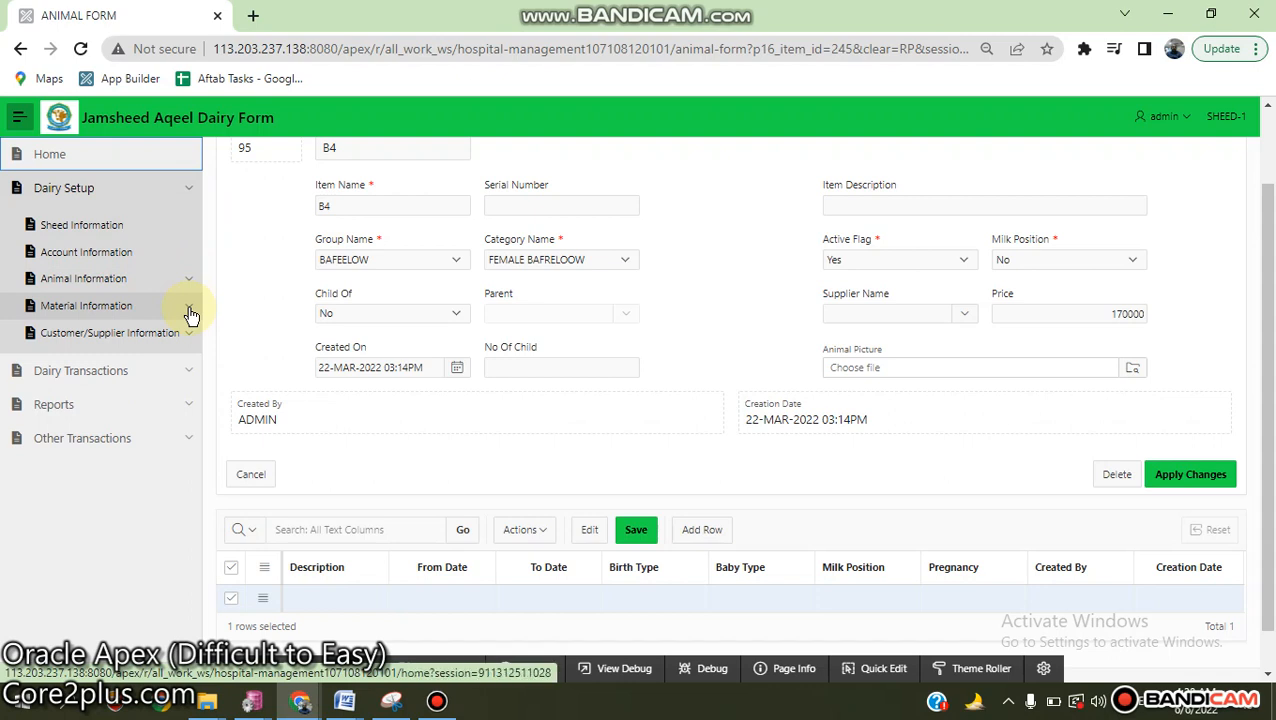
# - View the Raw Material report, then list the Customer/Supplier Information subpages
pyautogui.click(84, 304)
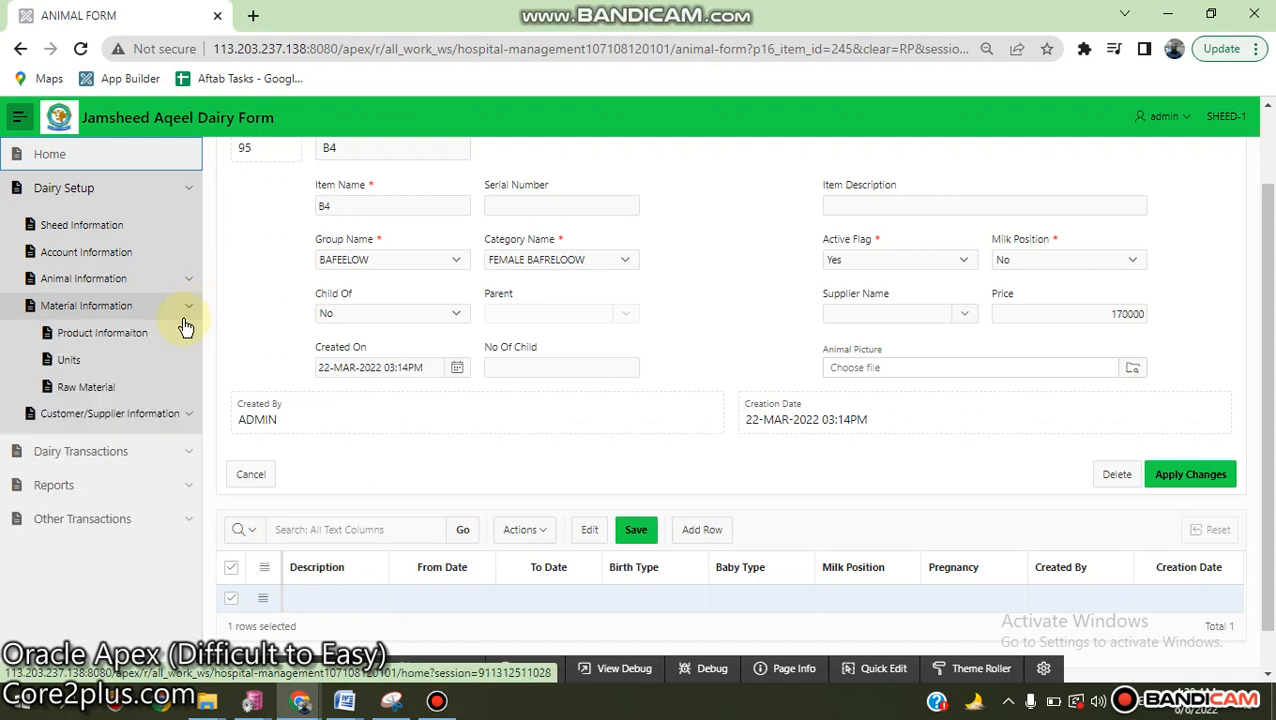
pyautogui.moveTo(144, 386)
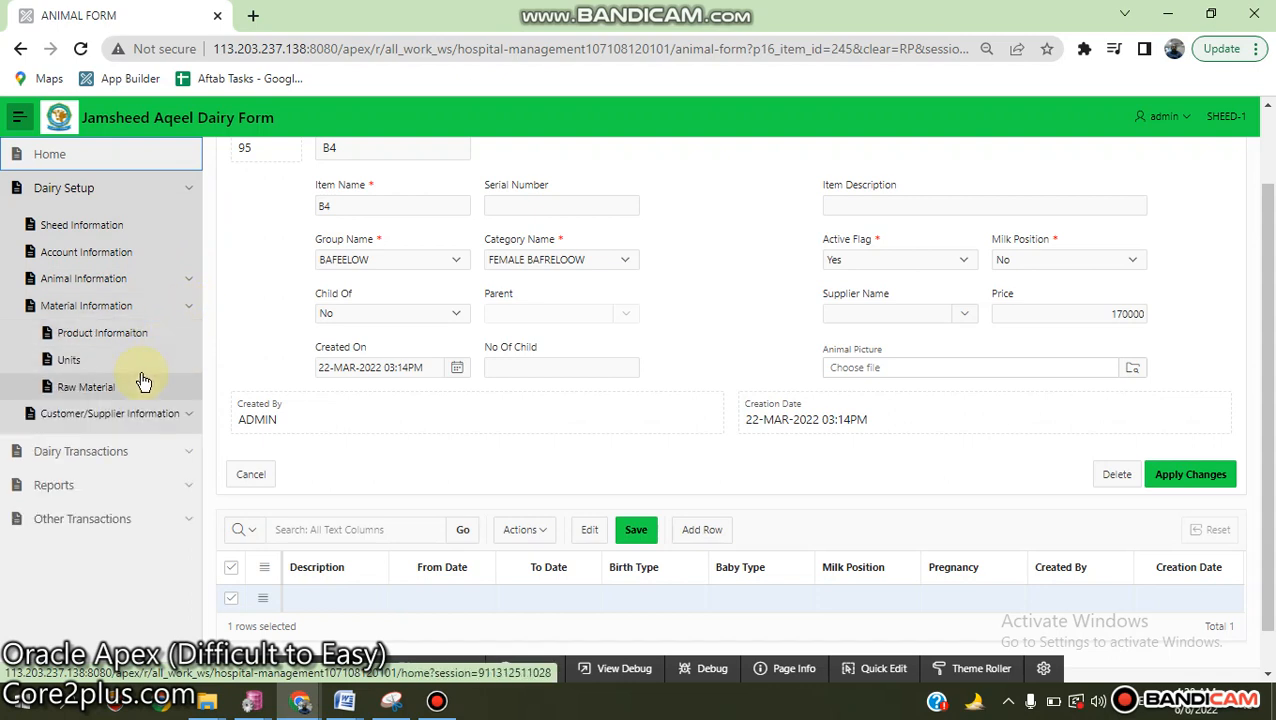
pyautogui.click(84, 386)
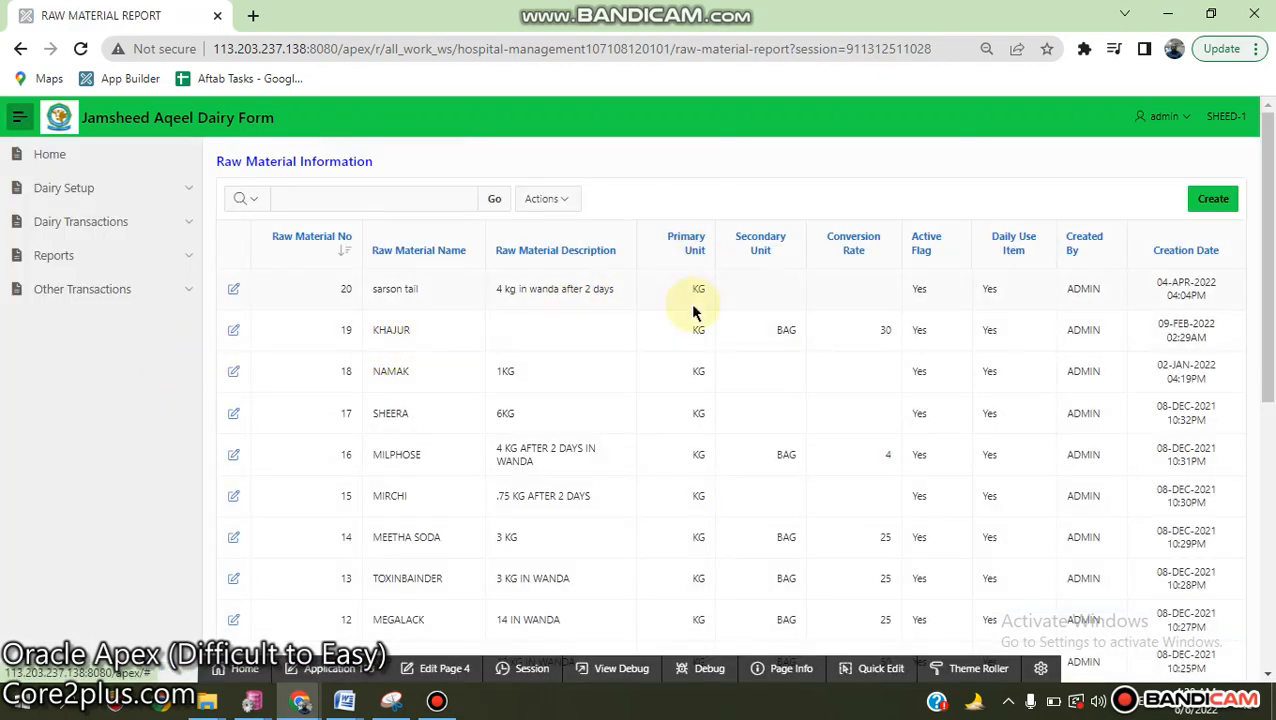
pyautogui.moveTo(766, 304)
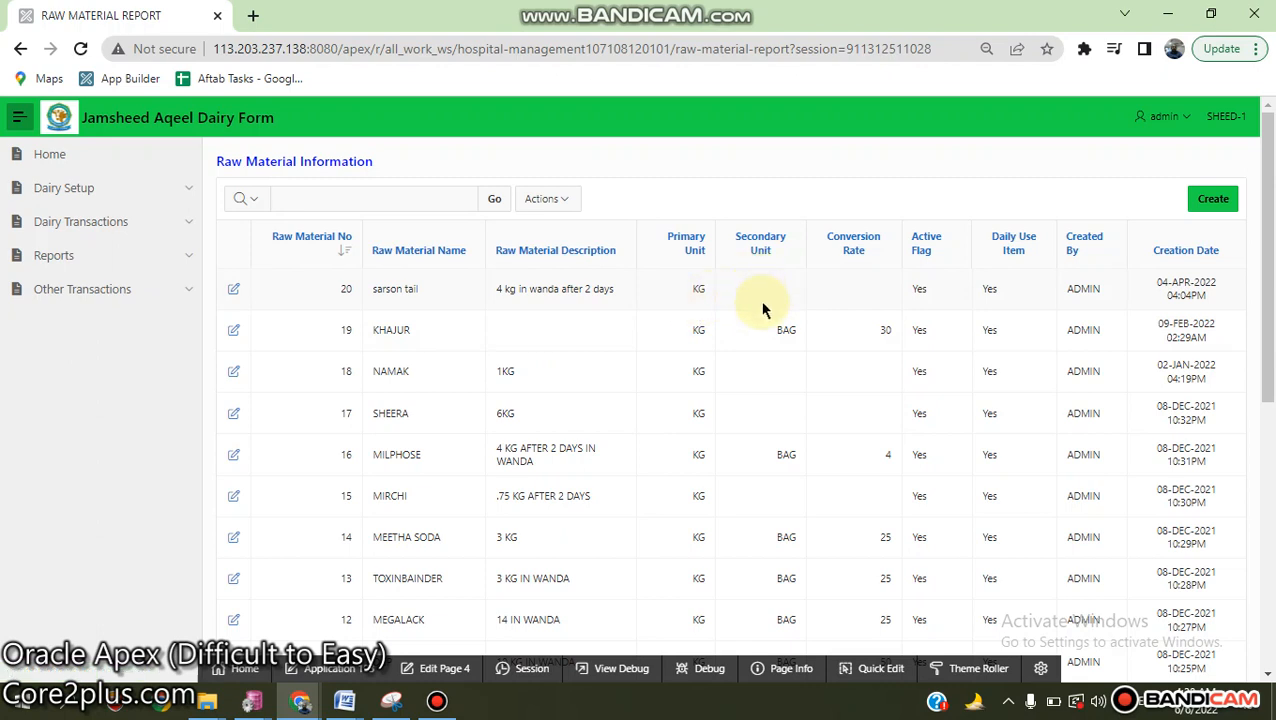
pyautogui.moveTo(772, 328)
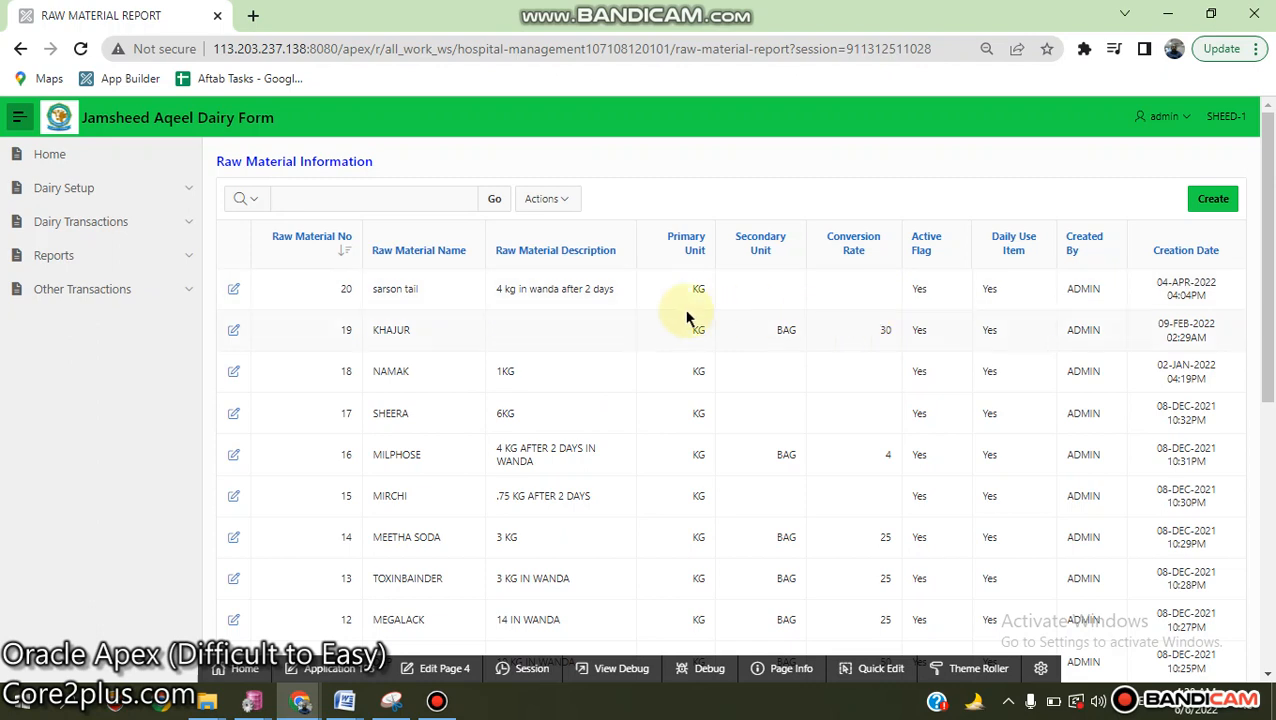
pyautogui.click(64, 188)
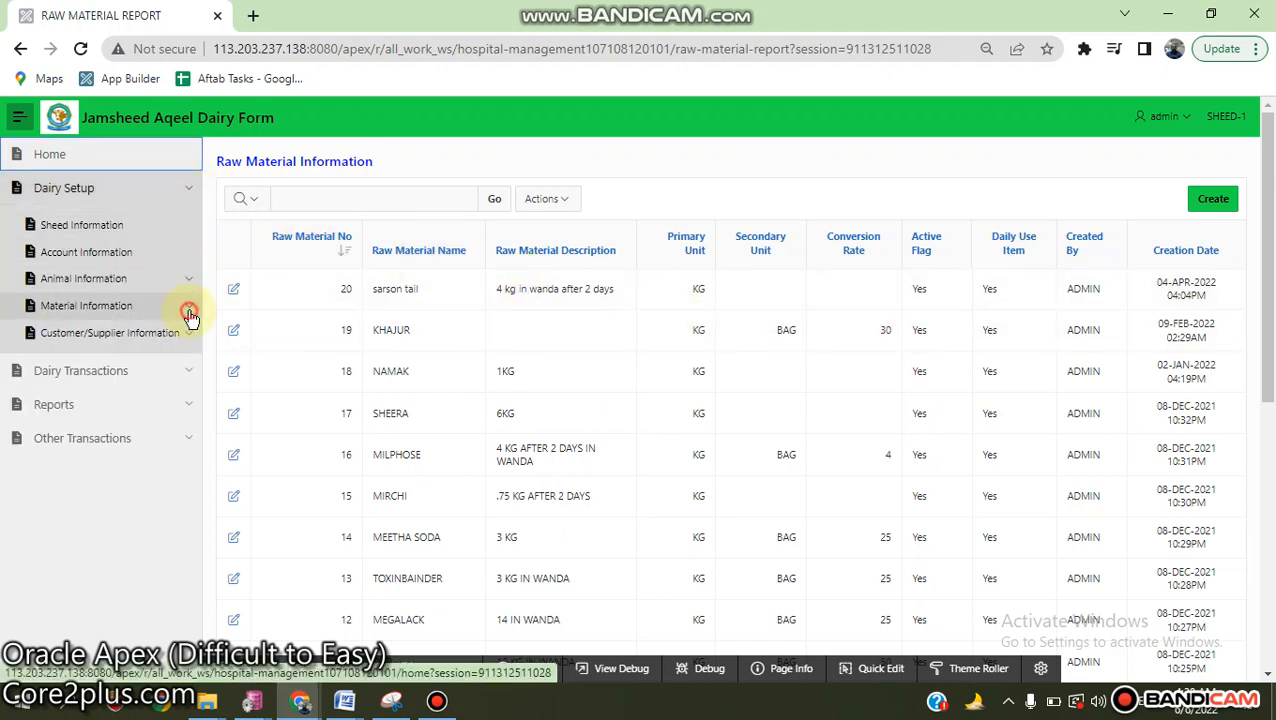
pyautogui.click(86, 304)
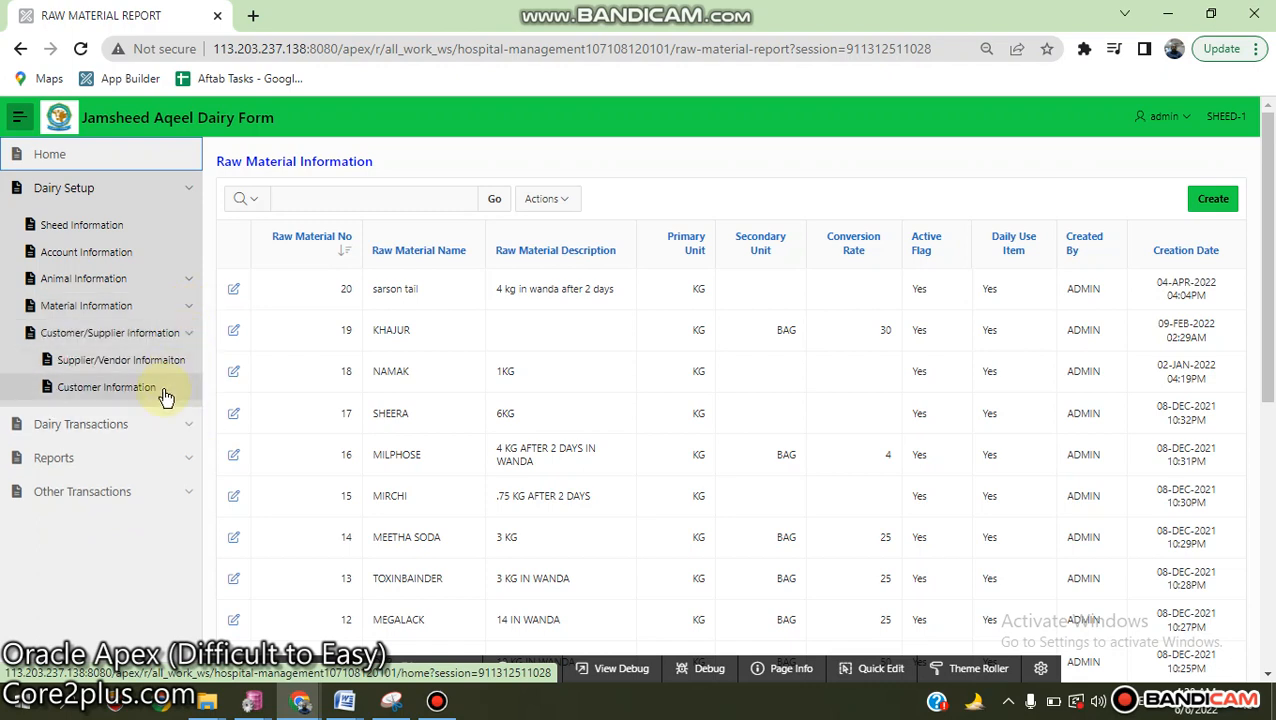
# - View the Customer Information report, then go to Purchase Information under Dairy Transactions
pyautogui.click(106, 388)
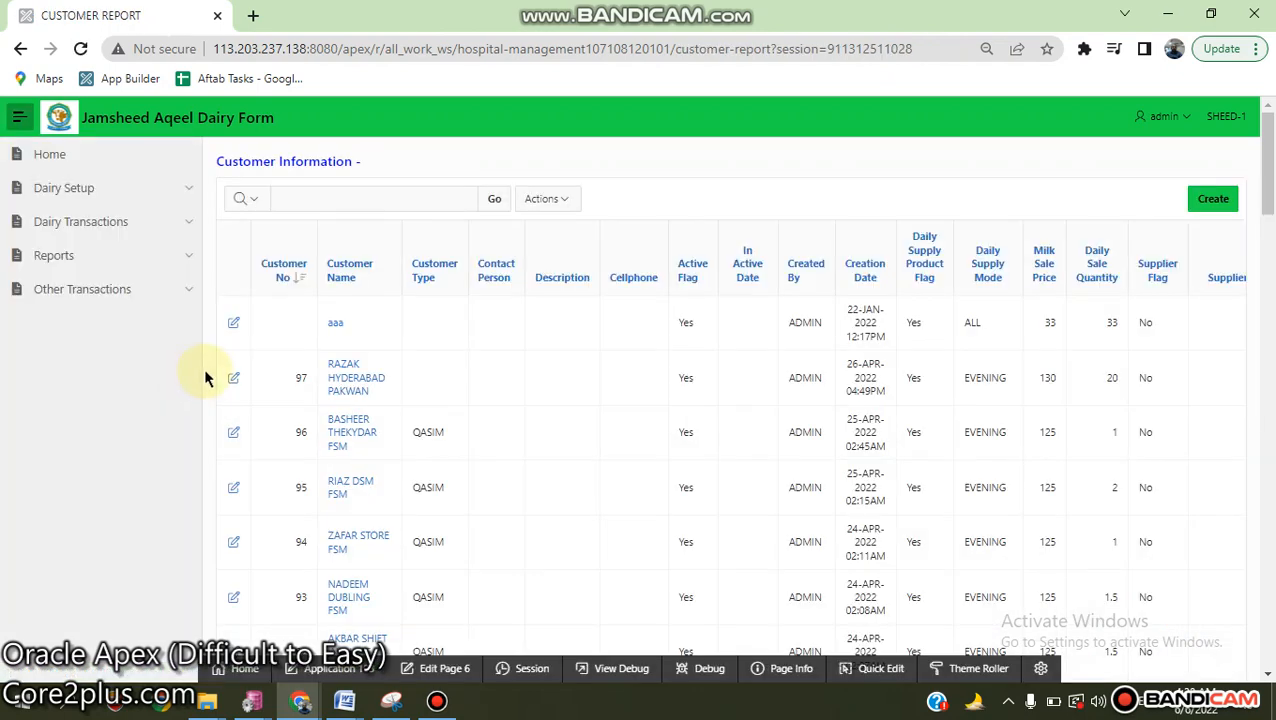
pyautogui.moveTo(984, 354)
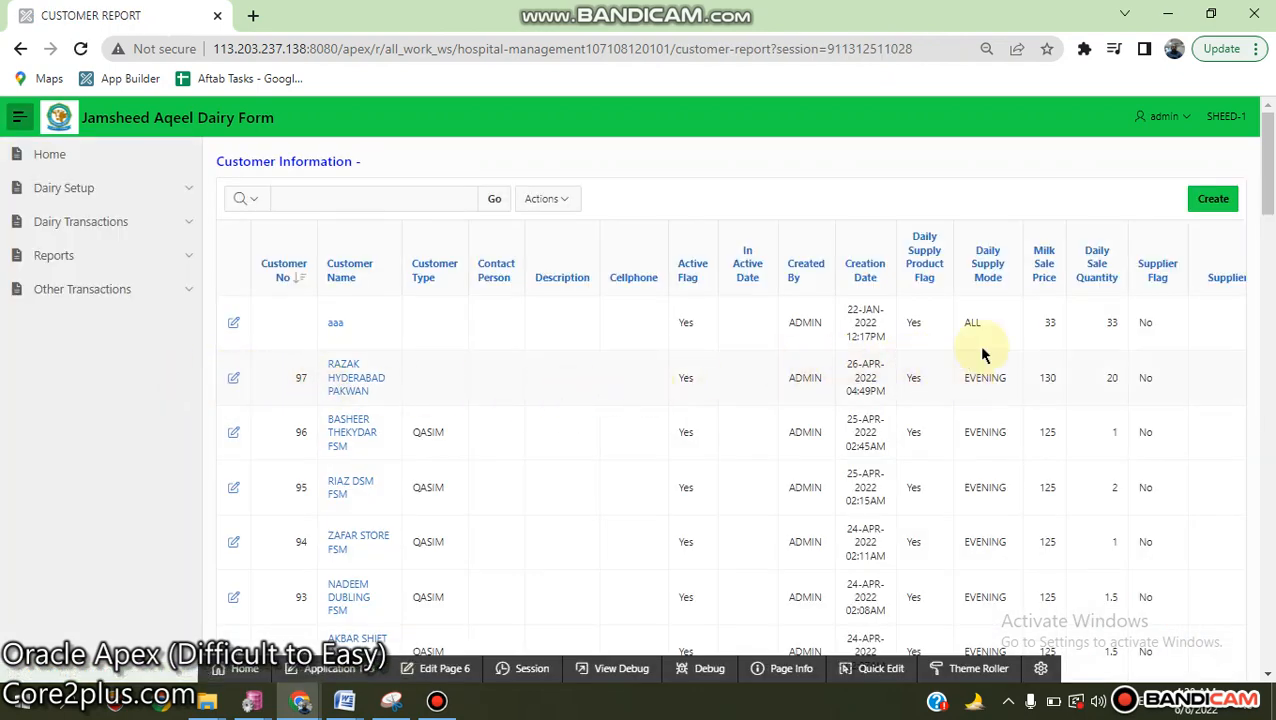
pyautogui.moveTo(1050, 328)
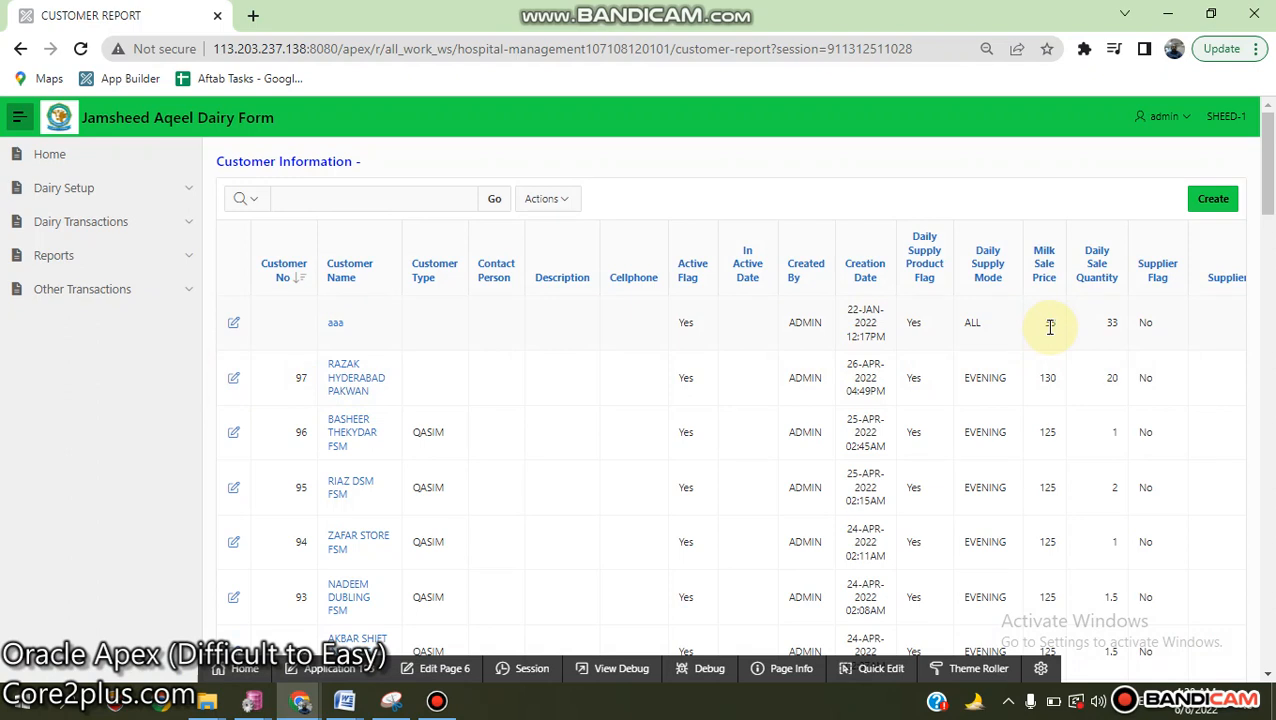
pyautogui.click(80, 220)
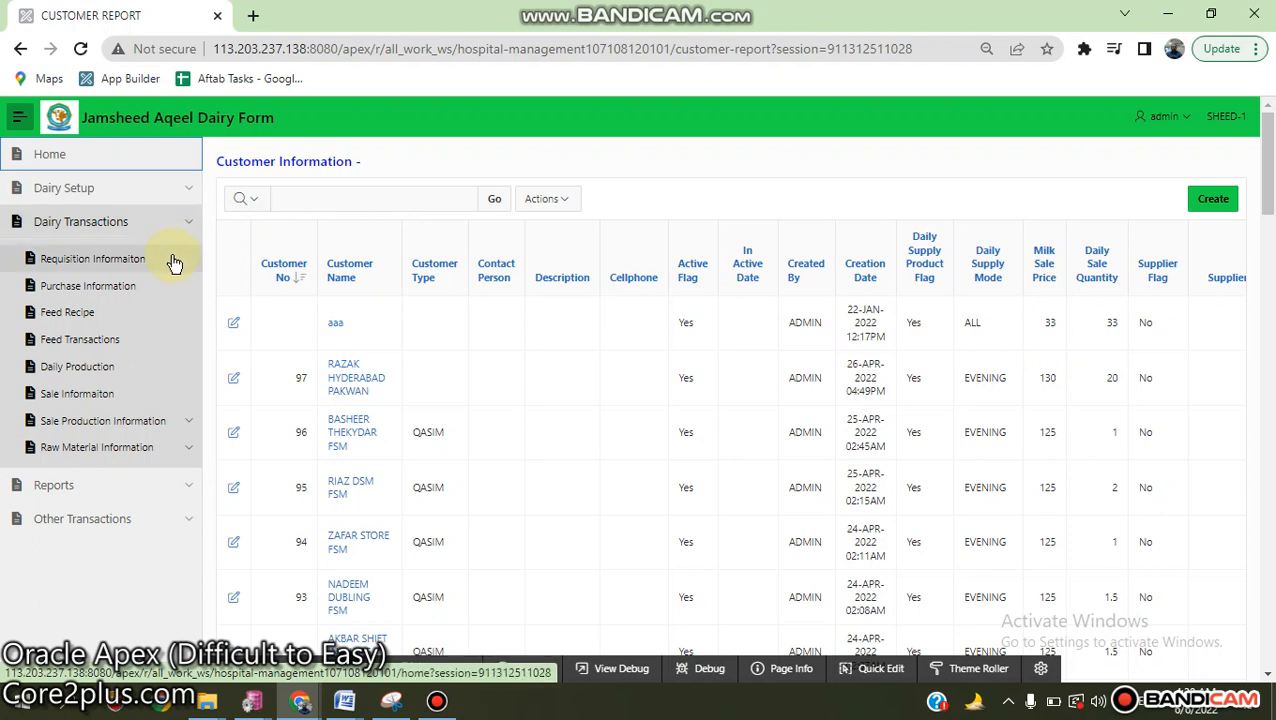
pyautogui.moveTo(148, 292)
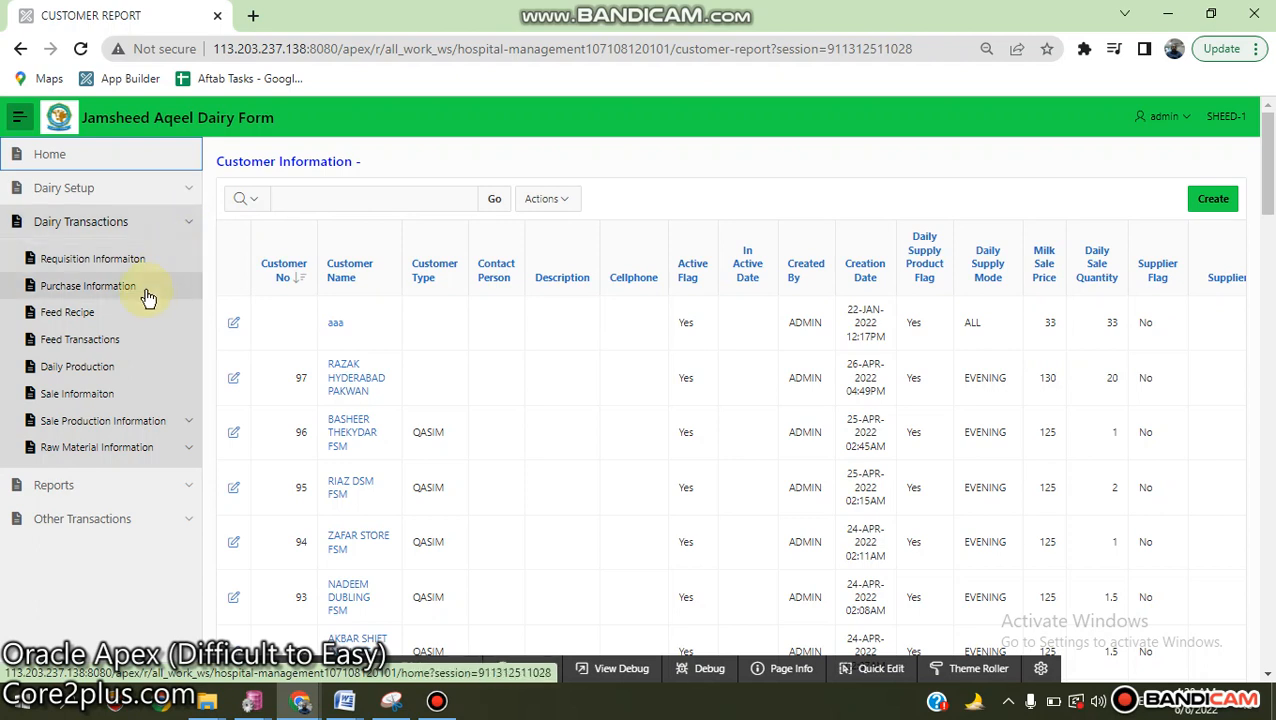
pyautogui.moveTo(146, 300)
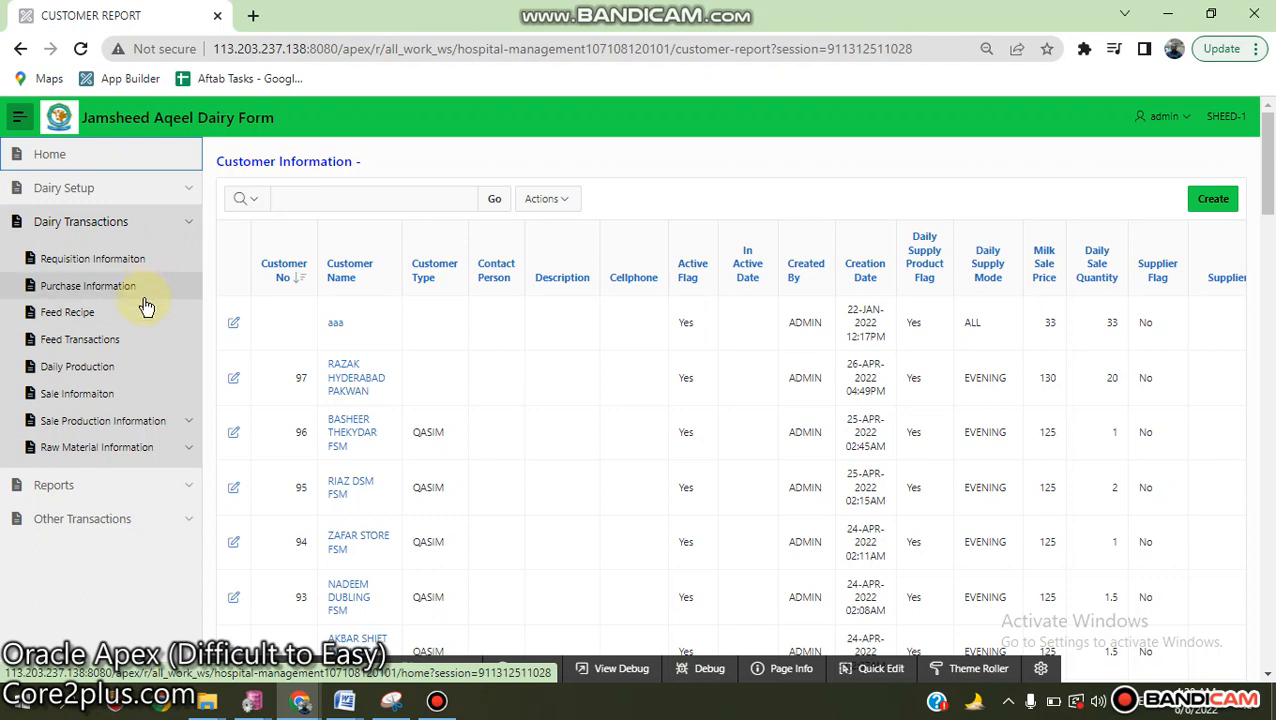
pyautogui.click(68, 312)
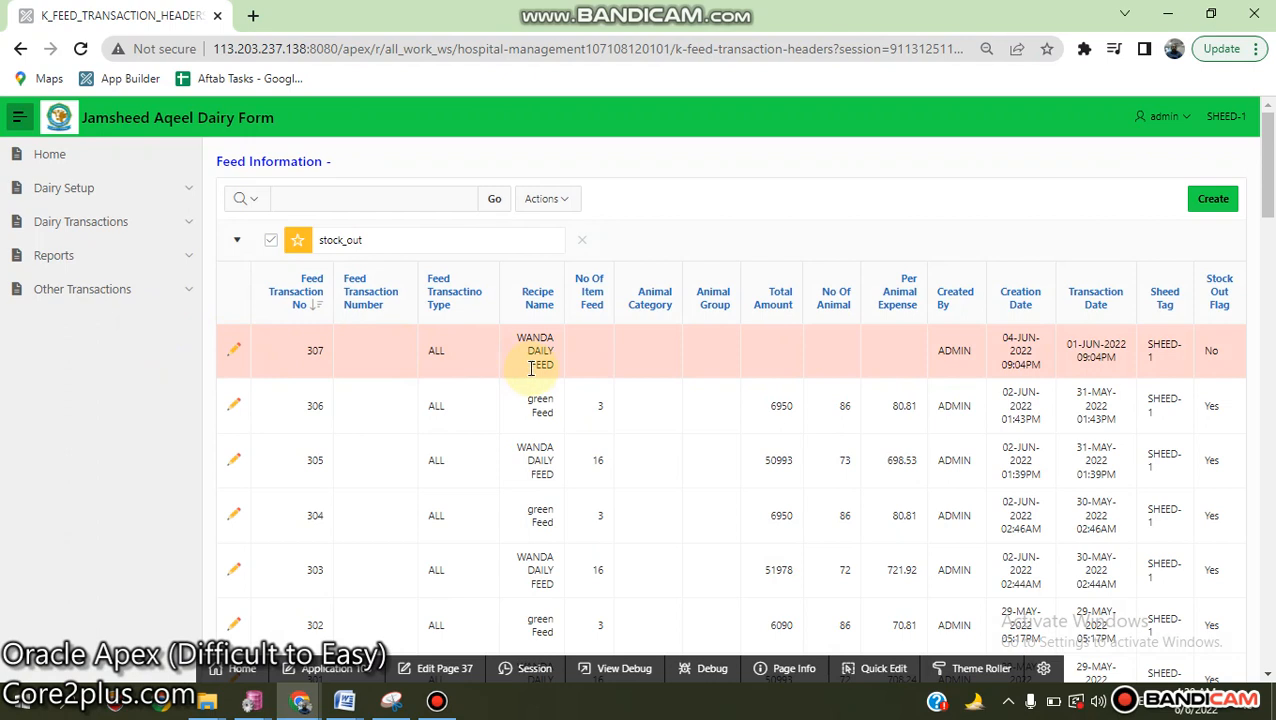
pyautogui.moveTo(1200, 350)
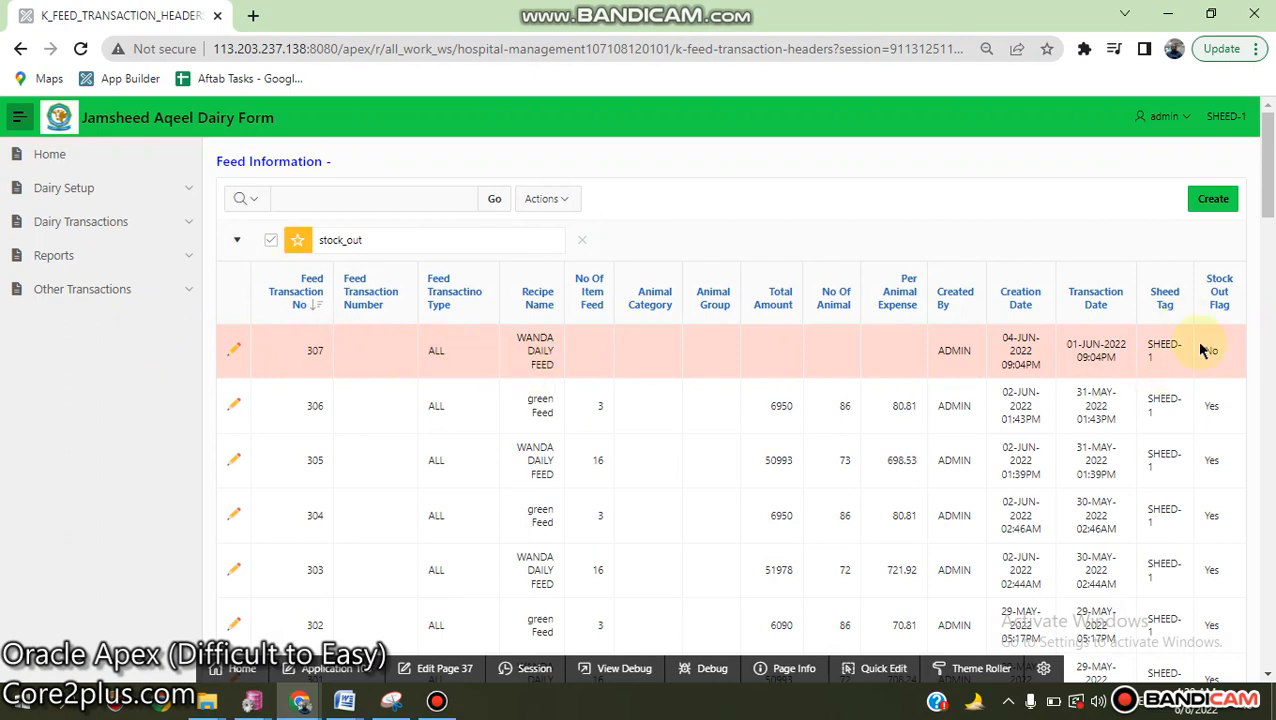
pyautogui.moveTo(204, 230)
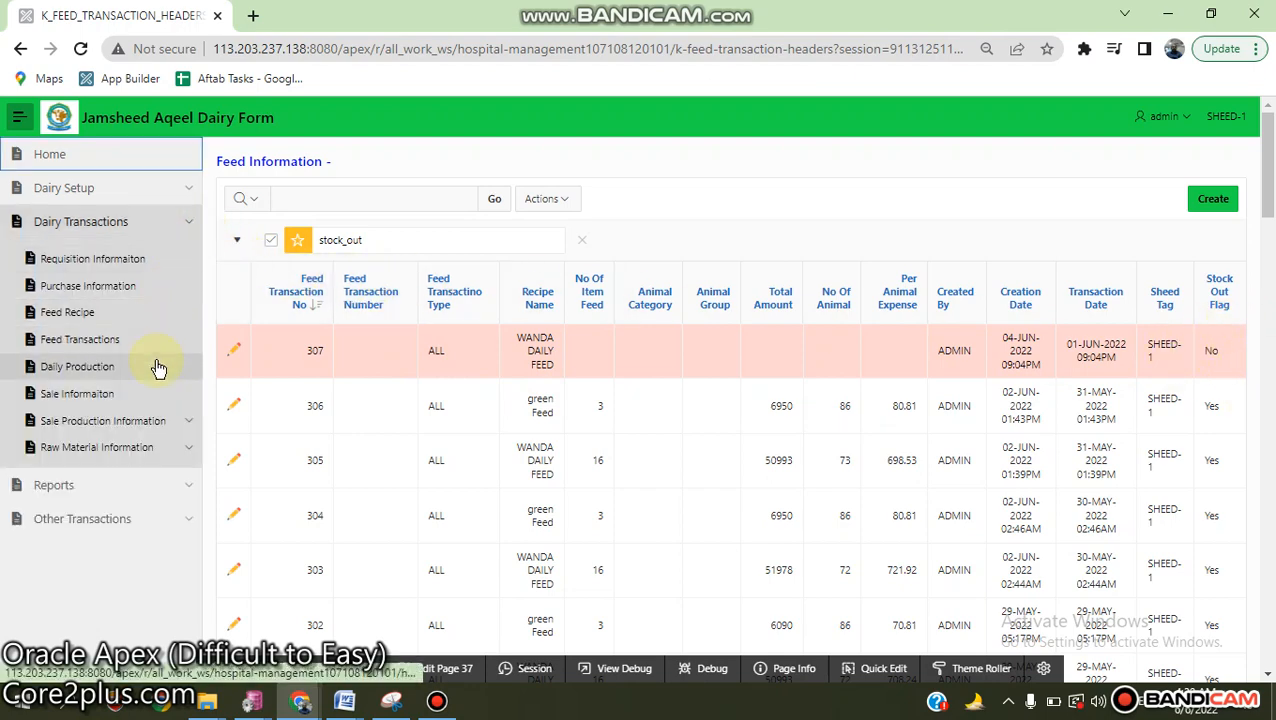
# - View the Daily Production records and reopen the Dairy Transactions list
pyautogui.click(76, 366)
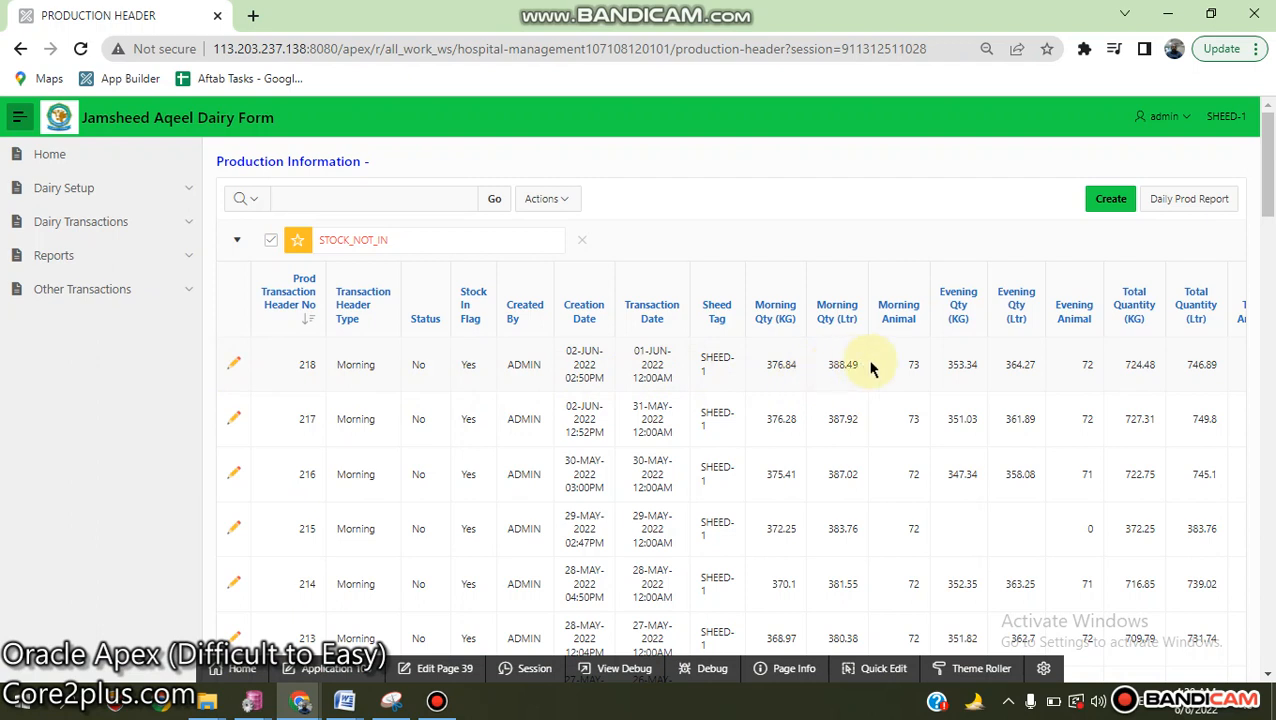
pyautogui.moveTo(936, 370)
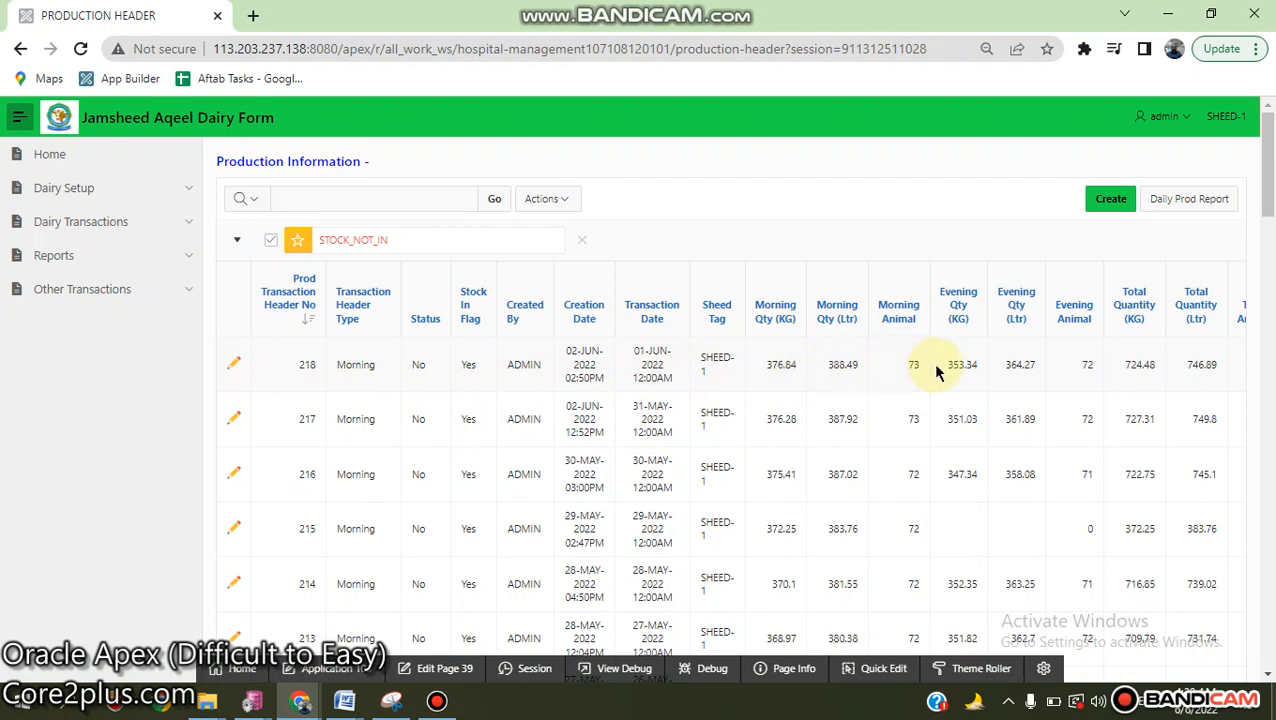
pyautogui.moveTo(330, 278)
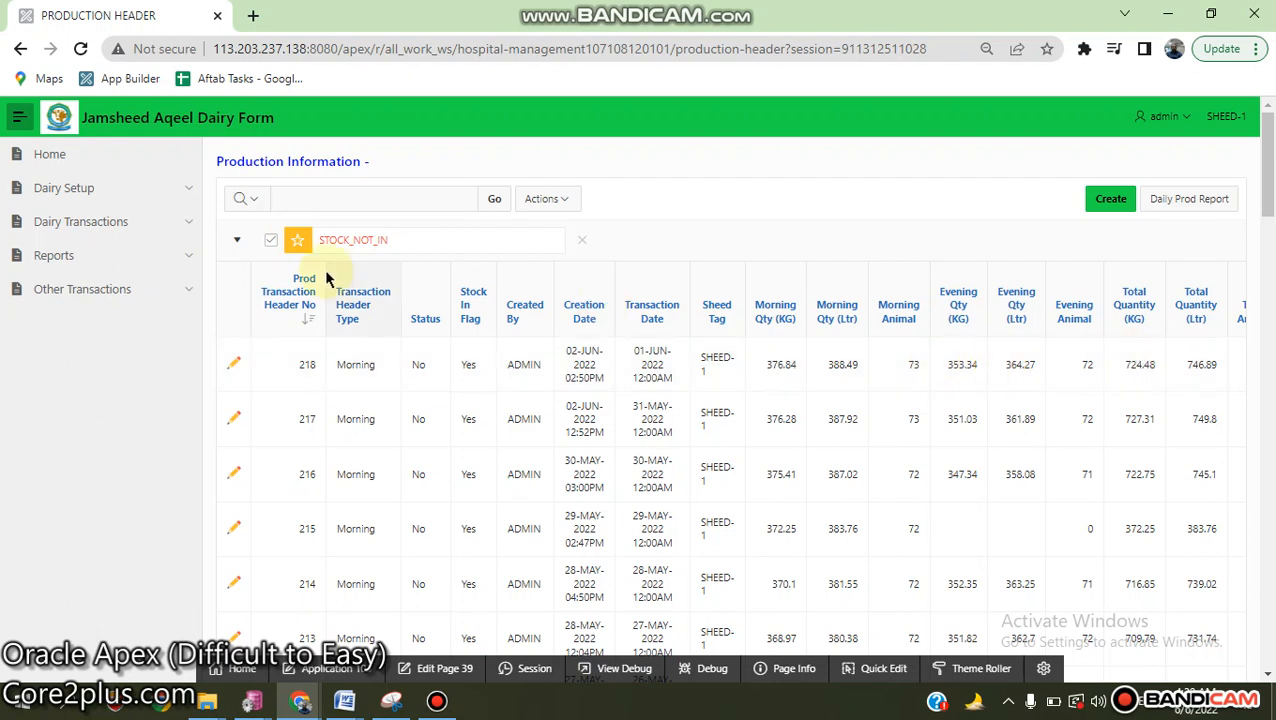
pyautogui.moveTo(196, 222)
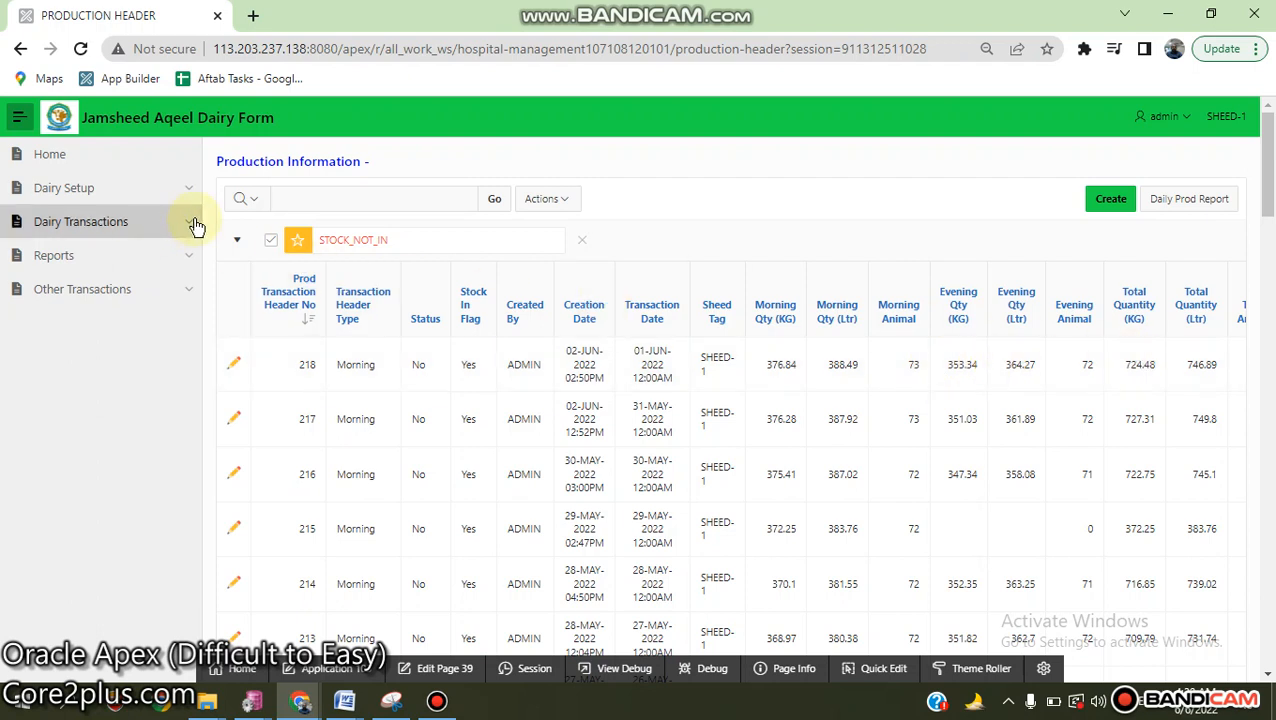
pyautogui.click(80, 220)
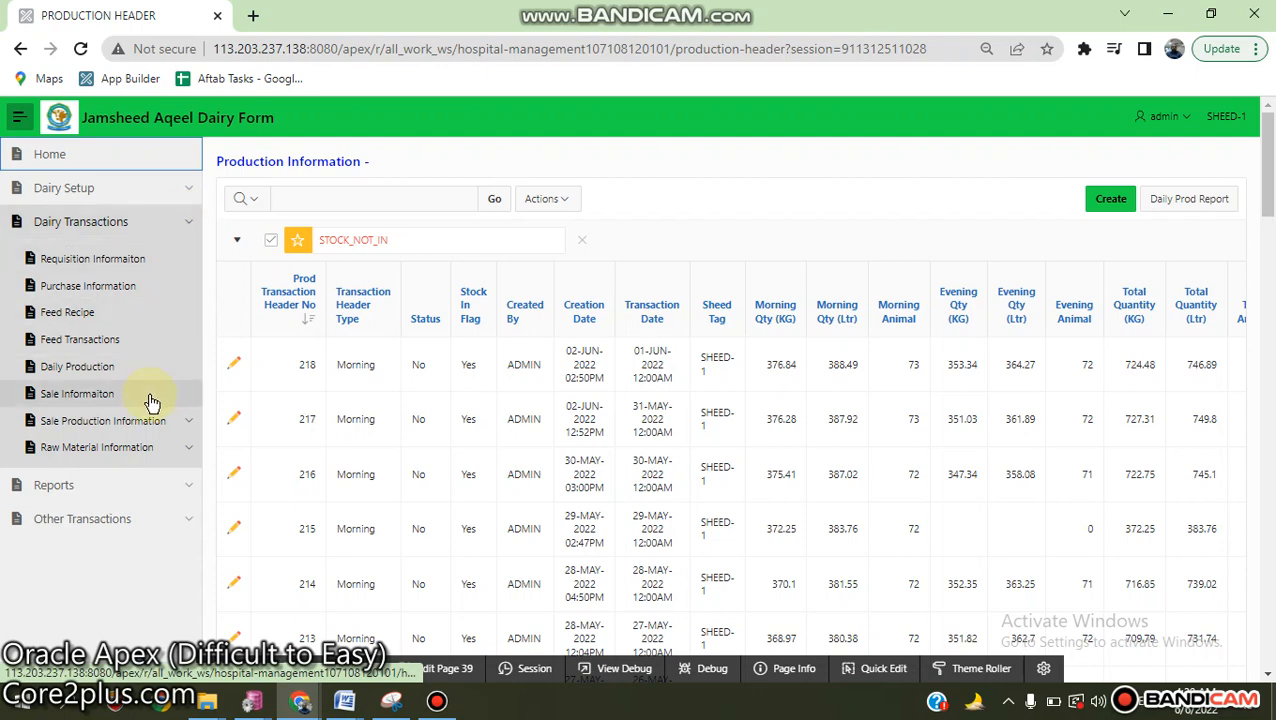
# - Review sale invoice 154's lines, then show the purchased-milk sale records
pyautogui.click(72, 392)
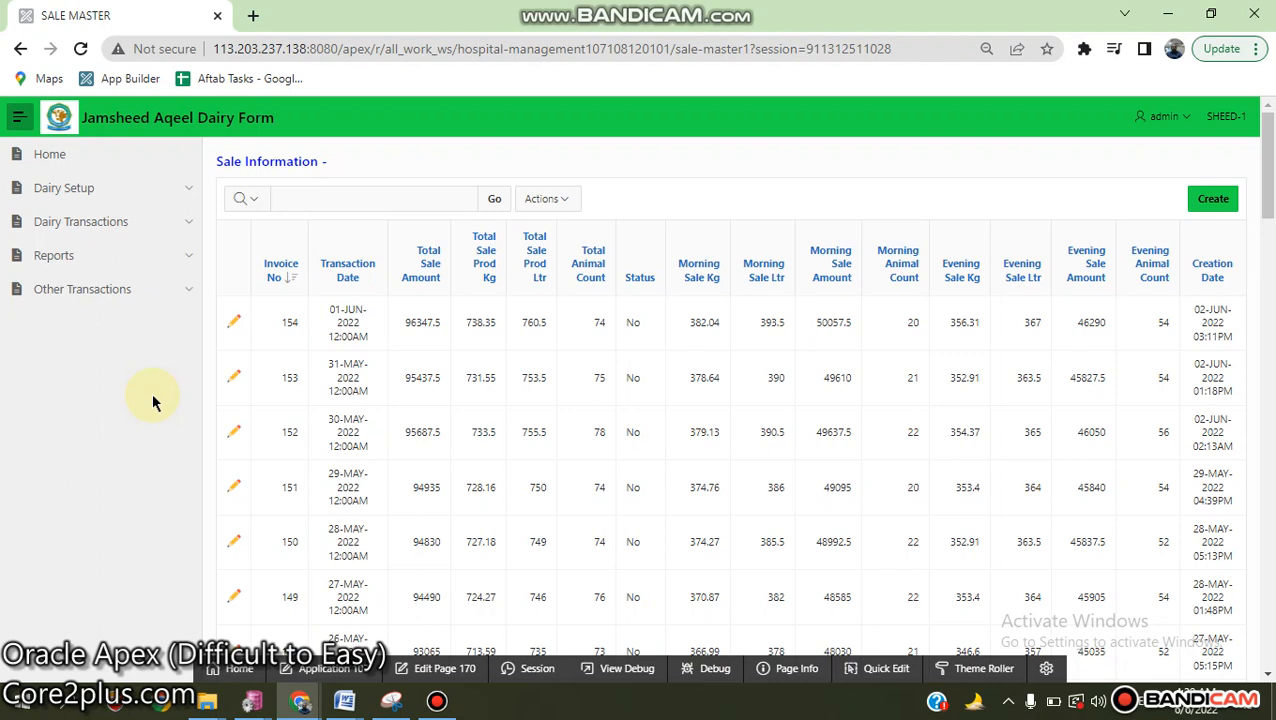
pyautogui.moveTo(208, 370)
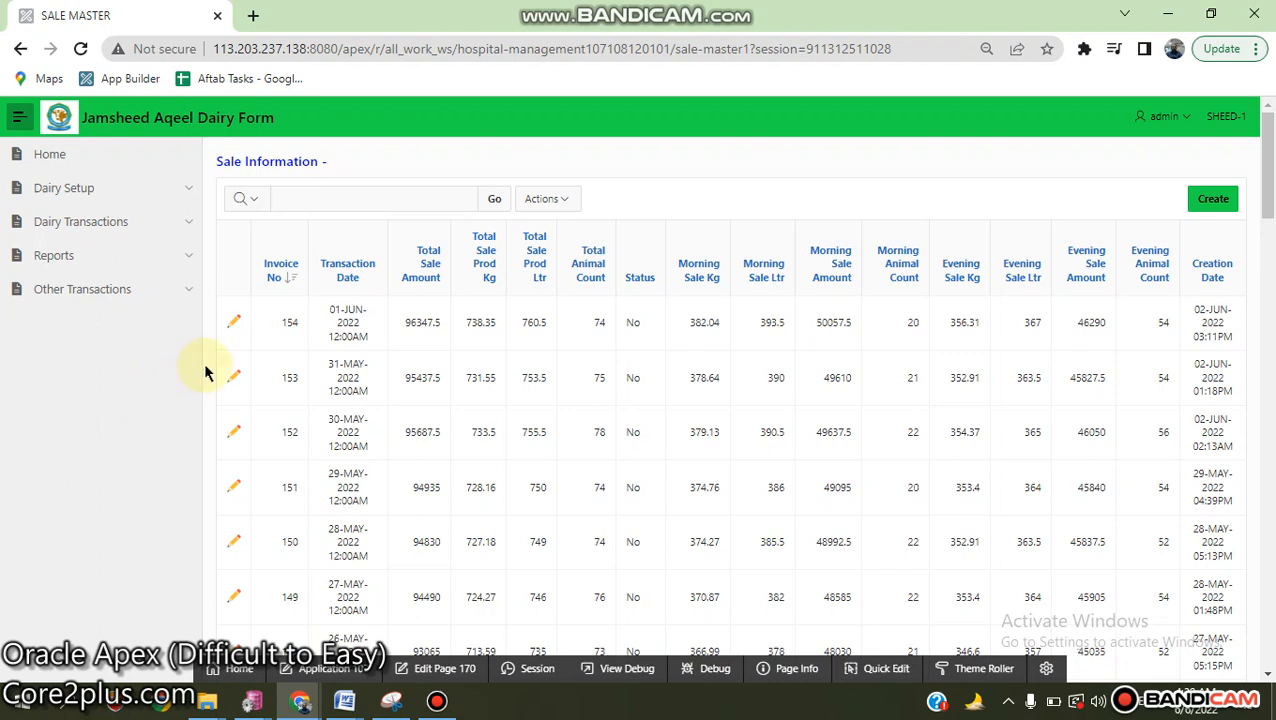
pyautogui.click(232, 322)
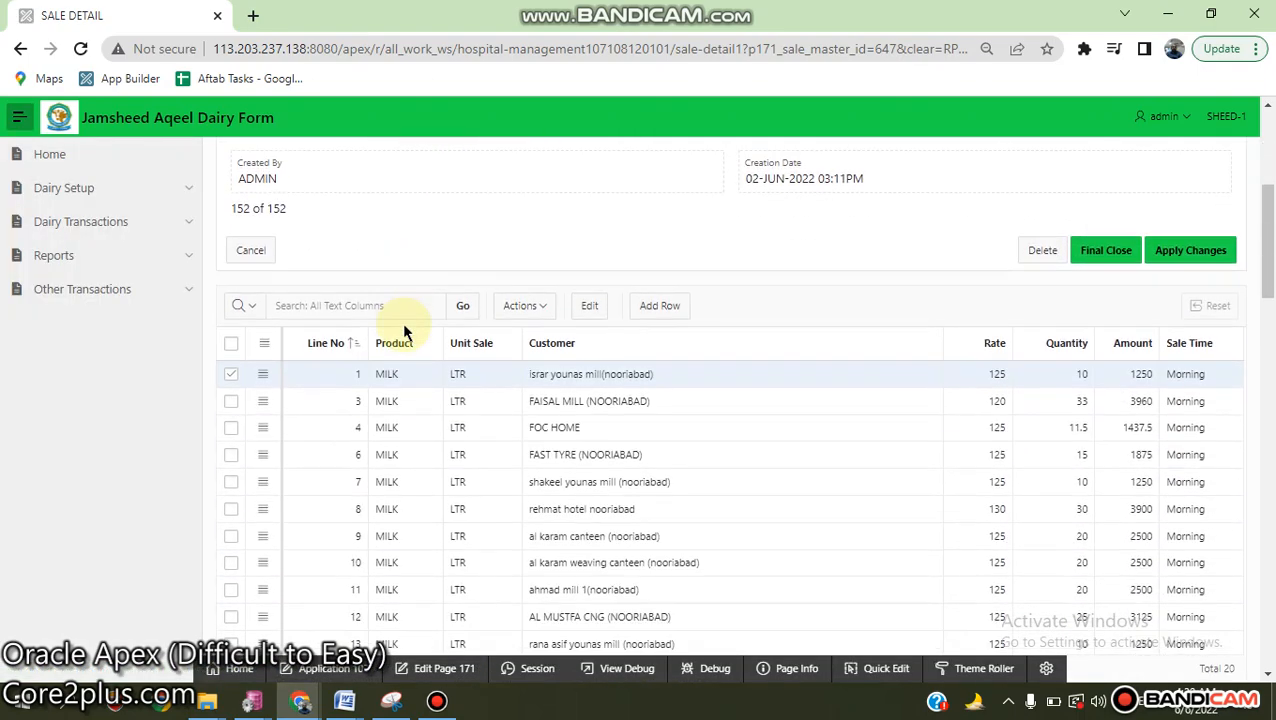
pyautogui.moveTo(672, 388)
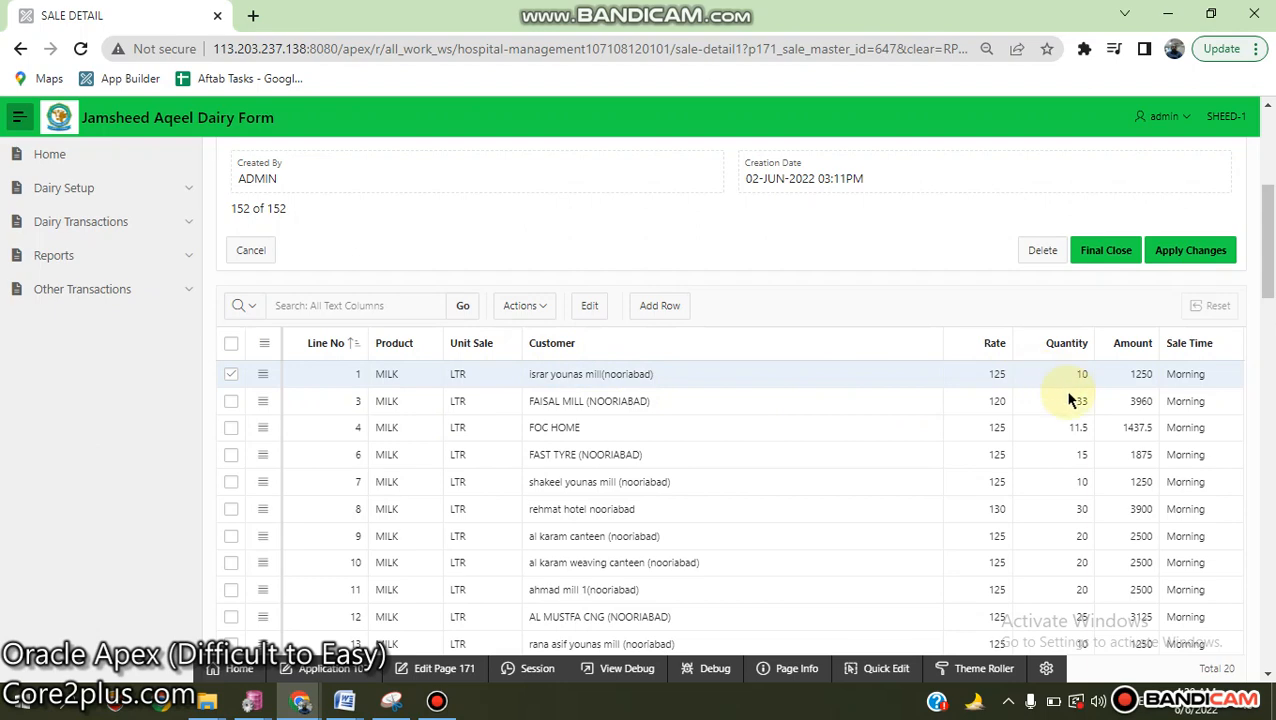
pyautogui.scroll(-3)
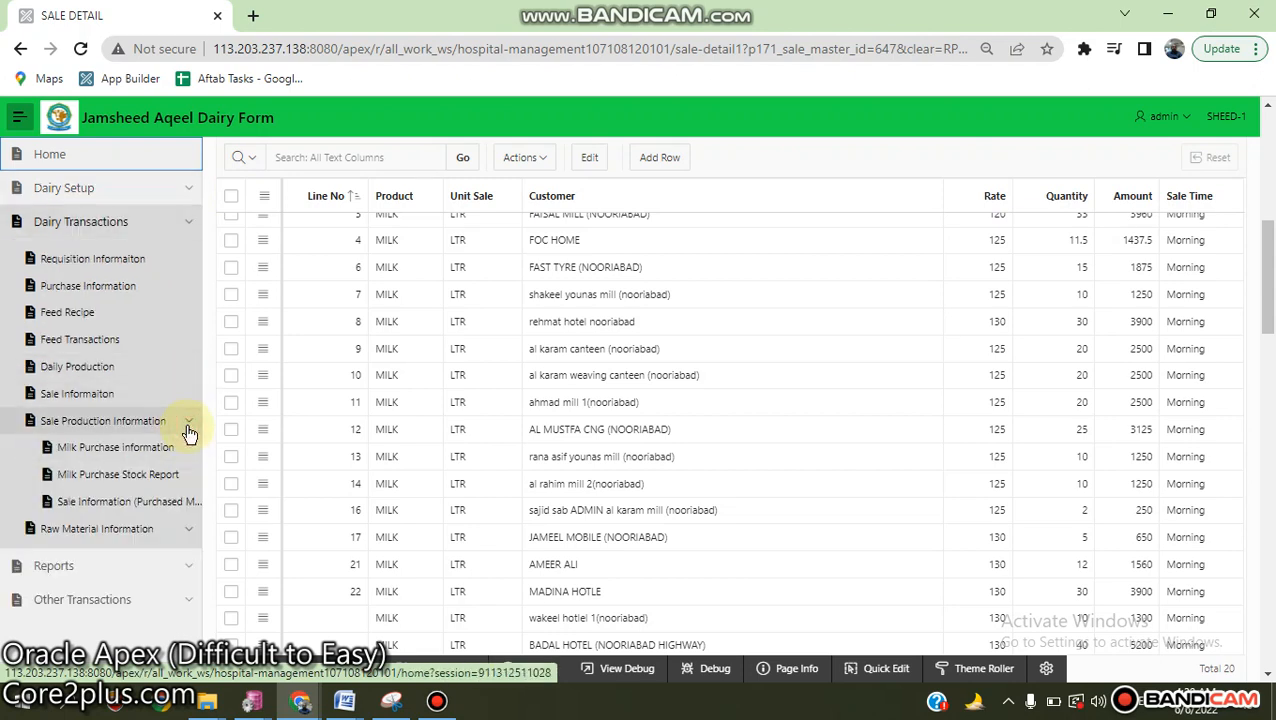
pyautogui.moveTo(194, 474)
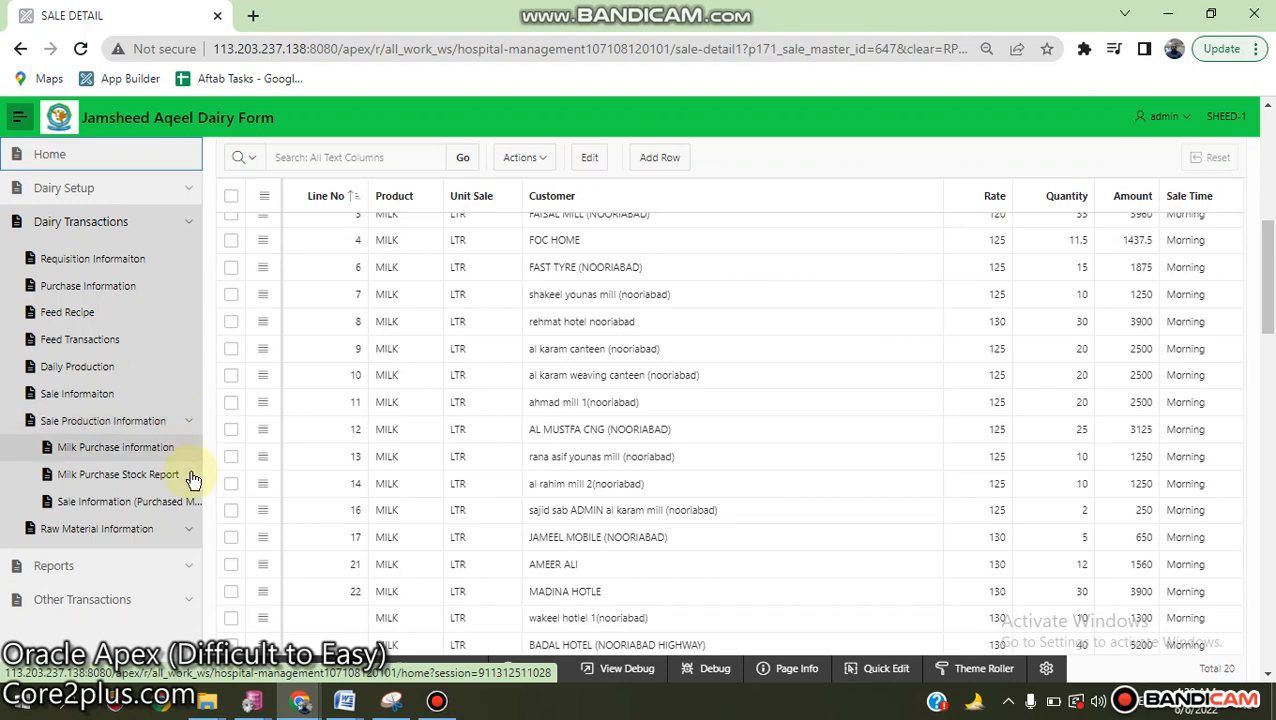
pyautogui.click(110, 448)
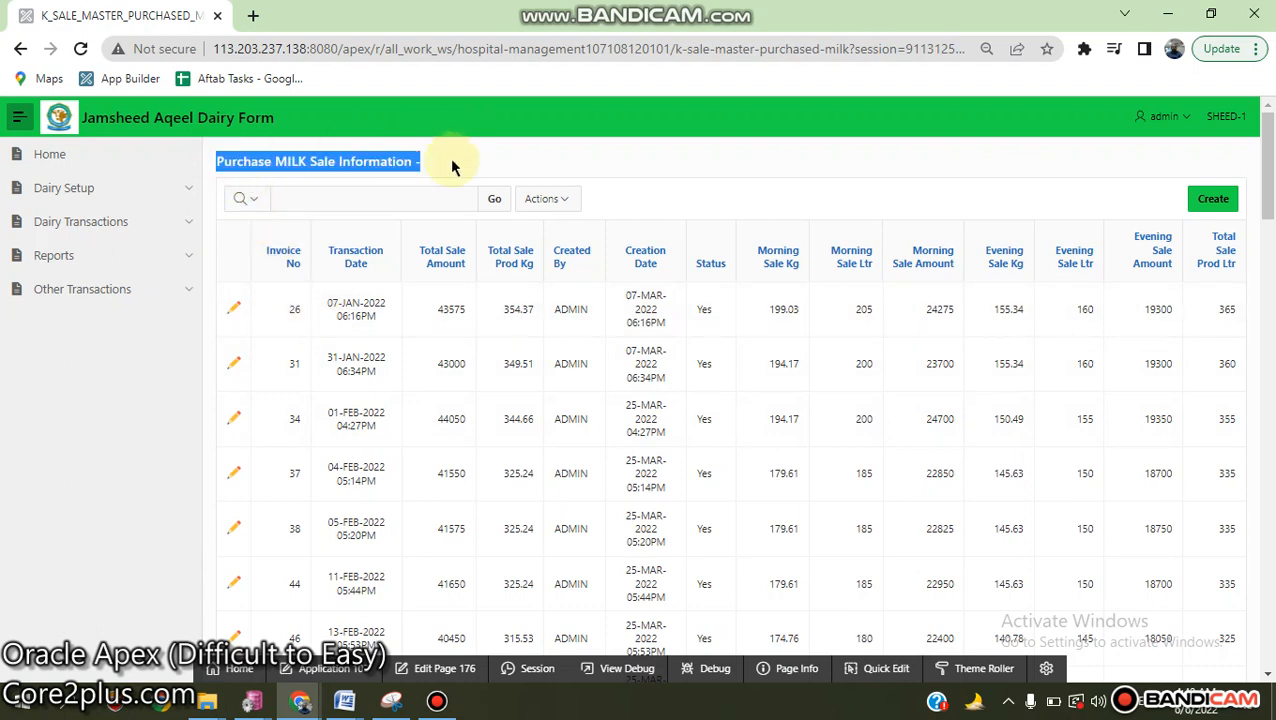
# - Expand Reports and Users Reports to list Purchase Detail, Current Stock and Customer Ledger
pyautogui.click(54, 256)
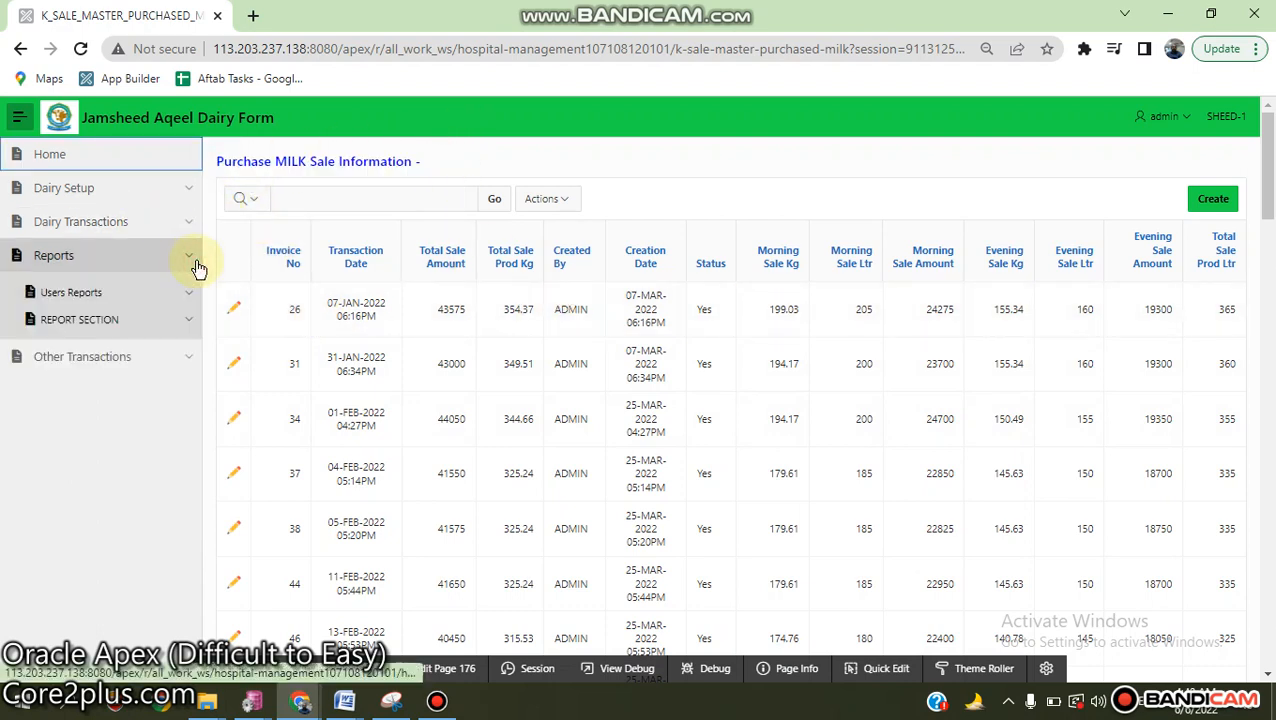
pyautogui.click(70, 292)
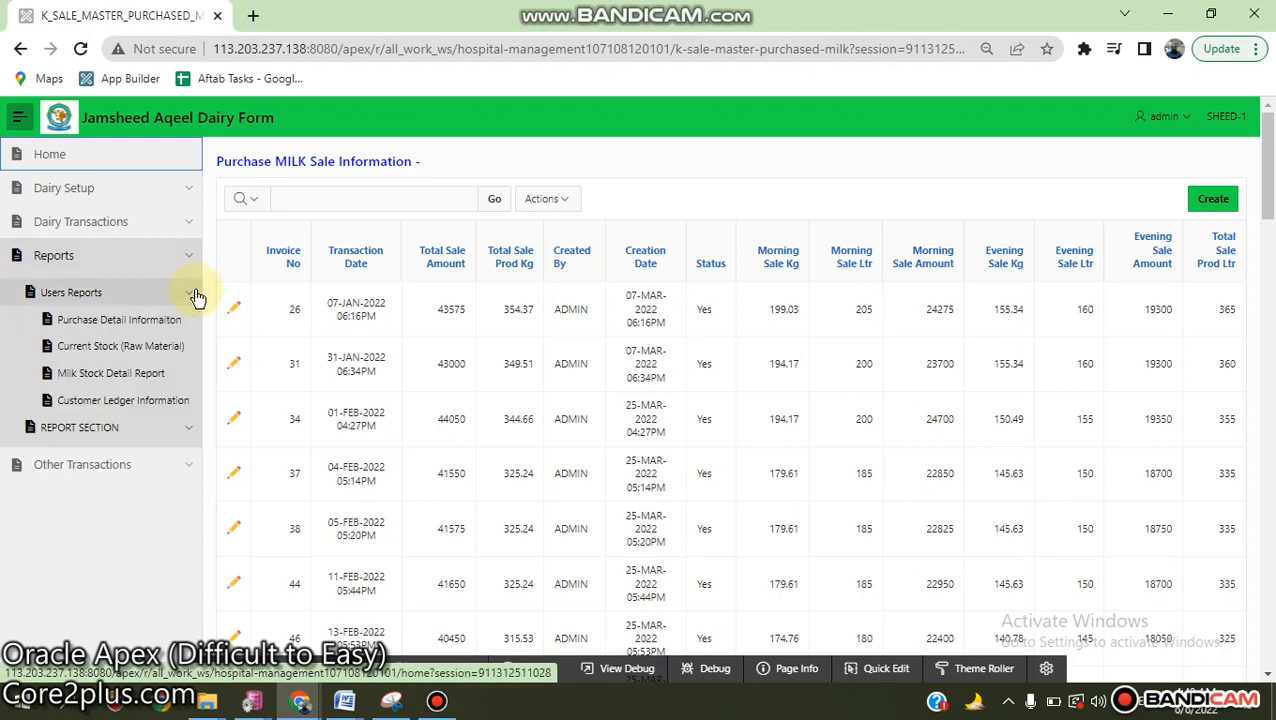
pyautogui.moveTo(184, 322)
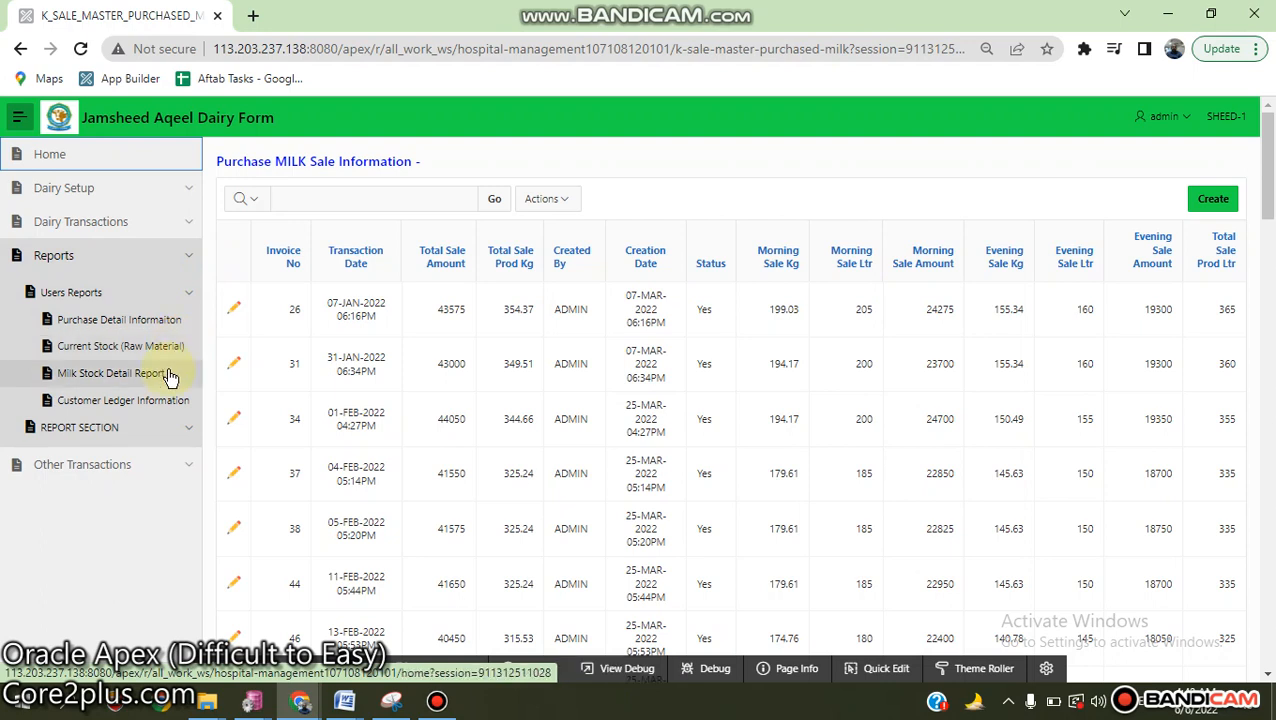
pyautogui.moveTo(172, 378)
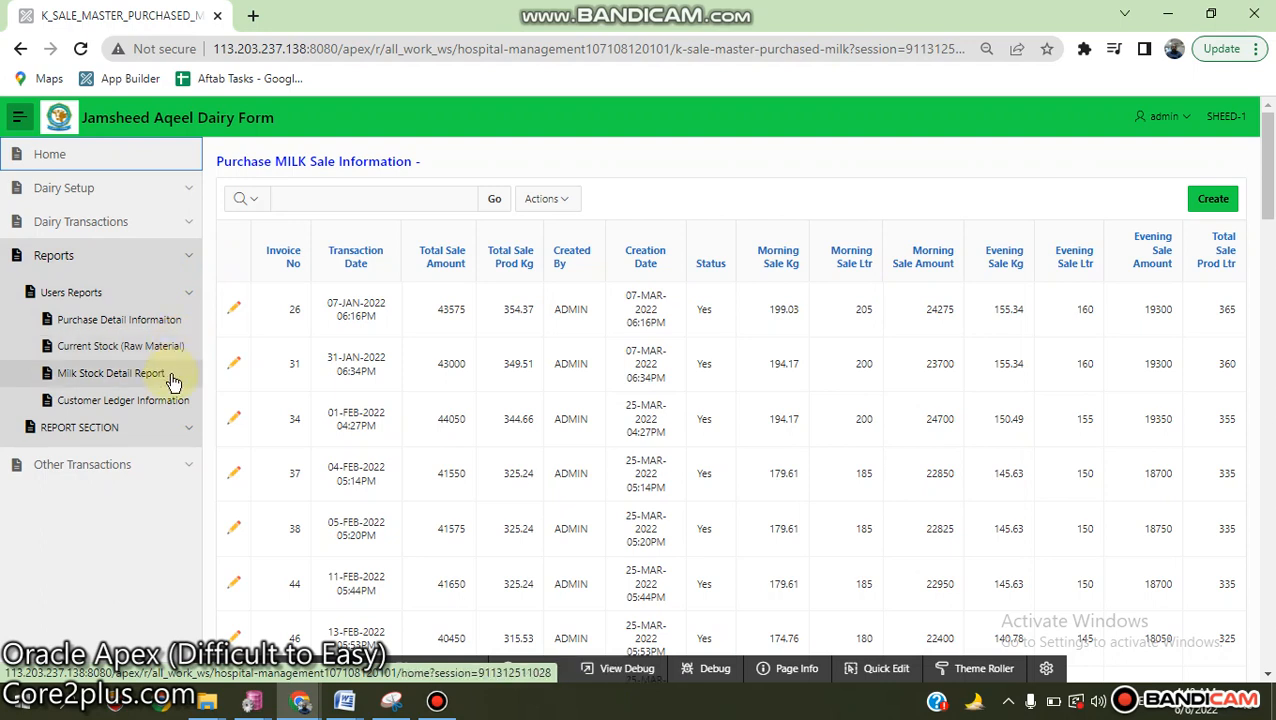
# - Load the customer ledger for customer 2, al rahim mill 1
pyautogui.click(118, 400)
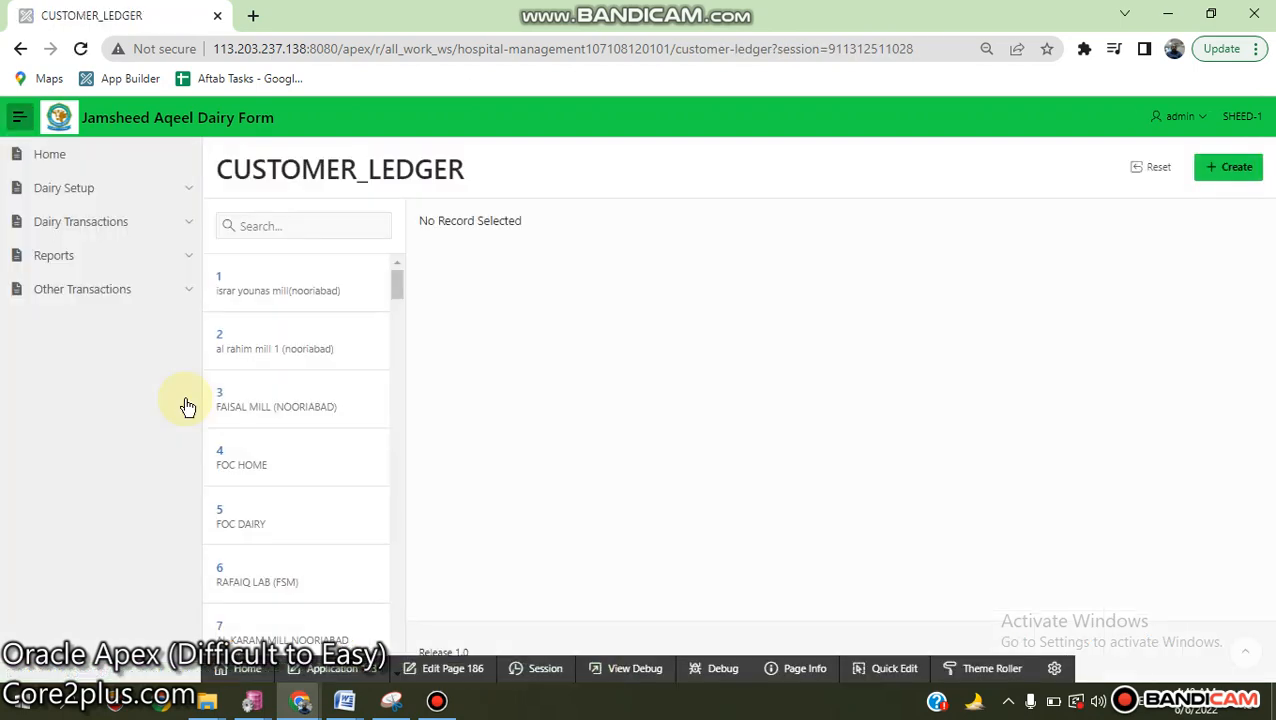
pyautogui.click(278, 340)
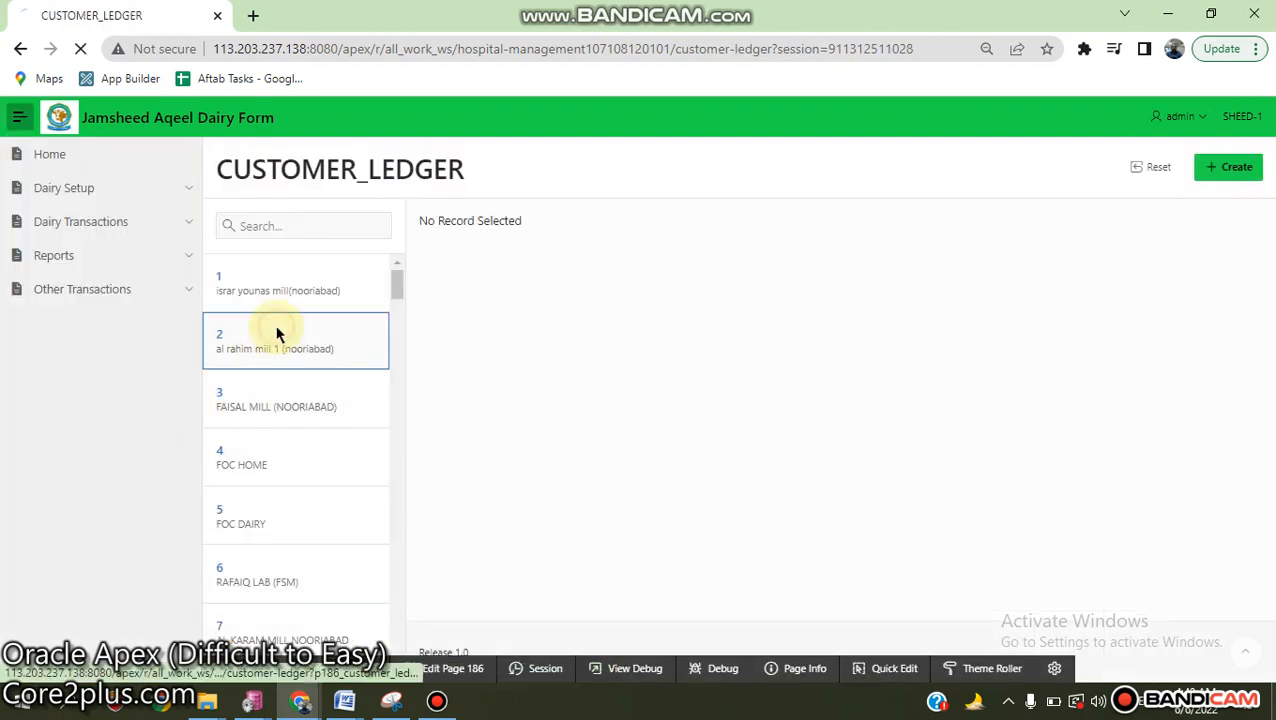
pyautogui.click(278, 340)
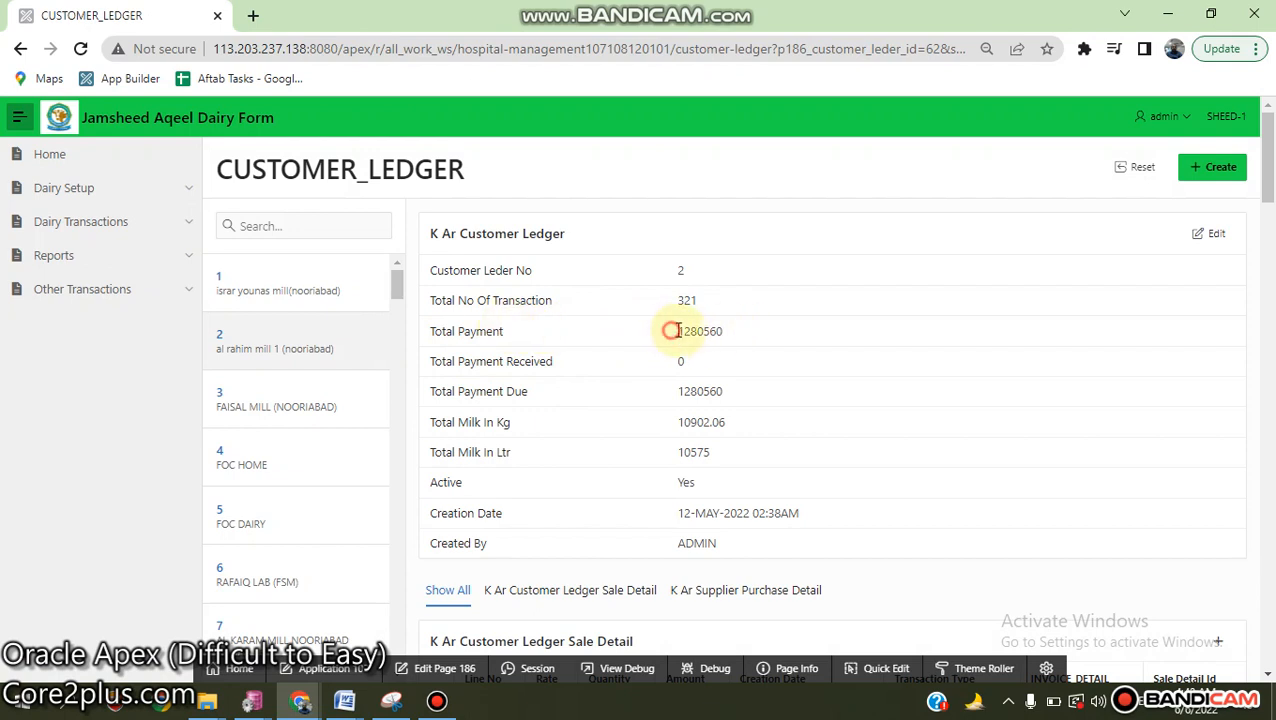
# - Highlight the total payment due, review the sale detail rows and close the Sale Detail popup
pyautogui.doubleClick(700, 390)
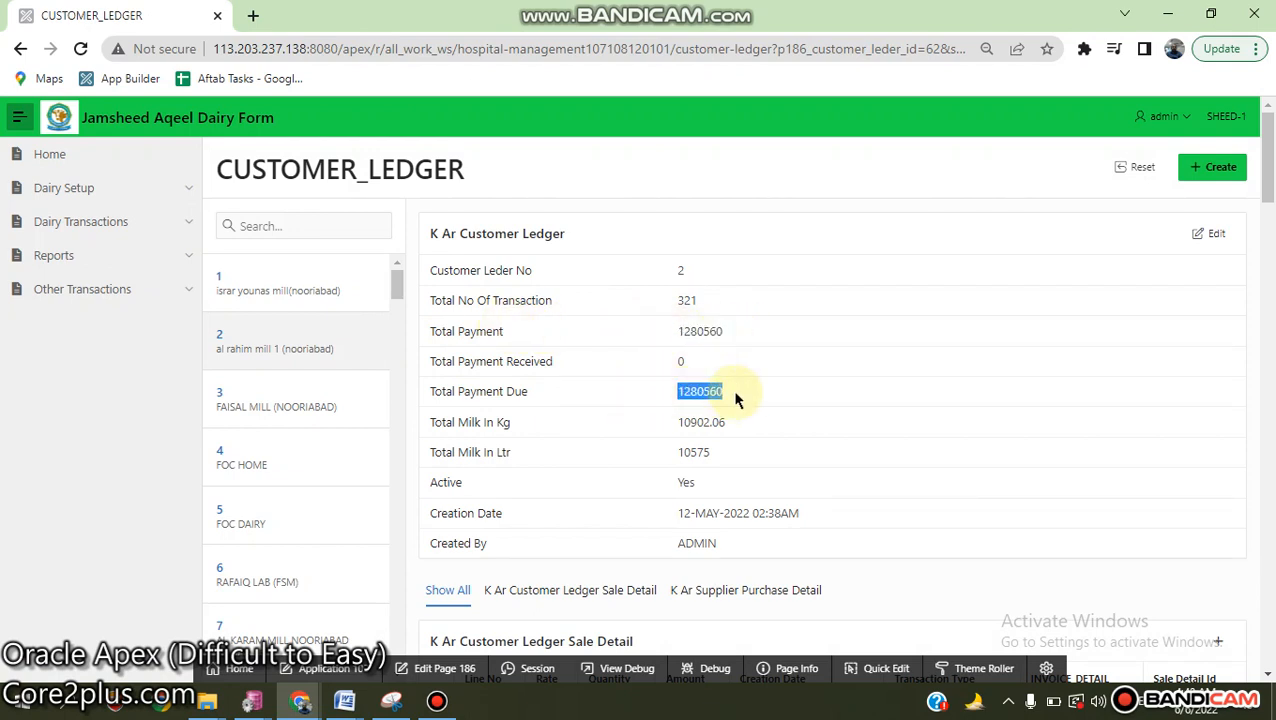
pyautogui.moveTo(660, 456)
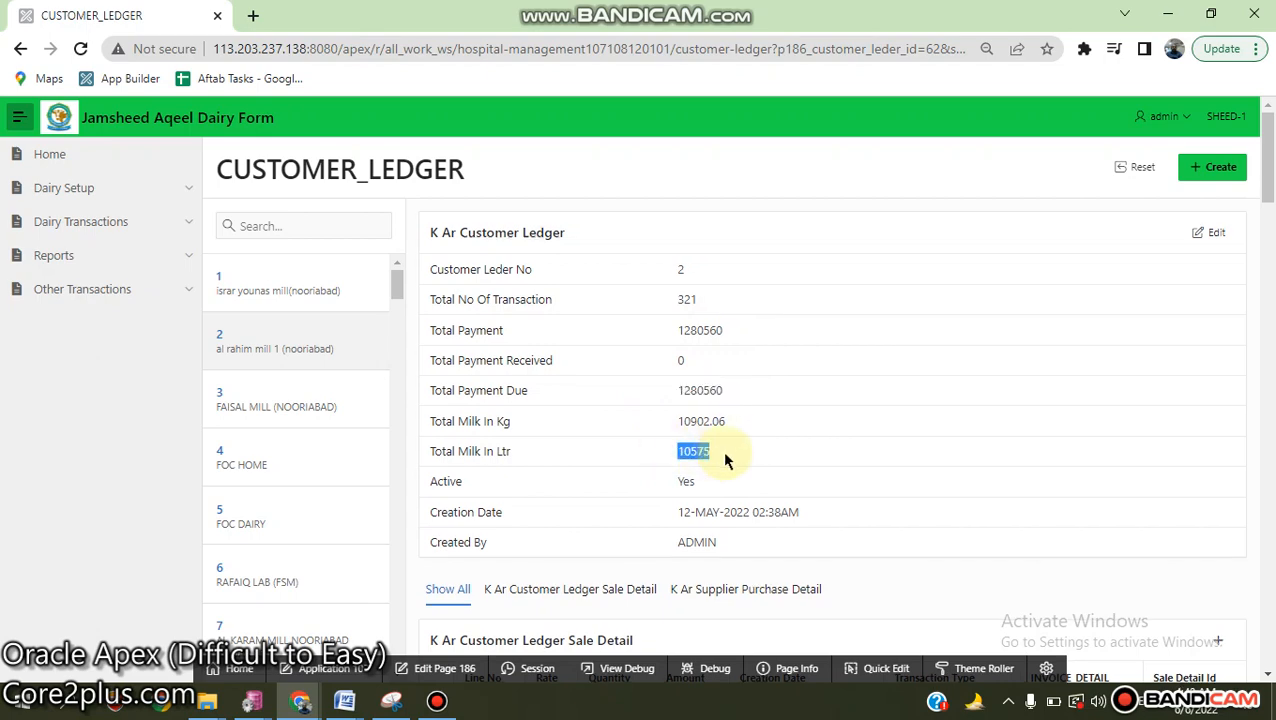
pyautogui.scroll(-3)
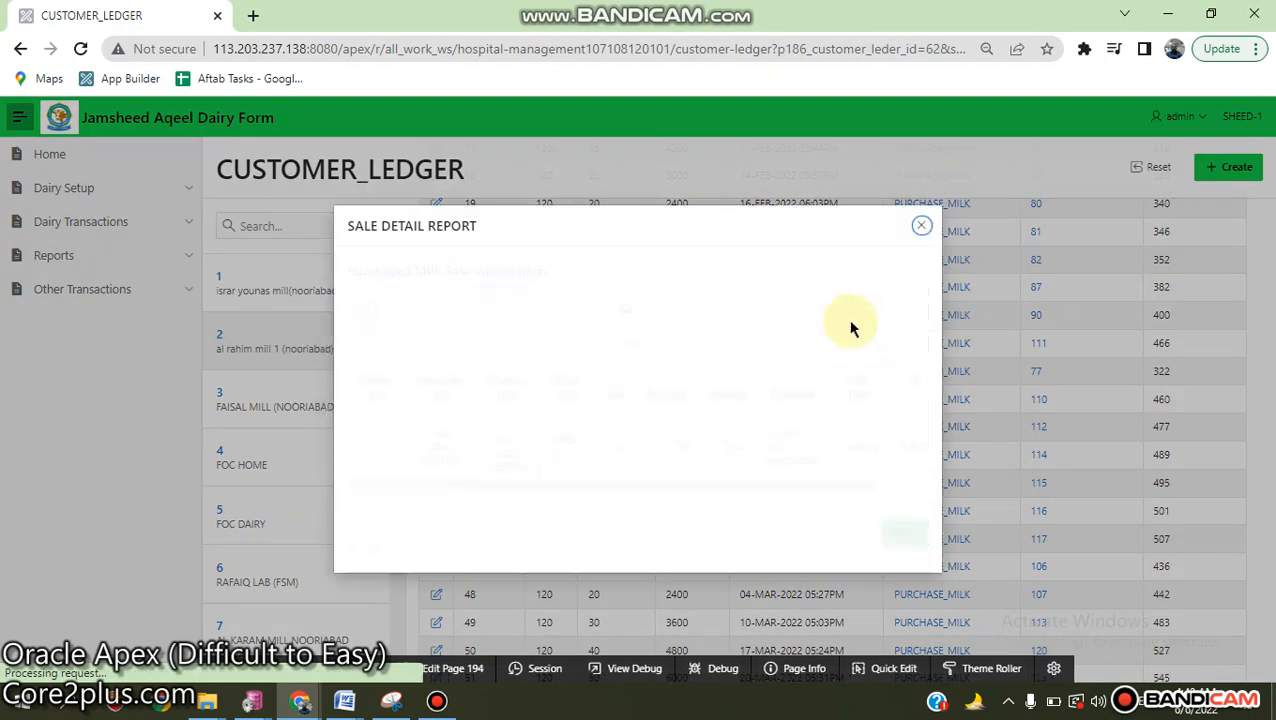
pyautogui.click(920, 224)
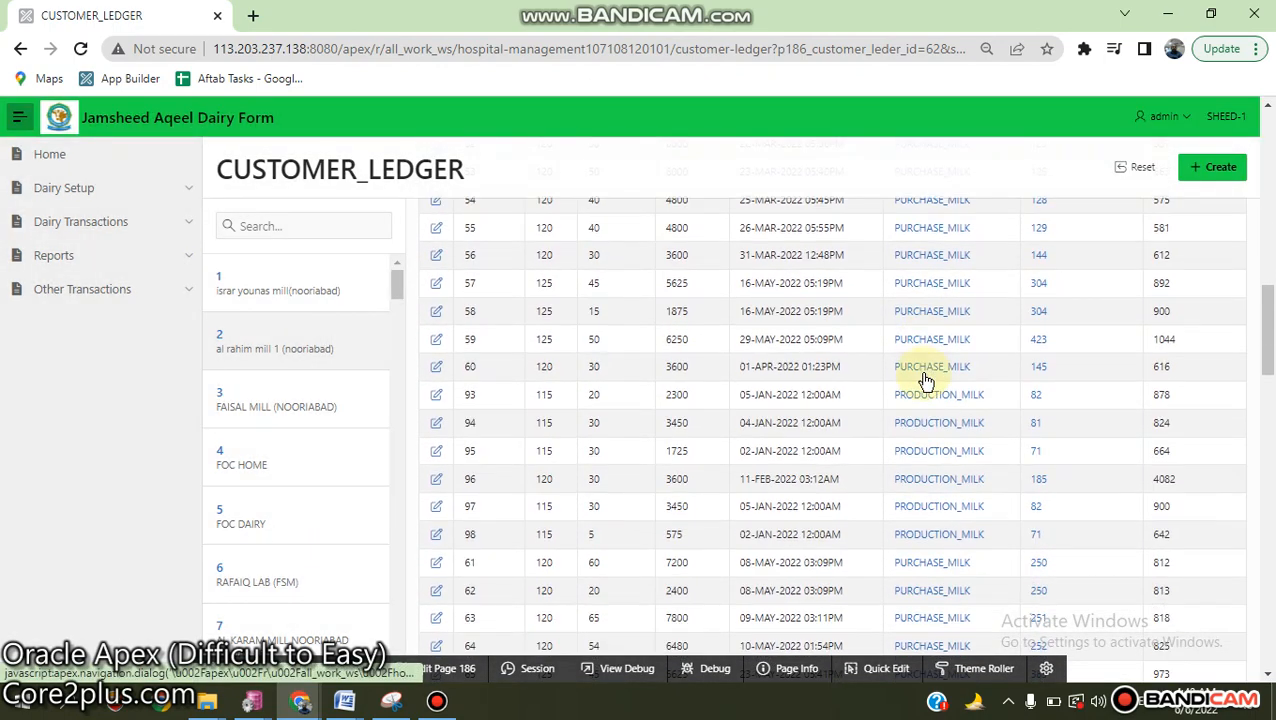
pyautogui.moveTo(728, 392)
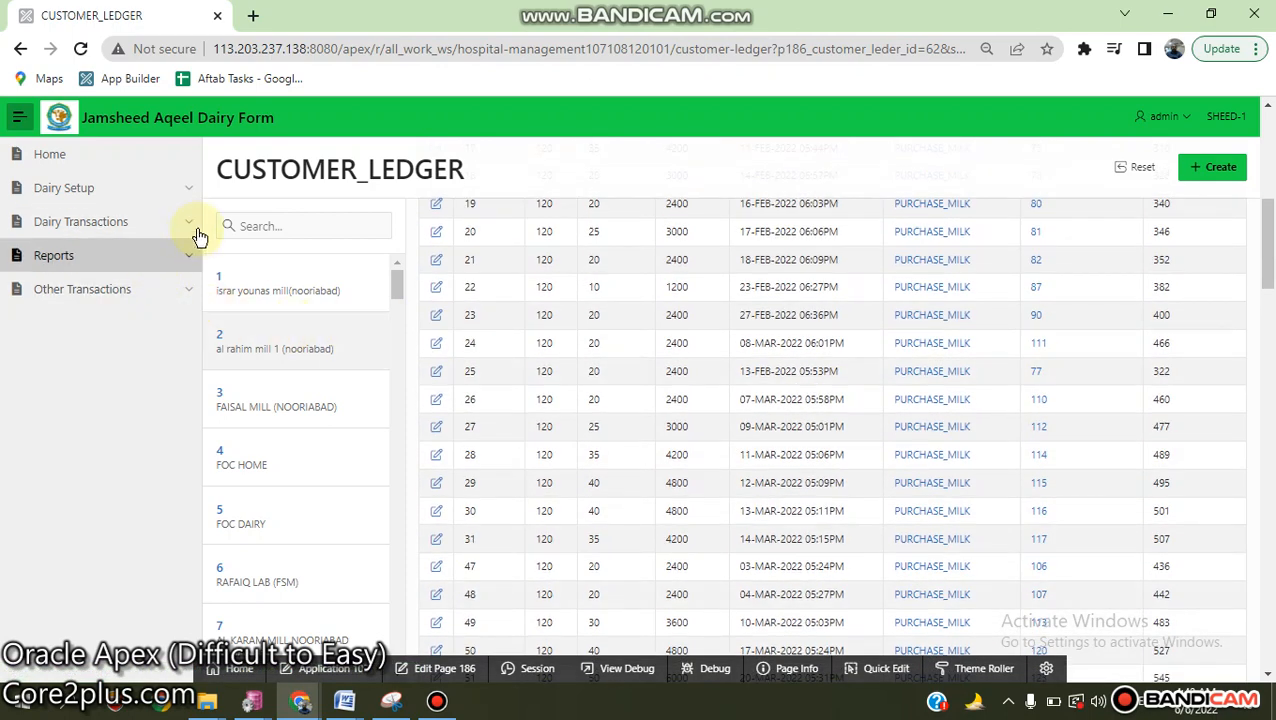
# - Expand Reports, Users Reports and REPORT SECTION to list its reports
pyautogui.click(80, 220)
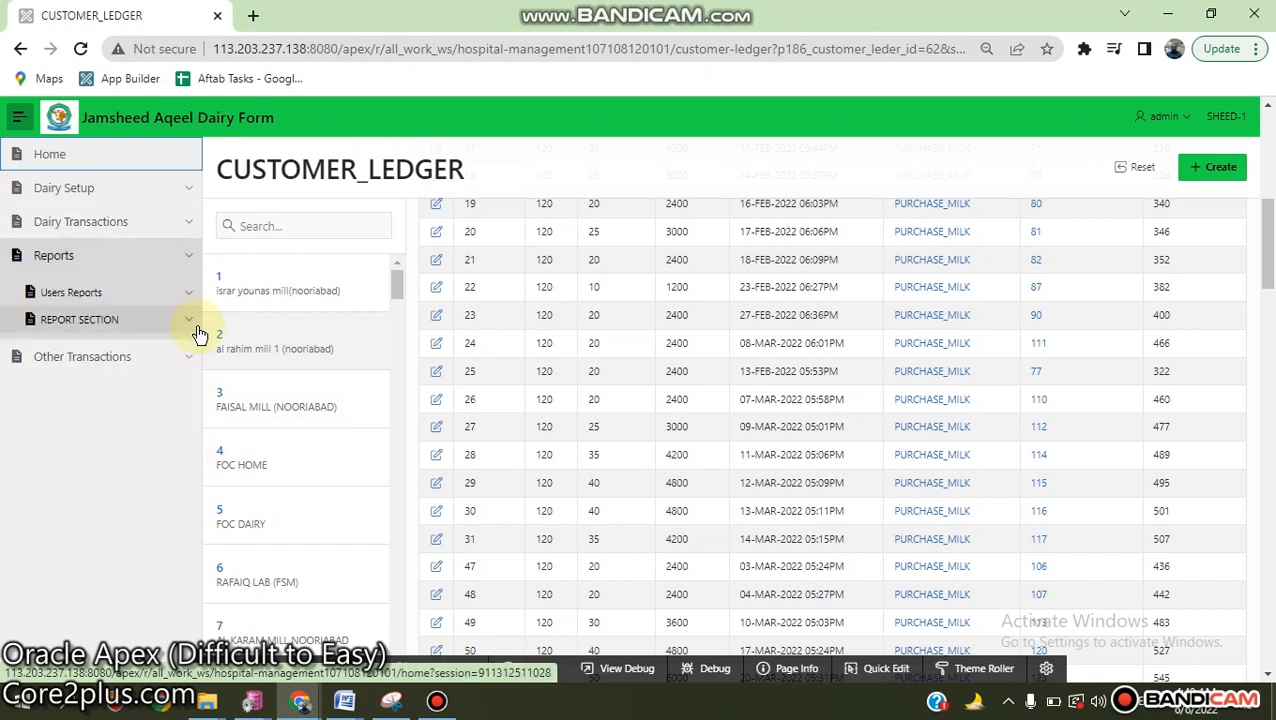
pyautogui.click(72, 292)
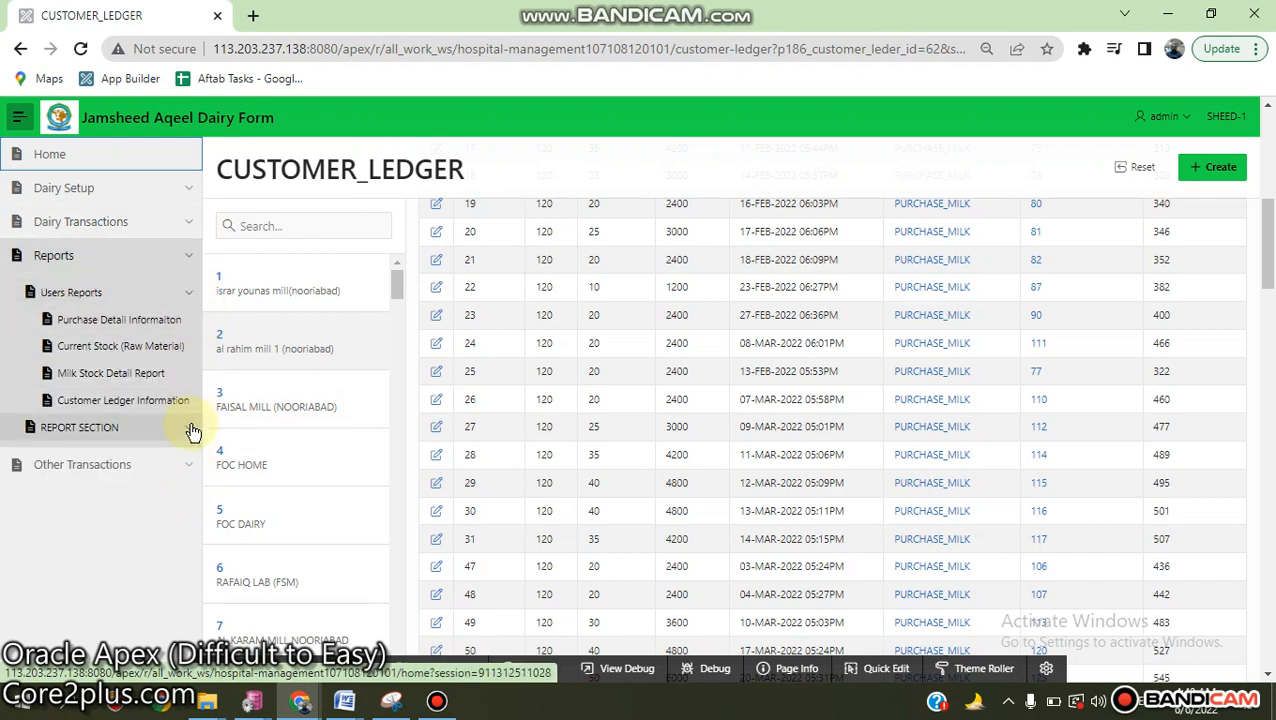
pyautogui.click(76, 428)
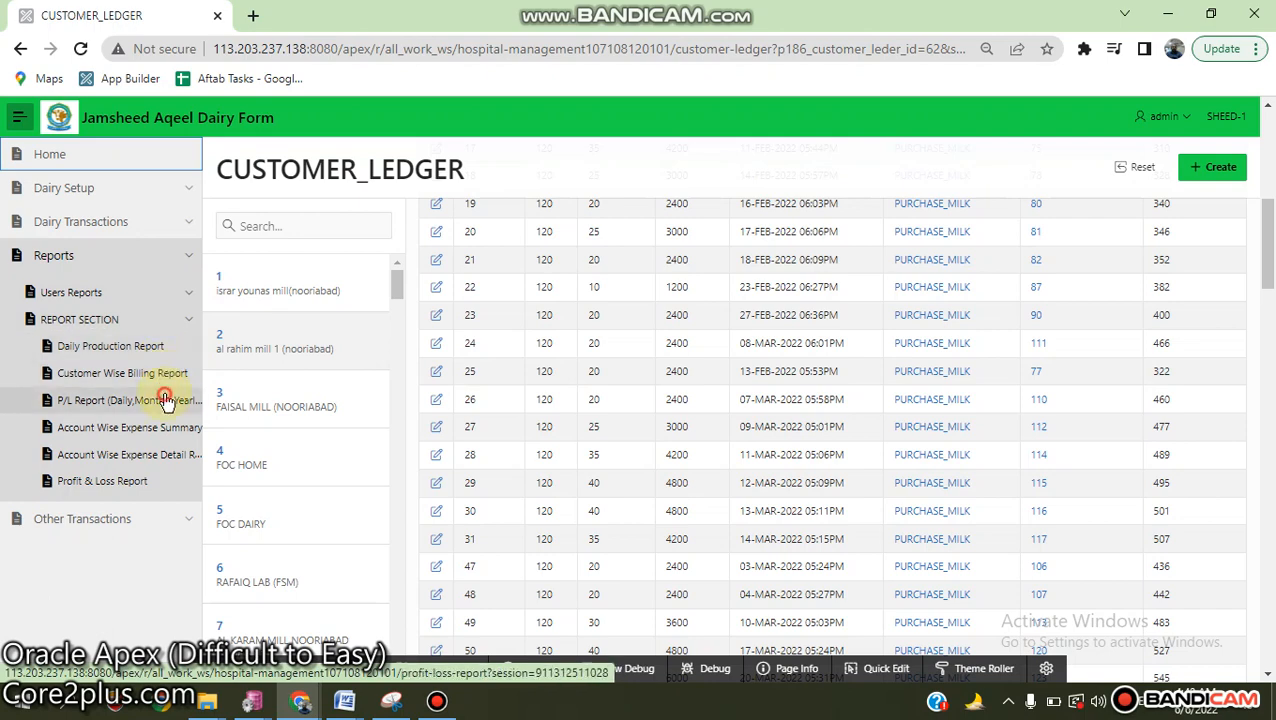
# - Run the date-wise Profit & Loss Report to 01-May-2022 and review its rows
pyautogui.click(112, 400)
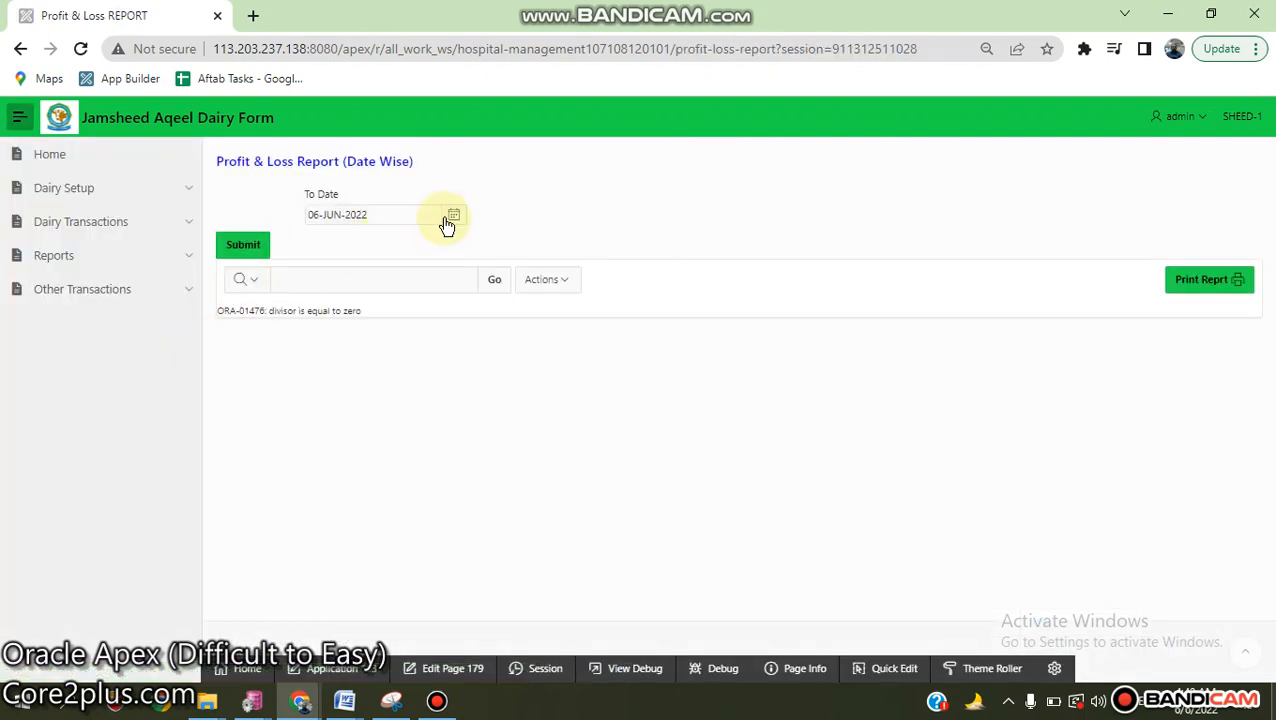
pyautogui.click(452, 214)
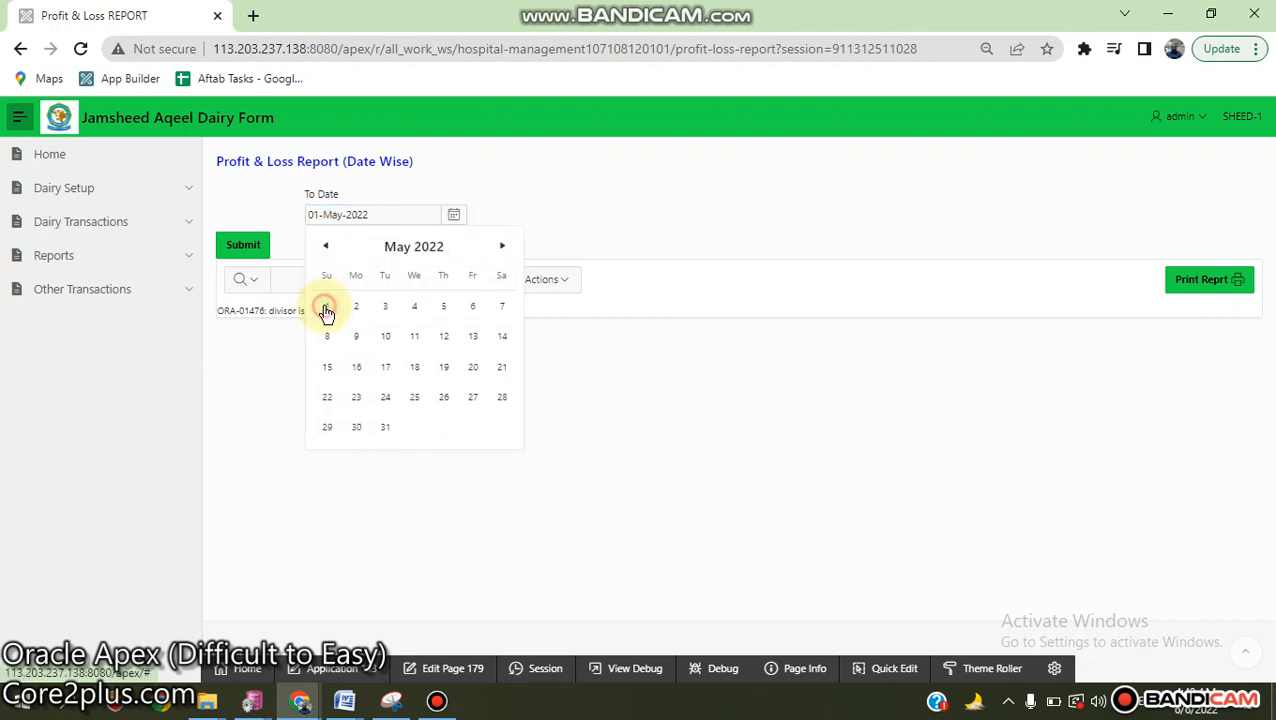
pyautogui.click(326, 306)
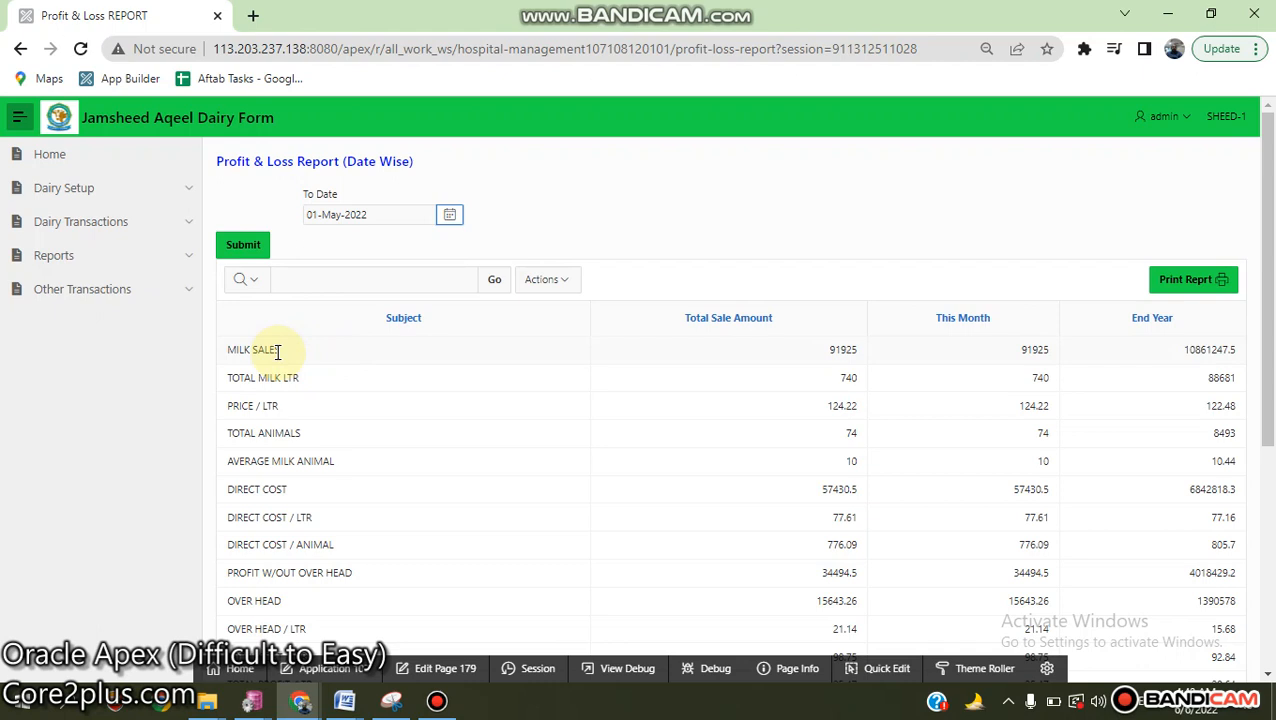
pyautogui.moveTo(268, 376)
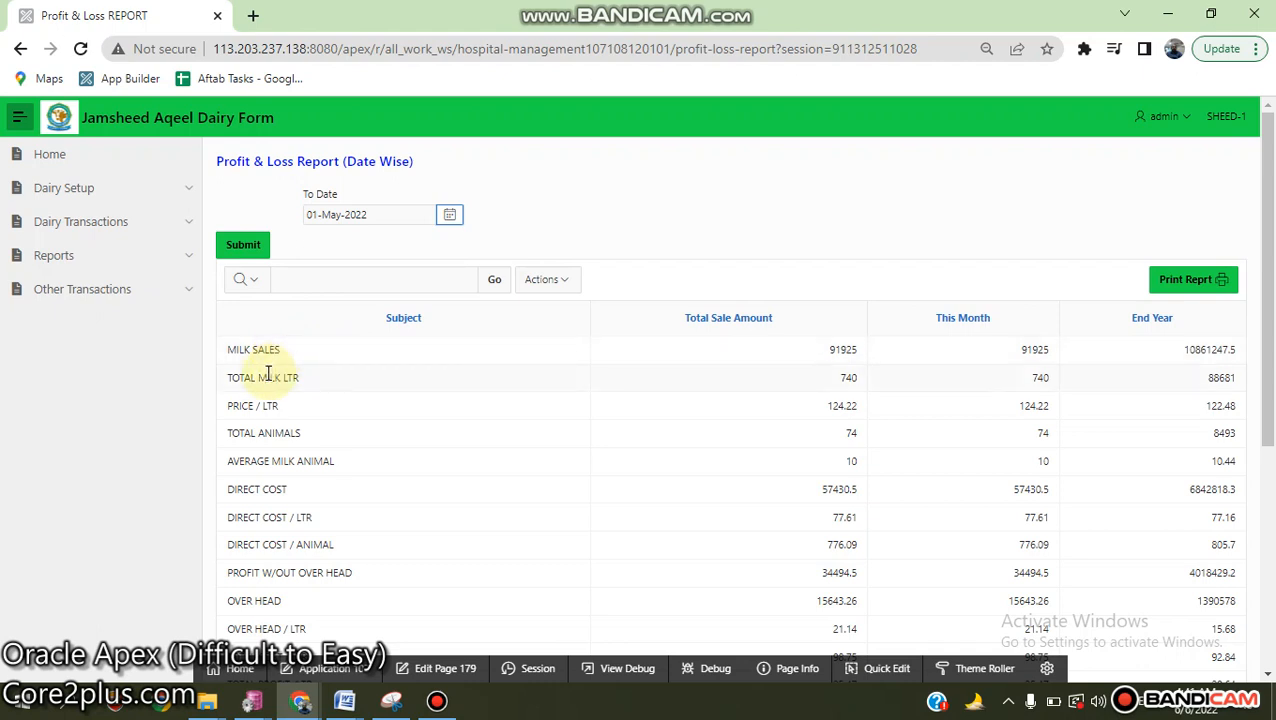
pyautogui.moveTo(284, 420)
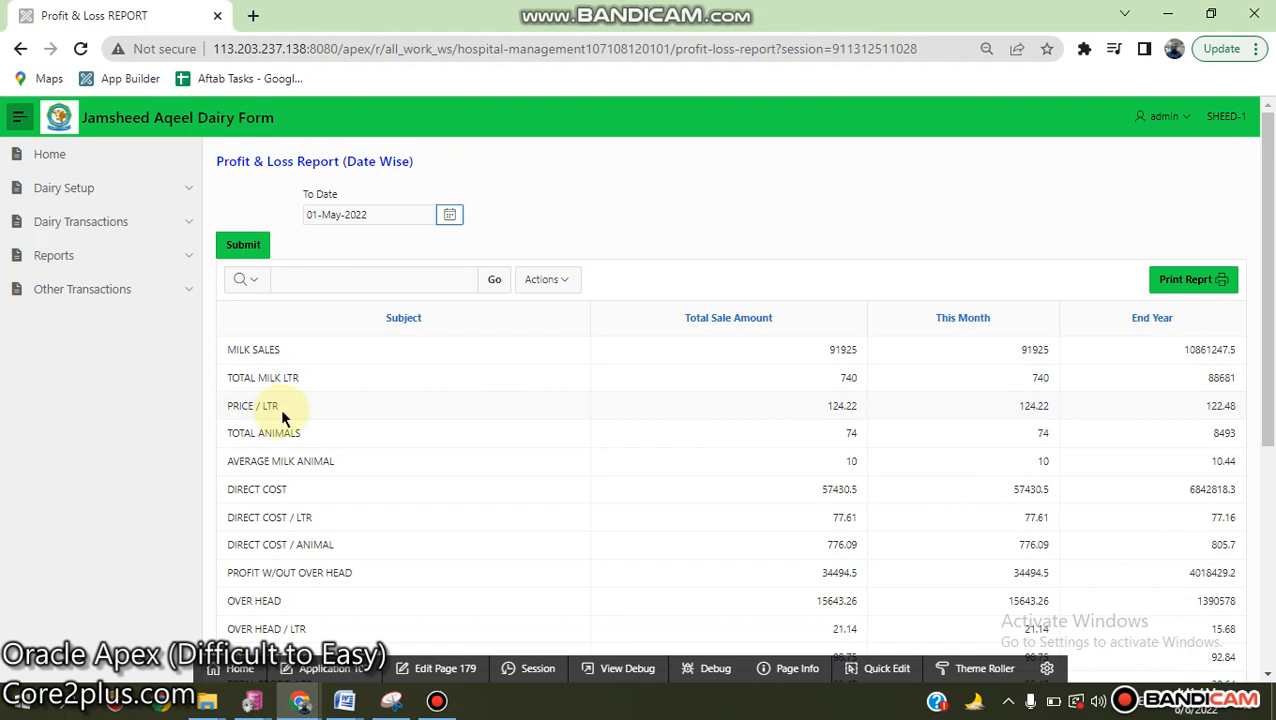
pyautogui.moveTo(268, 474)
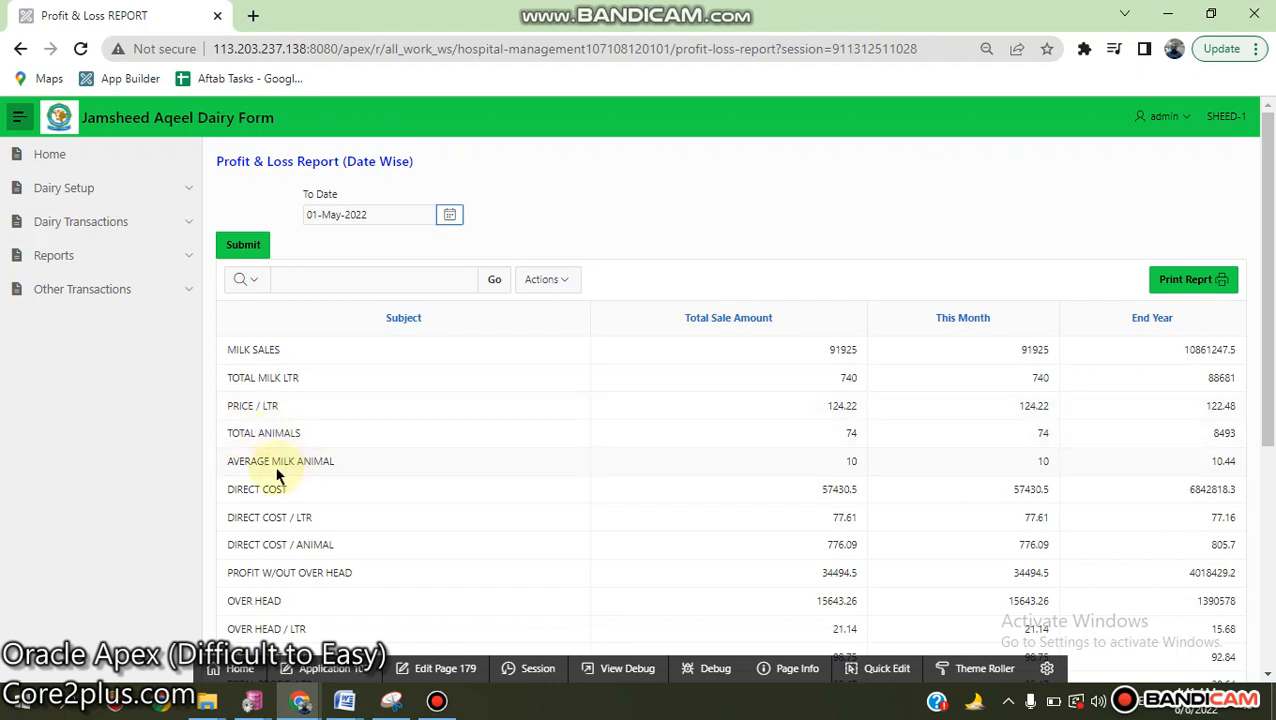
pyautogui.moveTo(288, 512)
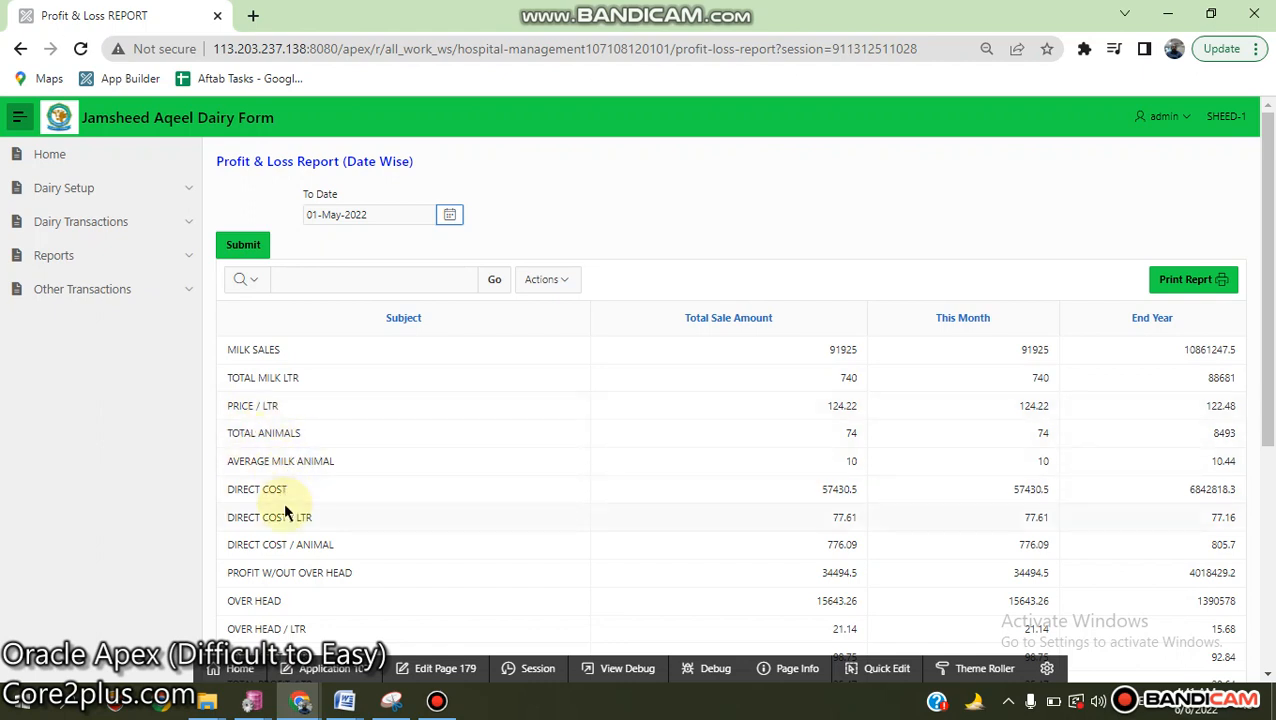
pyautogui.scroll(-3)
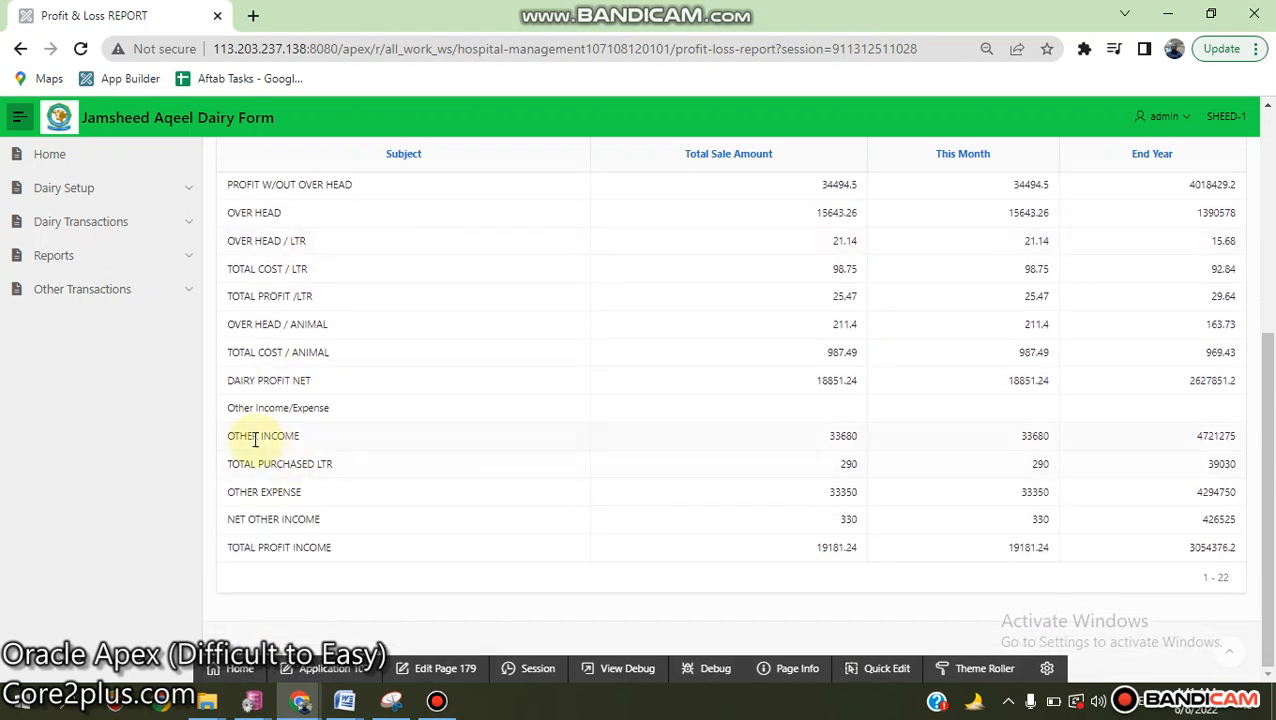
pyautogui.moveTo(230, 488)
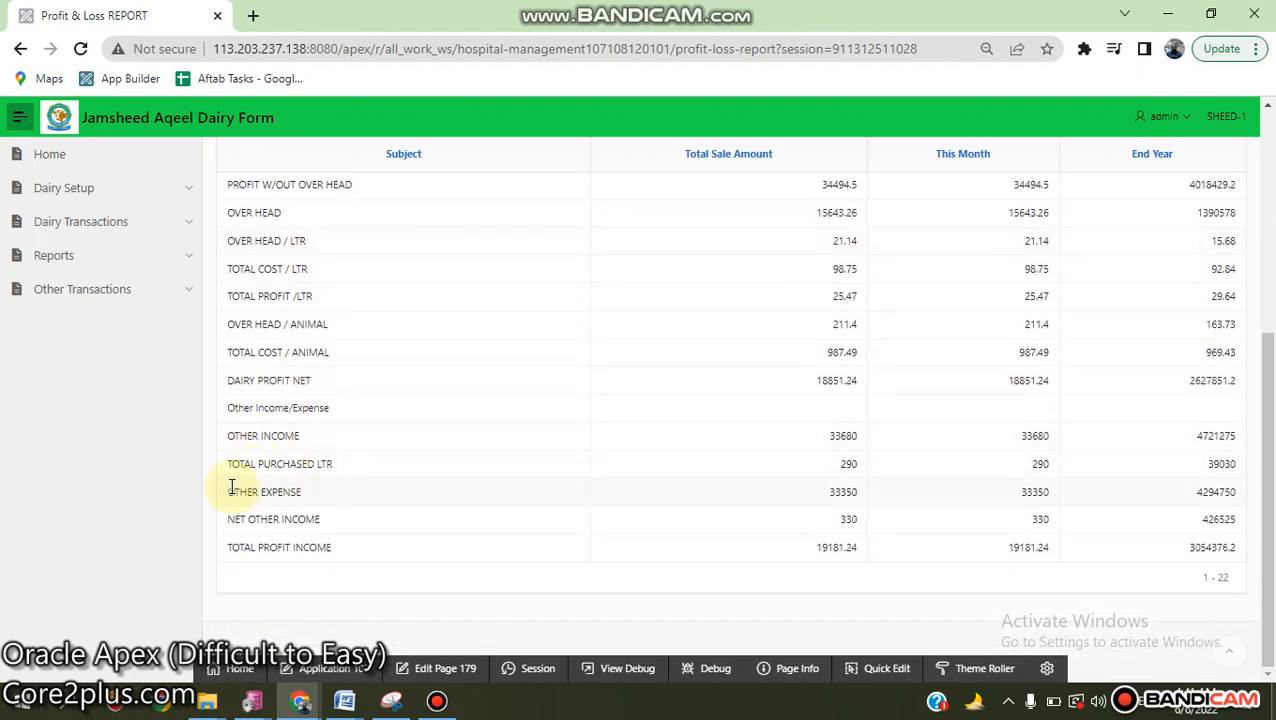
pyautogui.moveTo(254, 518)
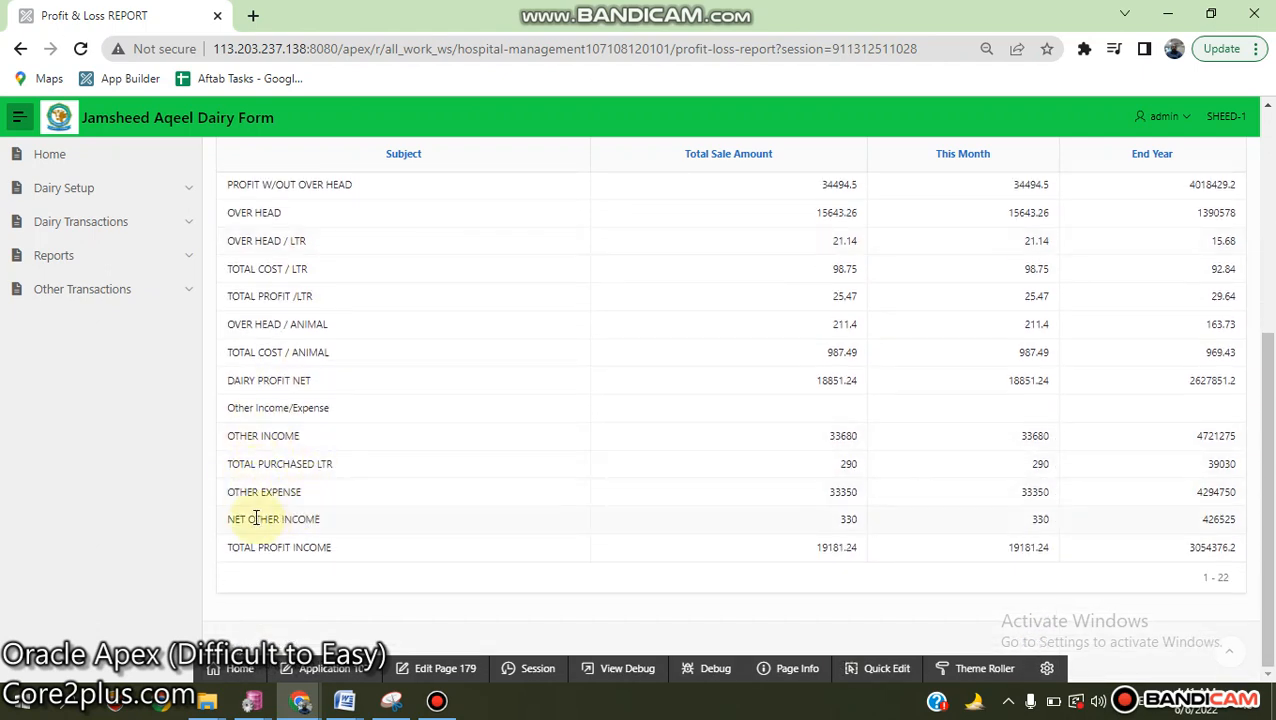
pyautogui.moveTo(648, 484)
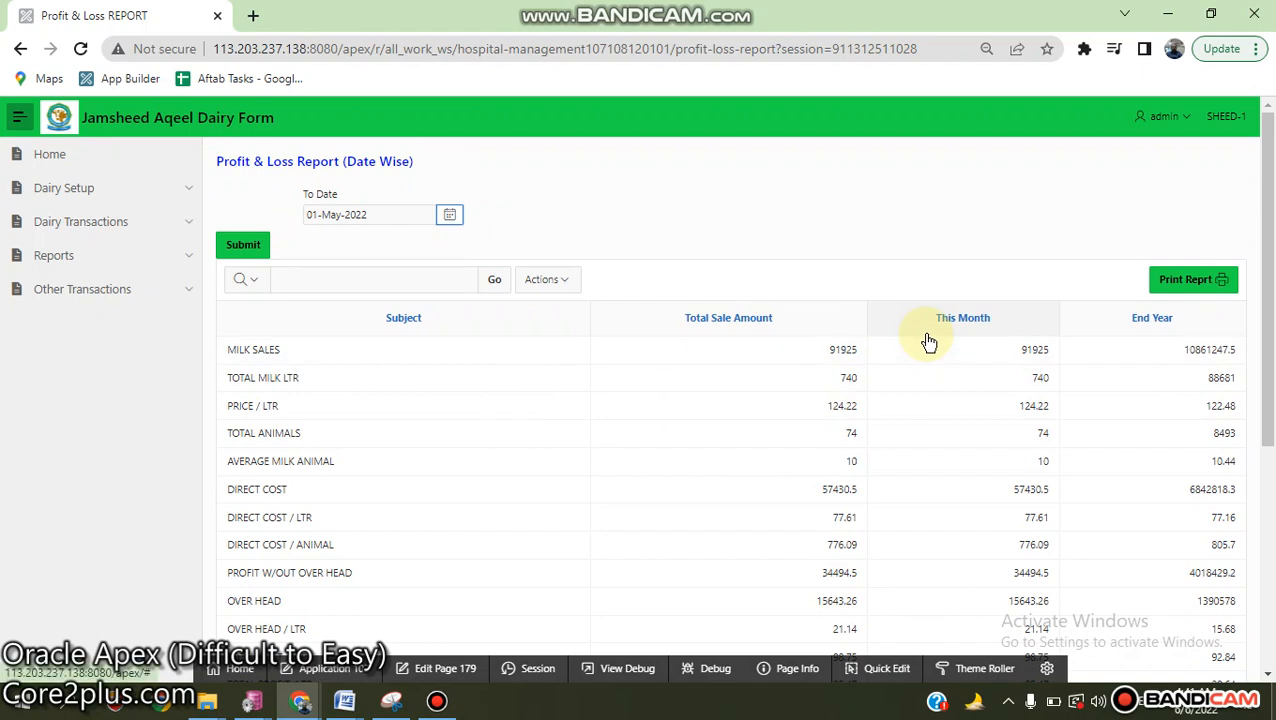
pyautogui.moveTo(496, 270)
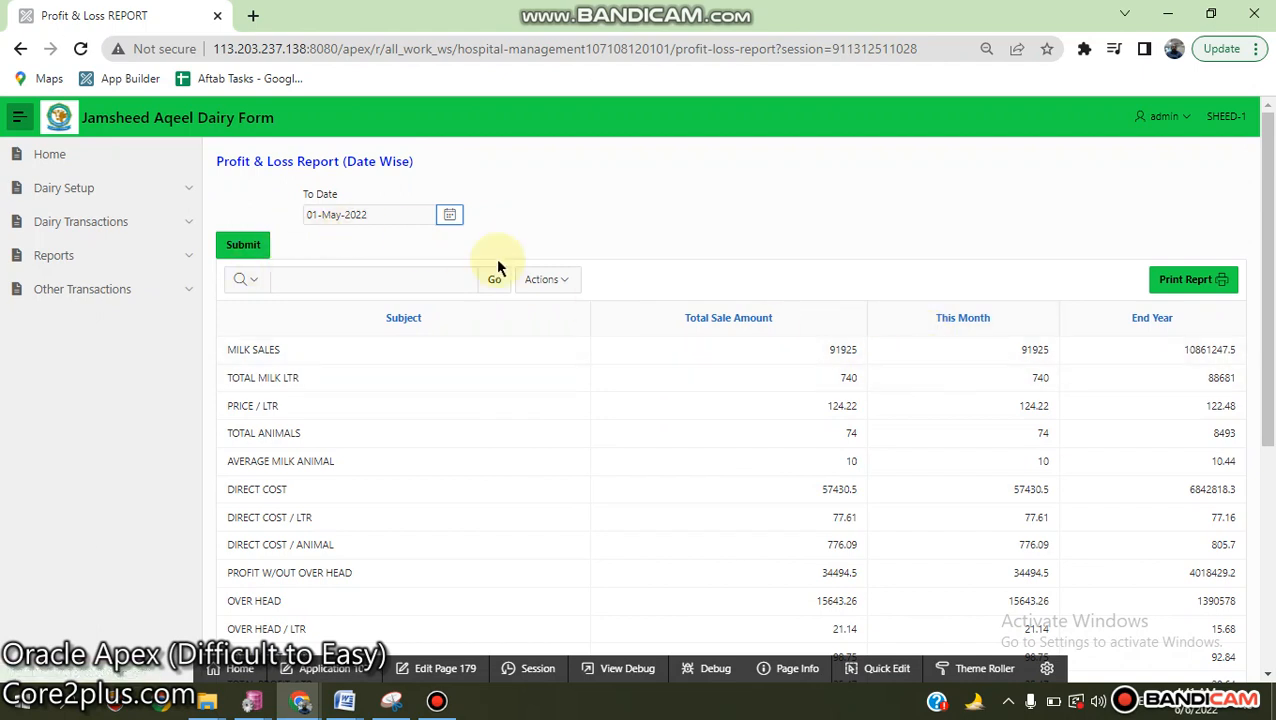
pyautogui.moveTo(194, 244)
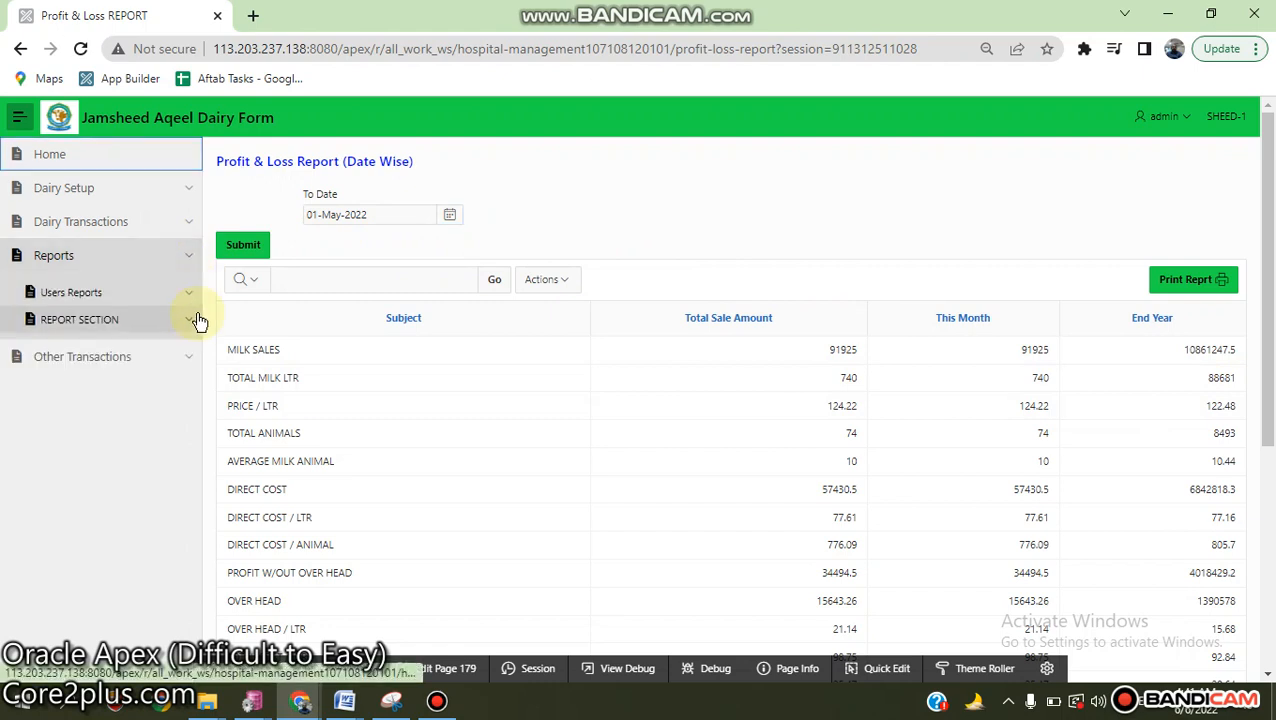
# - Go to the Profit & Loss Report, confirming Leave in the 'Leave site?' dialog
pyautogui.click(80, 320)
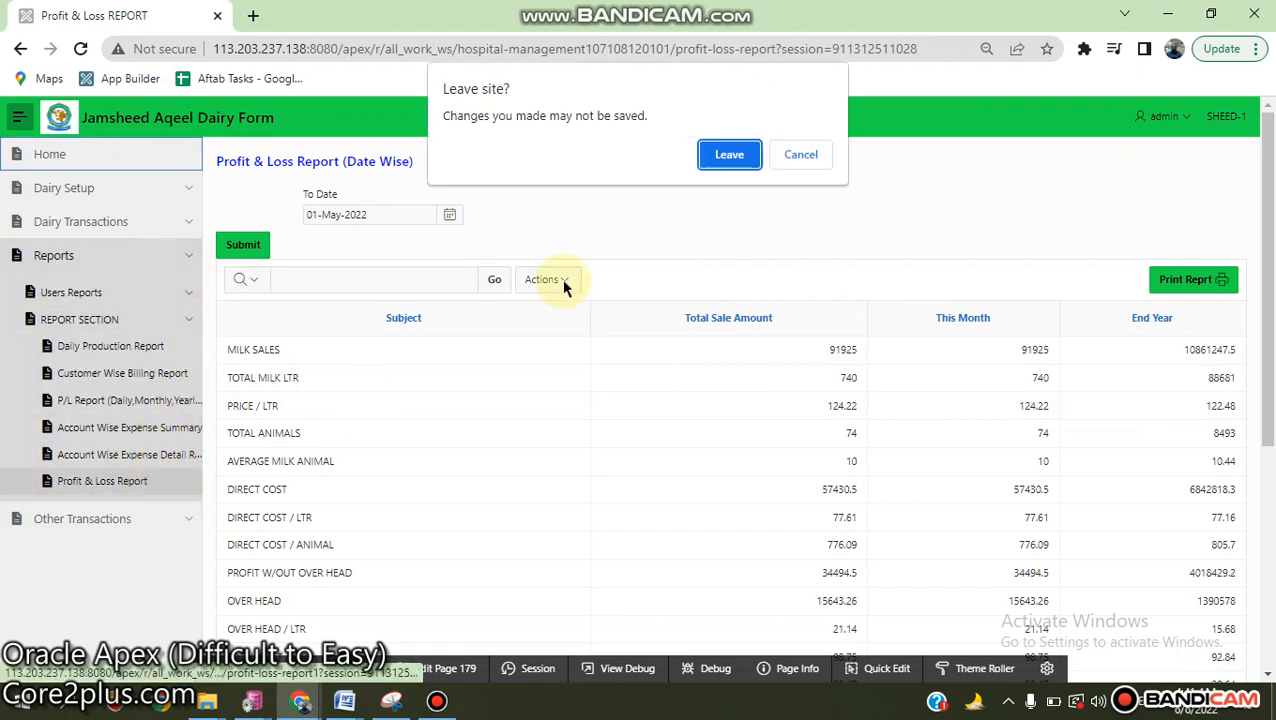
pyautogui.click(728, 154)
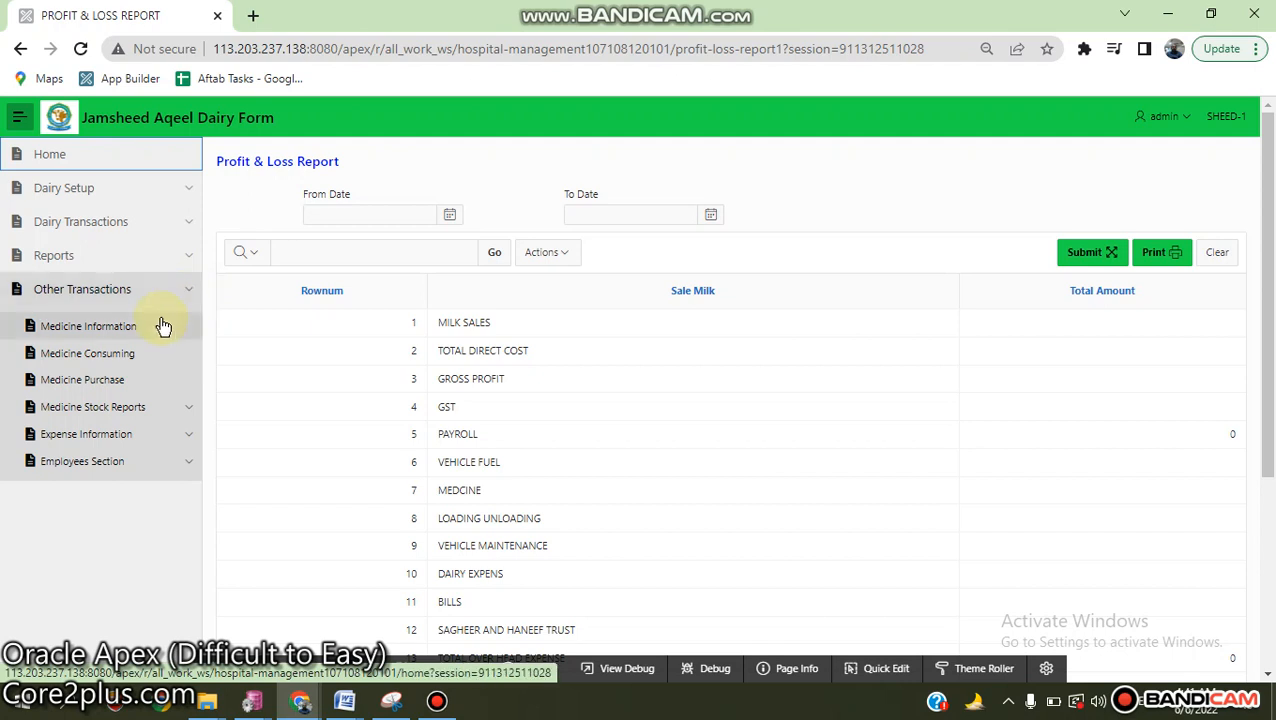
pyautogui.moveTo(152, 352)
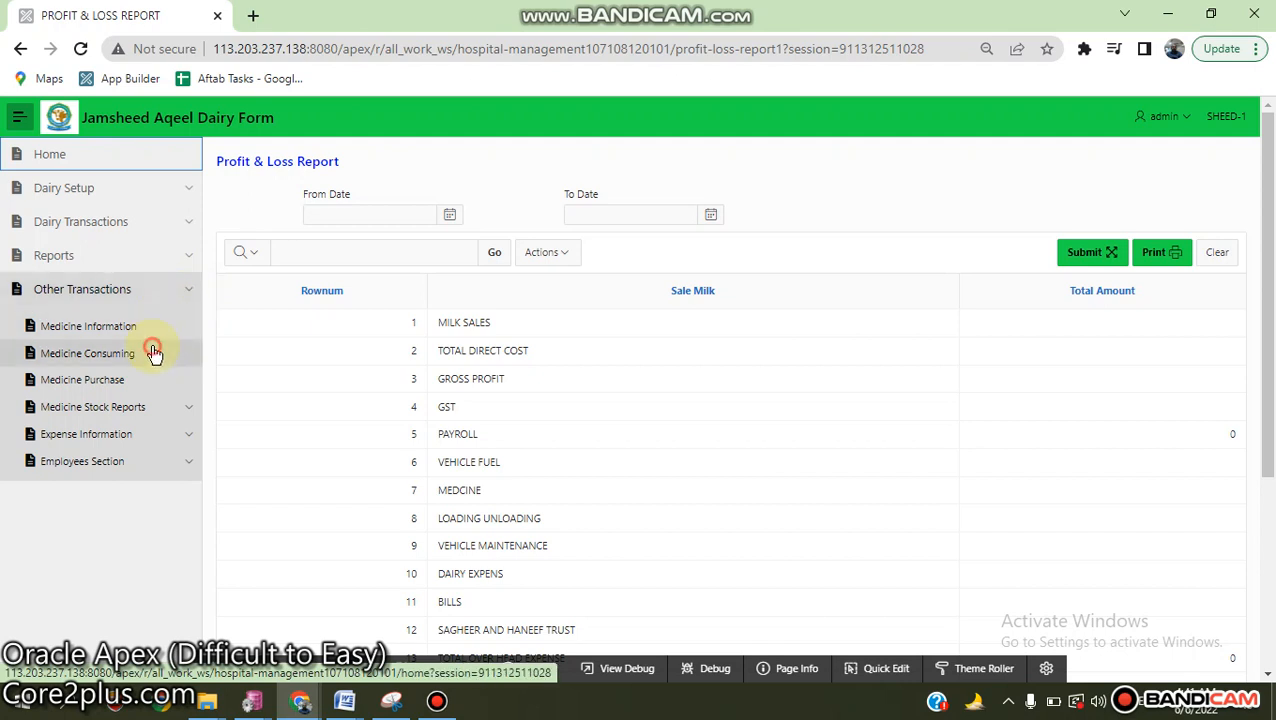
# - View Medicine Consuming record 1: day shift, 4 animals, total 3700, lines B109 and B107
pyautogui.click(88, 352)
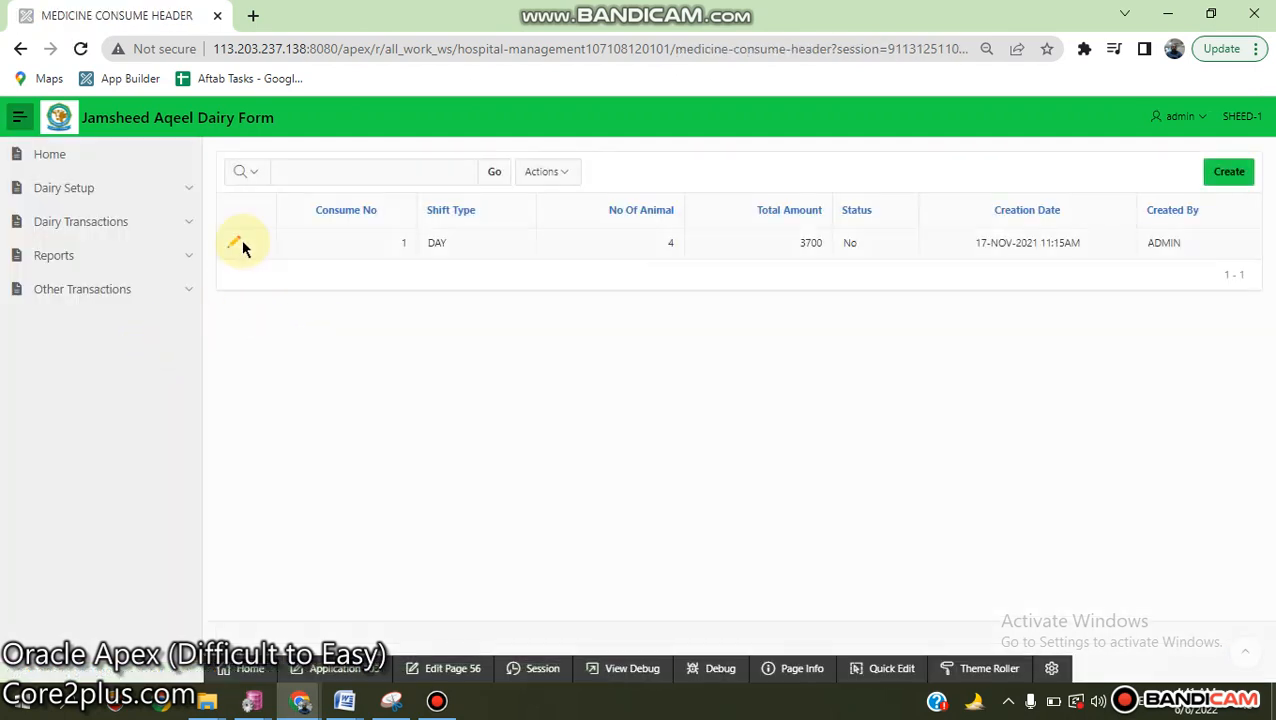
pyautogui.click(238, 244)
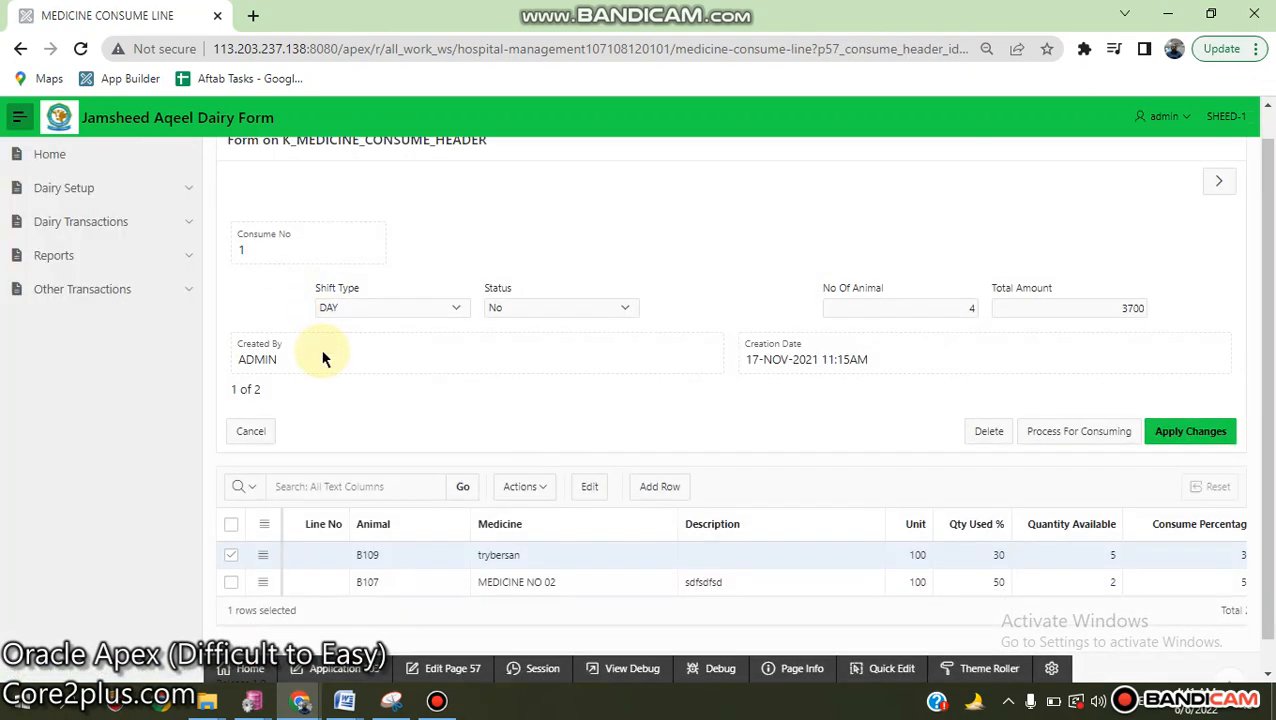
pyautogui.scroll(-3)
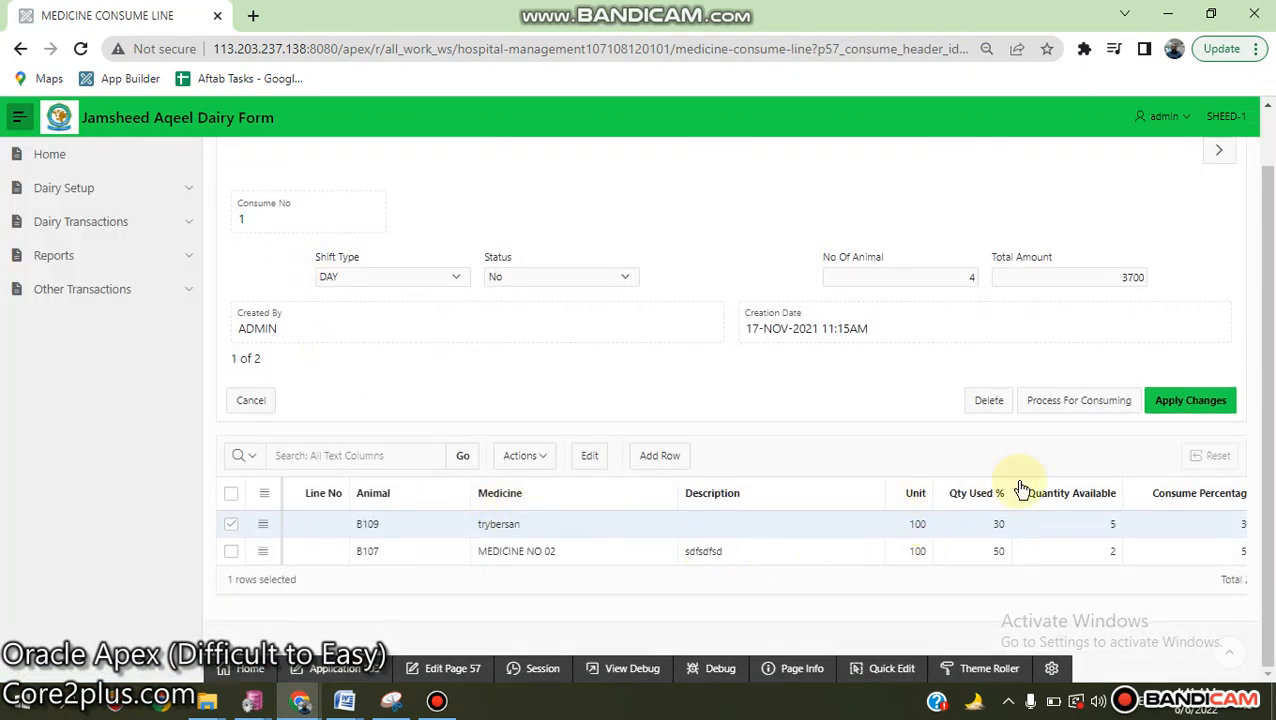
pyautogui.moveTo(1002, 542)
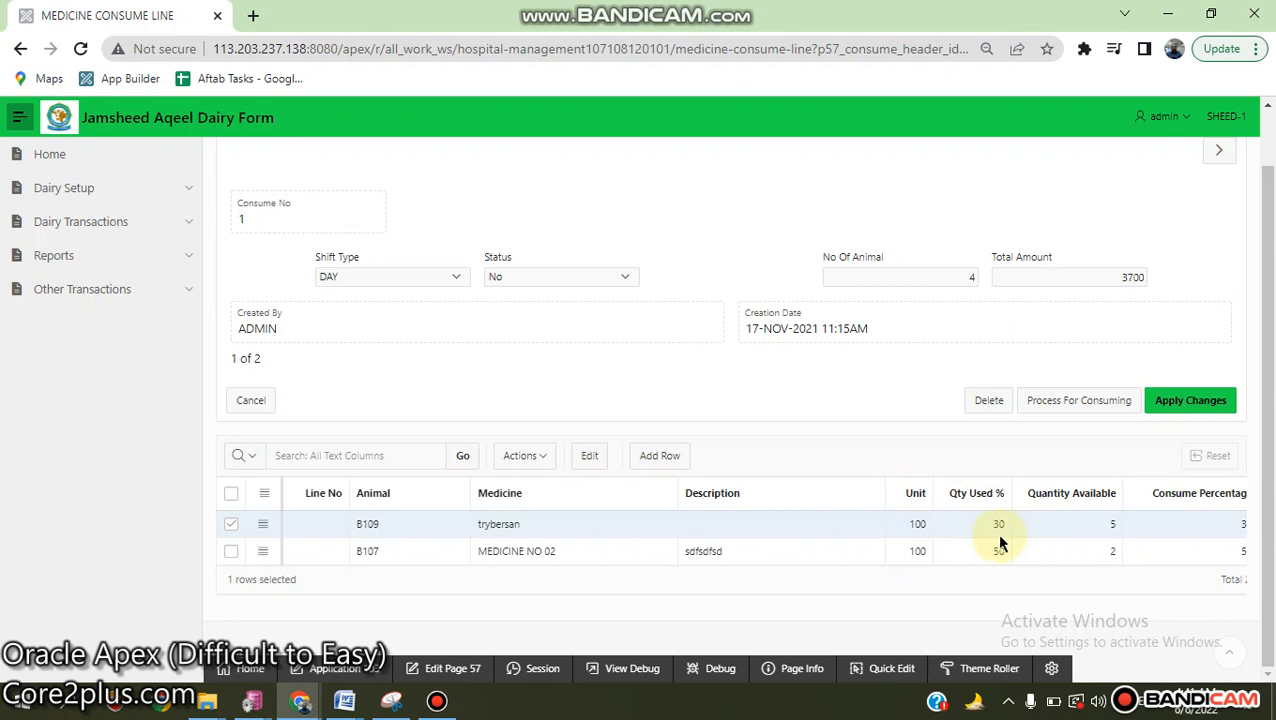
# - Expand the Other Transactions and Medicine Stock Reports menus
pyautogui.click(82, 288)
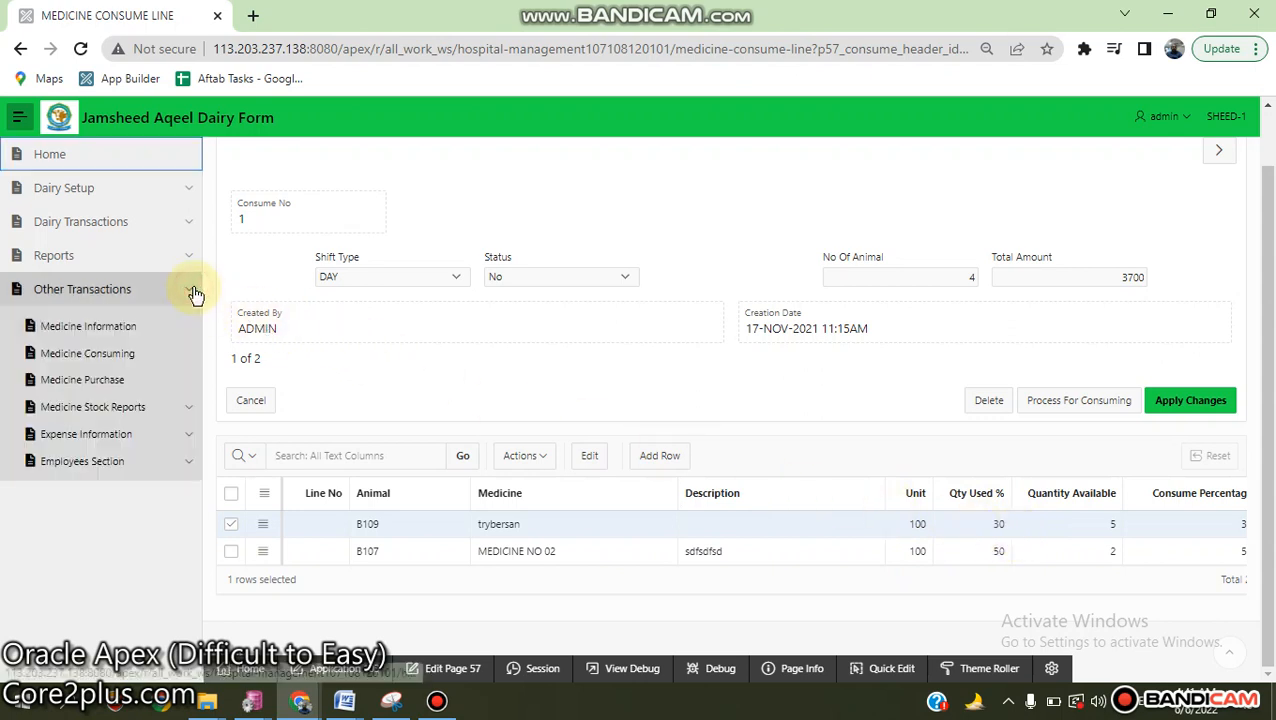
pyautogui.click(94, 406)
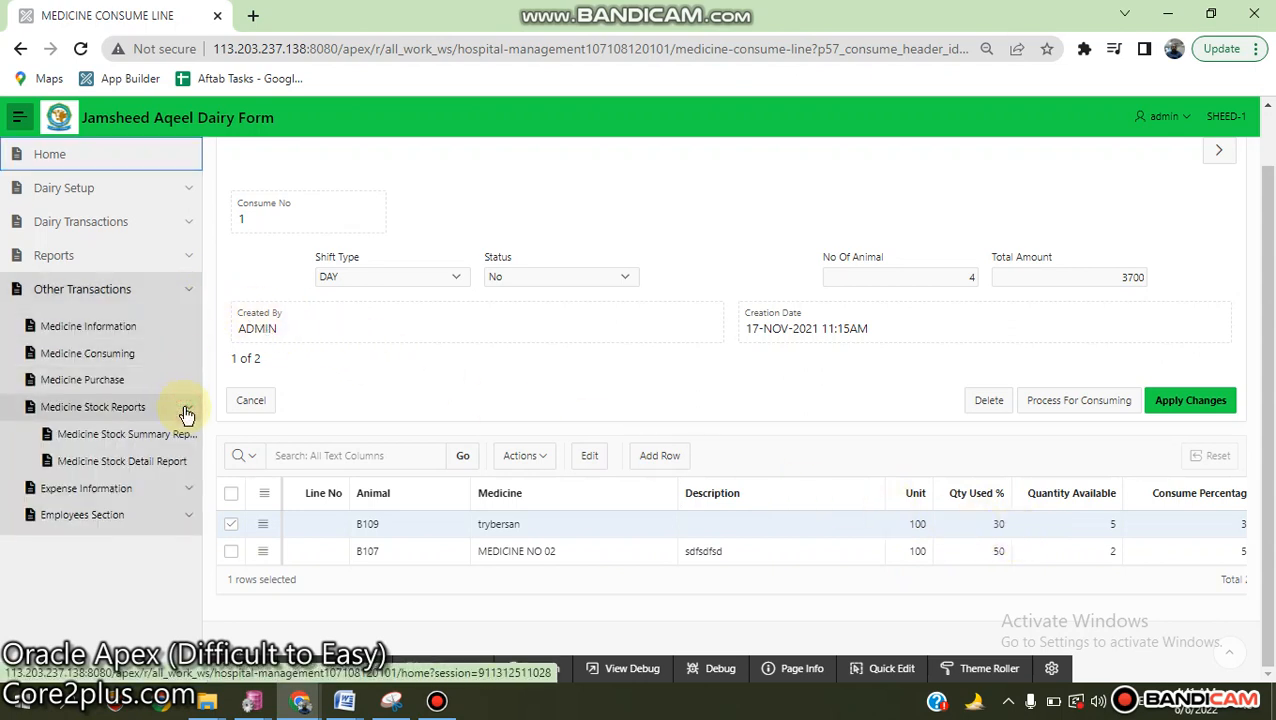
pyautogui.moveTo(190, 492)
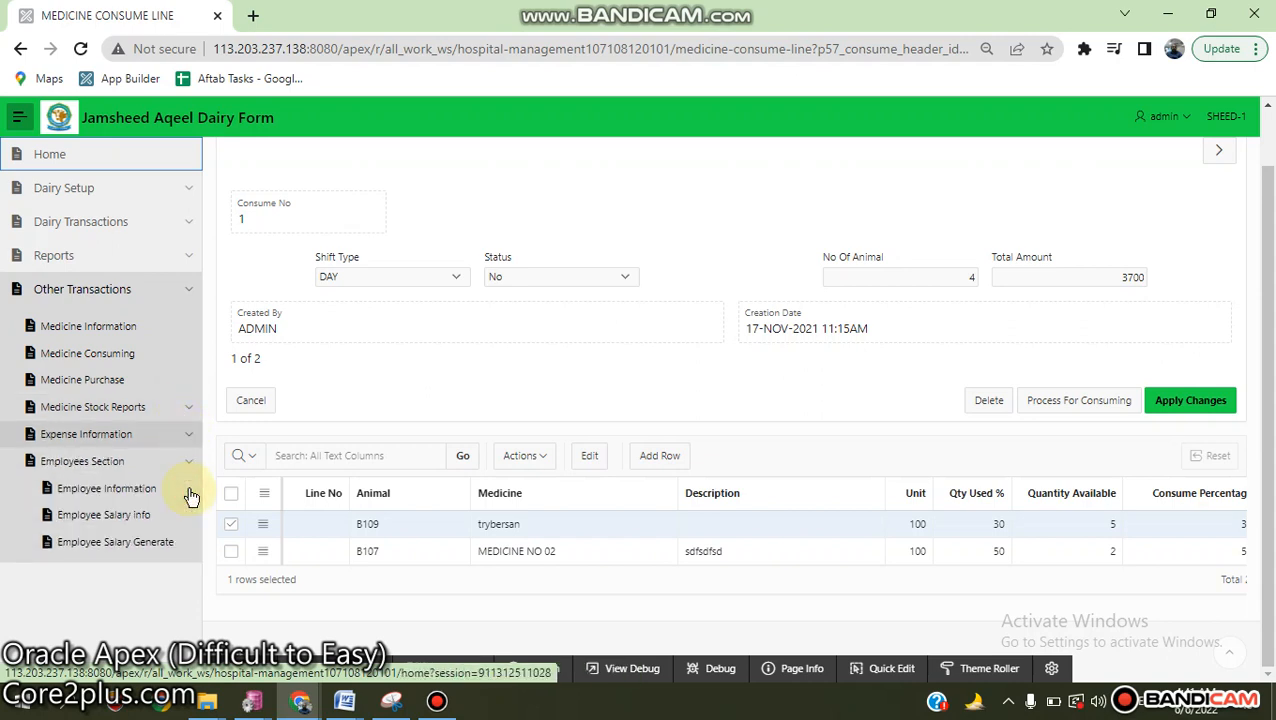
pyautogui.moveTo(156, 516)
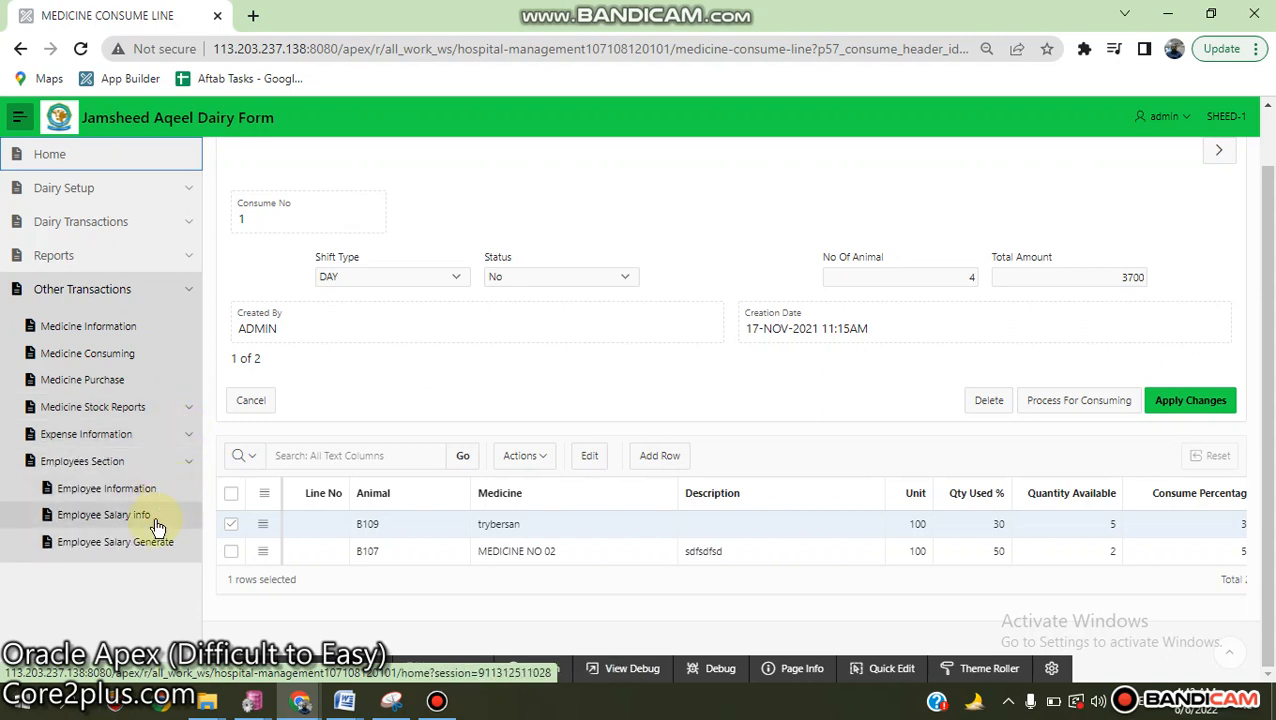
pyautogui.click(104, 516)
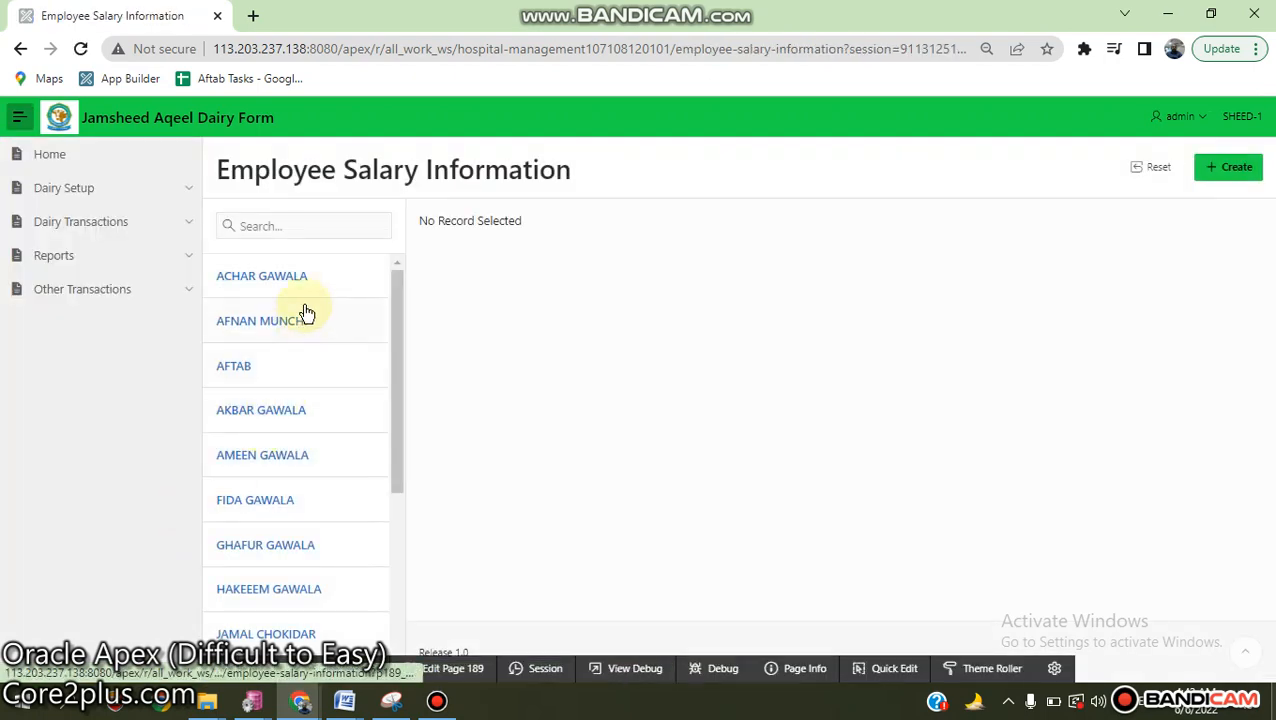
pyautogui.click(260, 276)
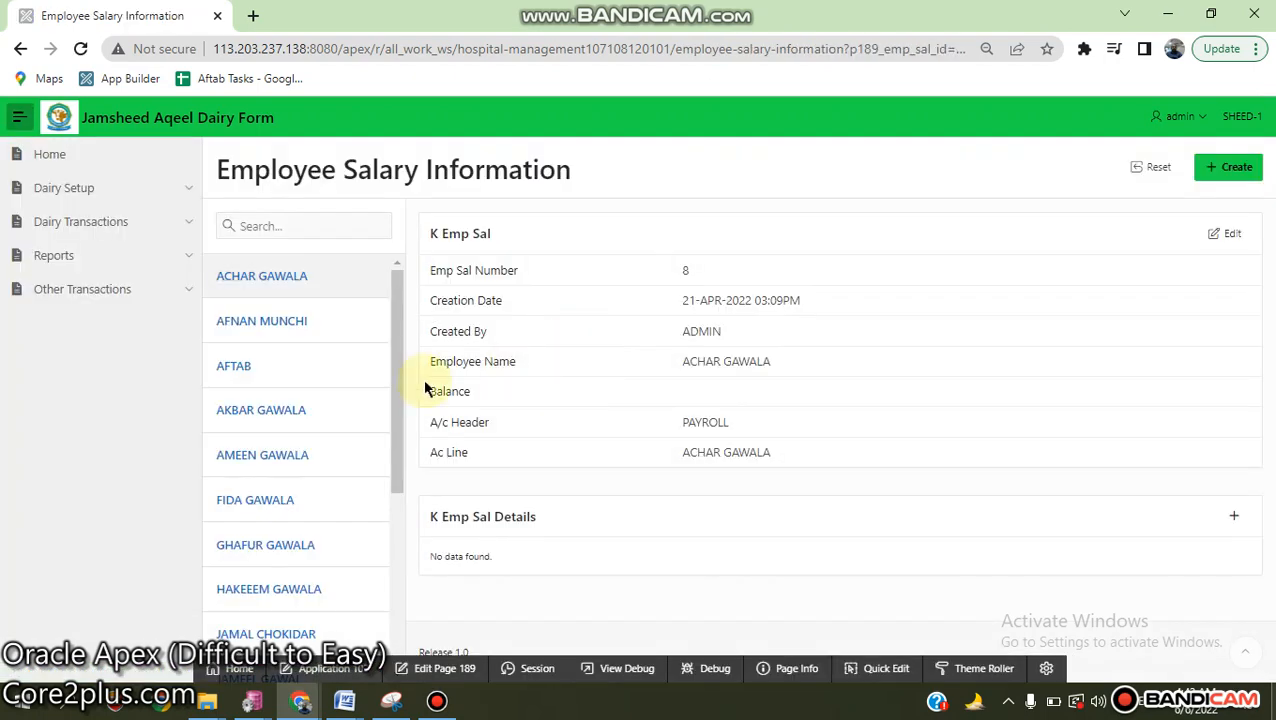
pyautogui.click(260, 410)
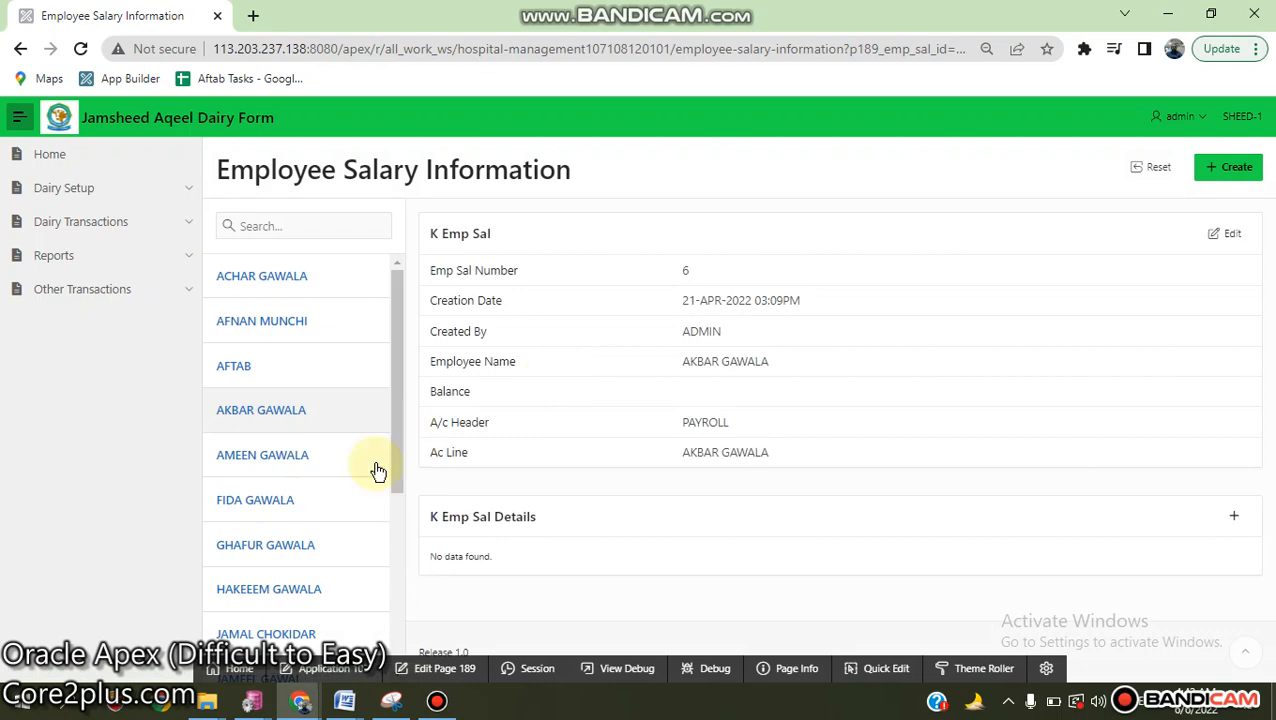
pyautogui.click(254, 500)
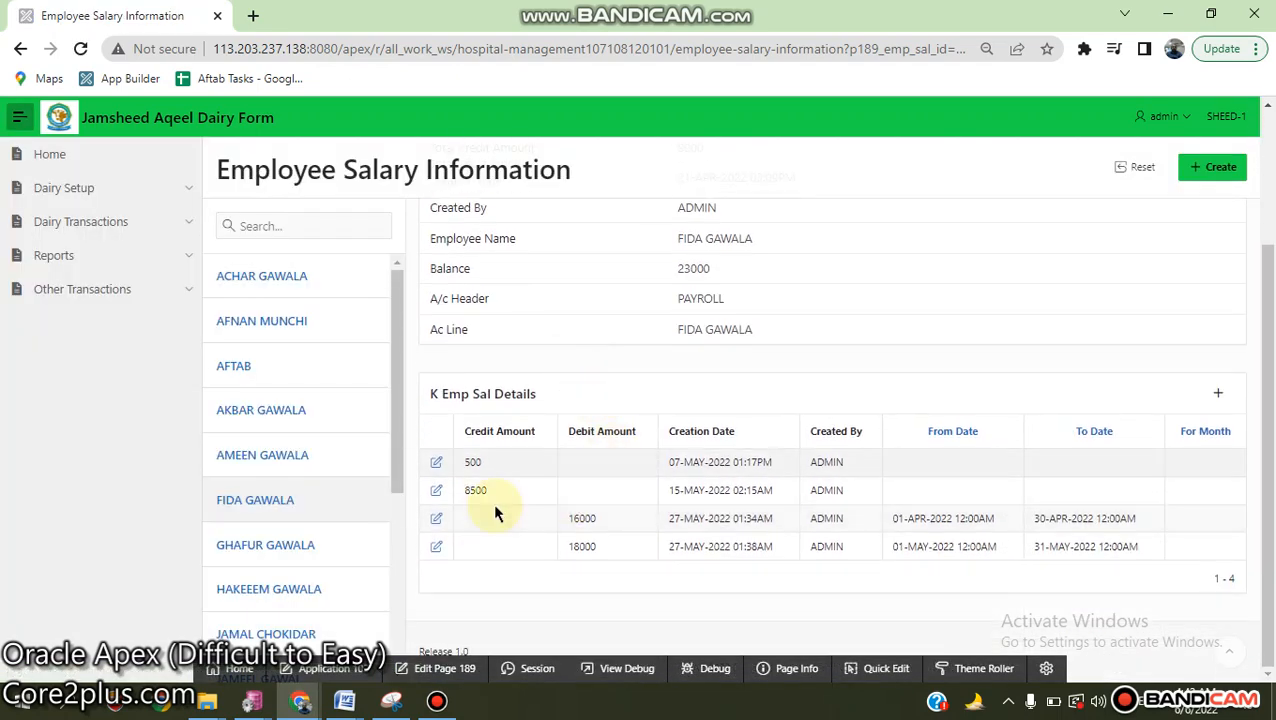
# - Expand the Other Transactions and Employees Section menus
pyautogui.click(82, 288)
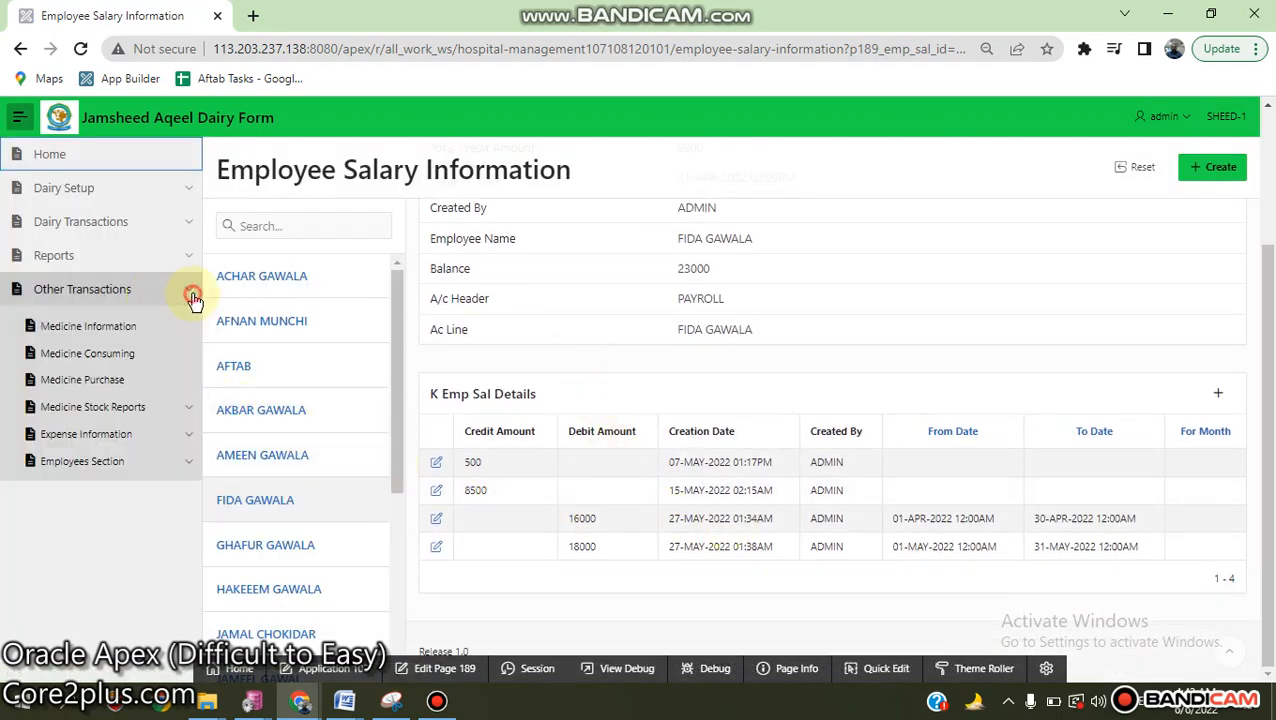
pyautogui.click(82, 460)
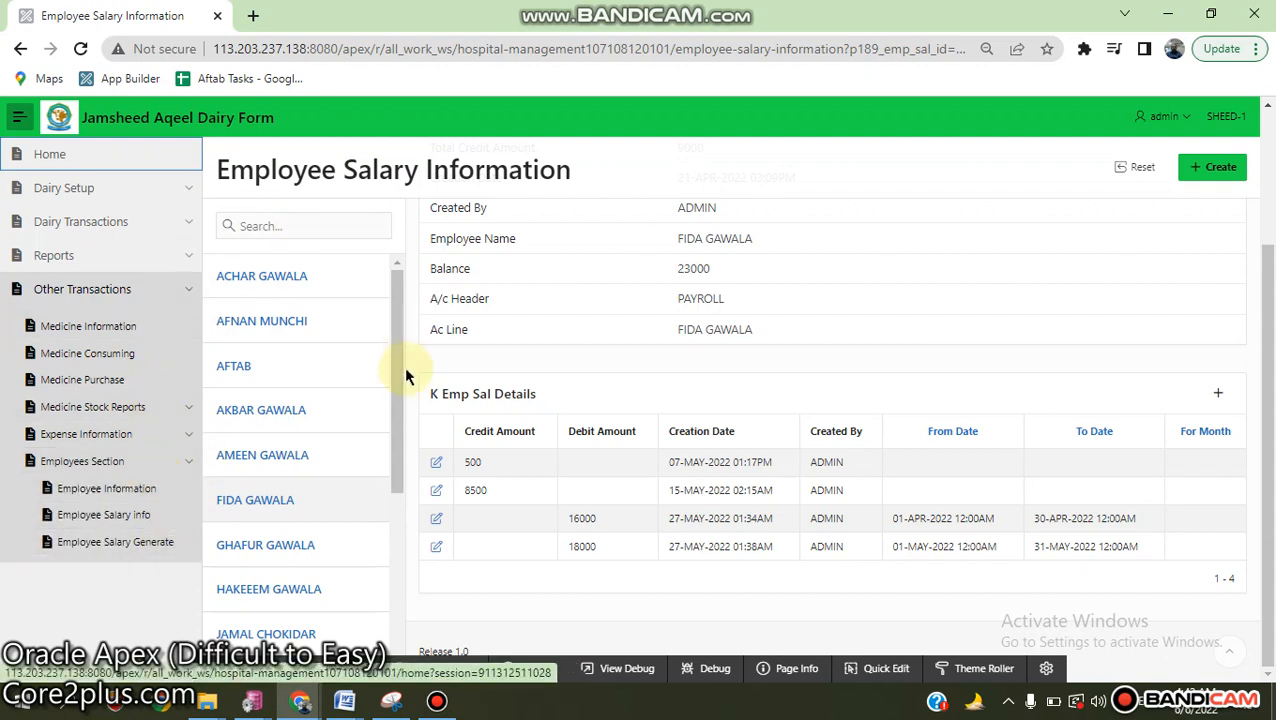
pyautogui.moveTo(456, 528)
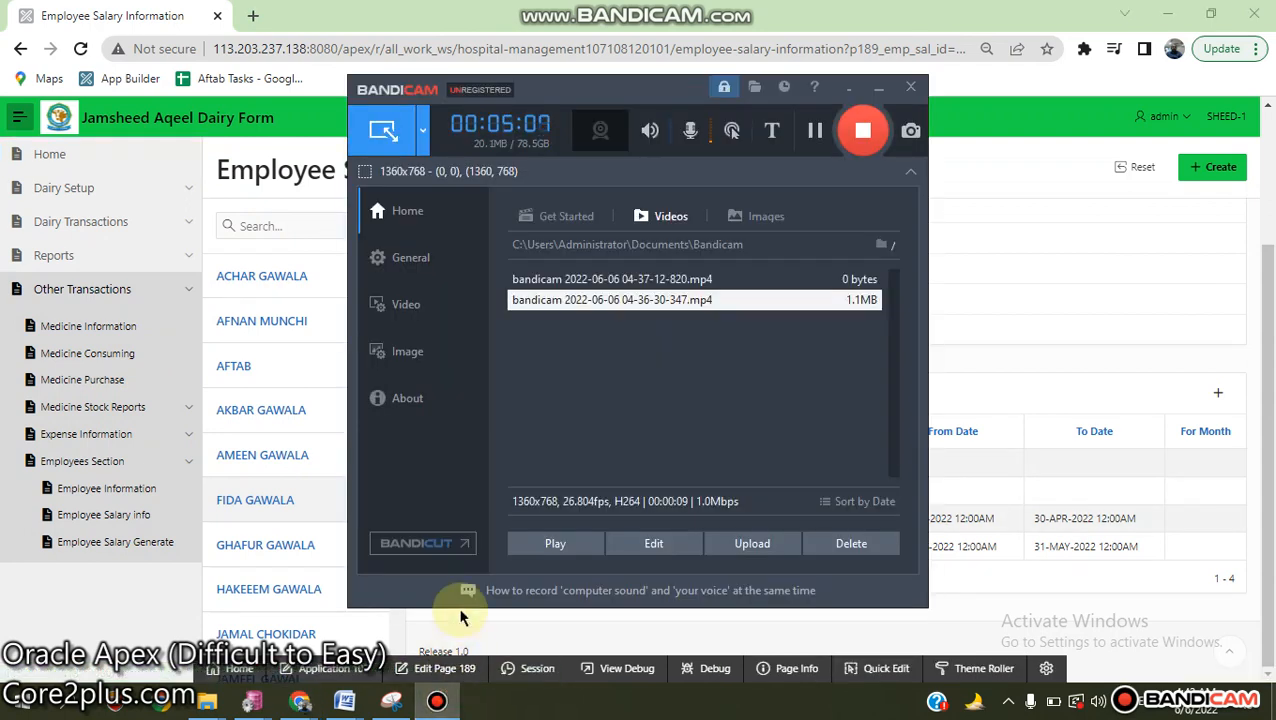
pyautogui.moveTo(468, 600)
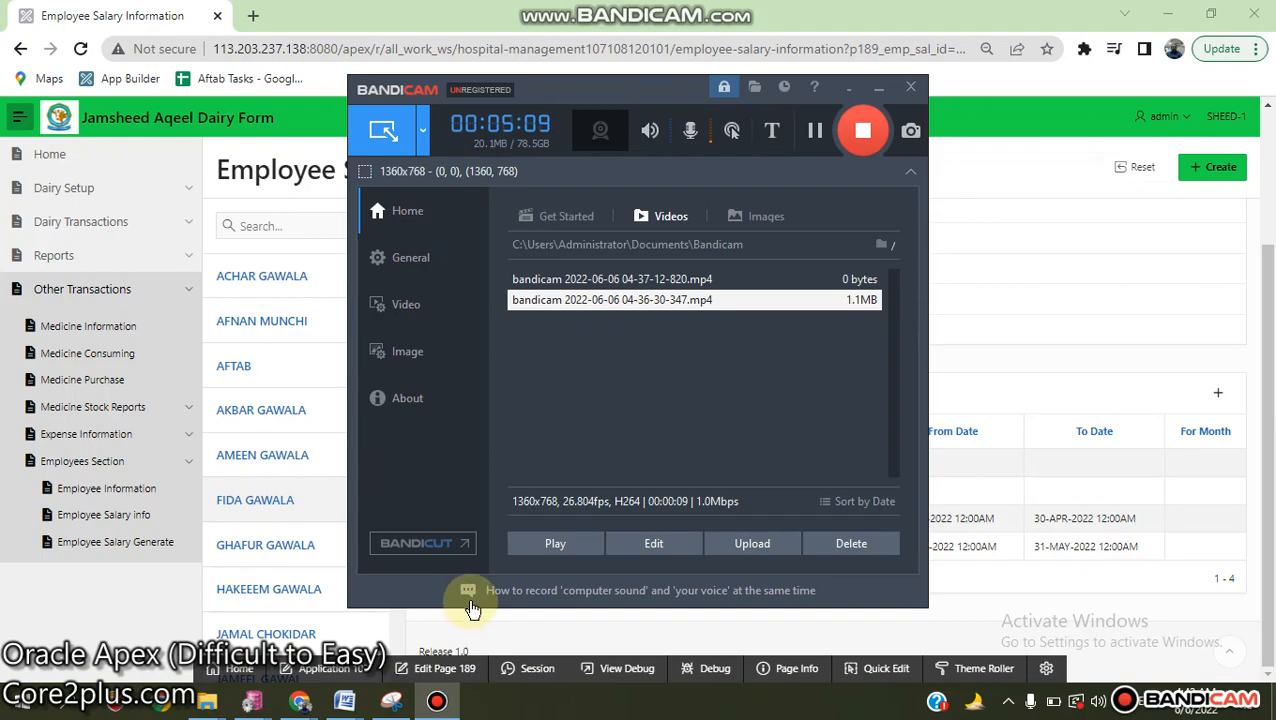